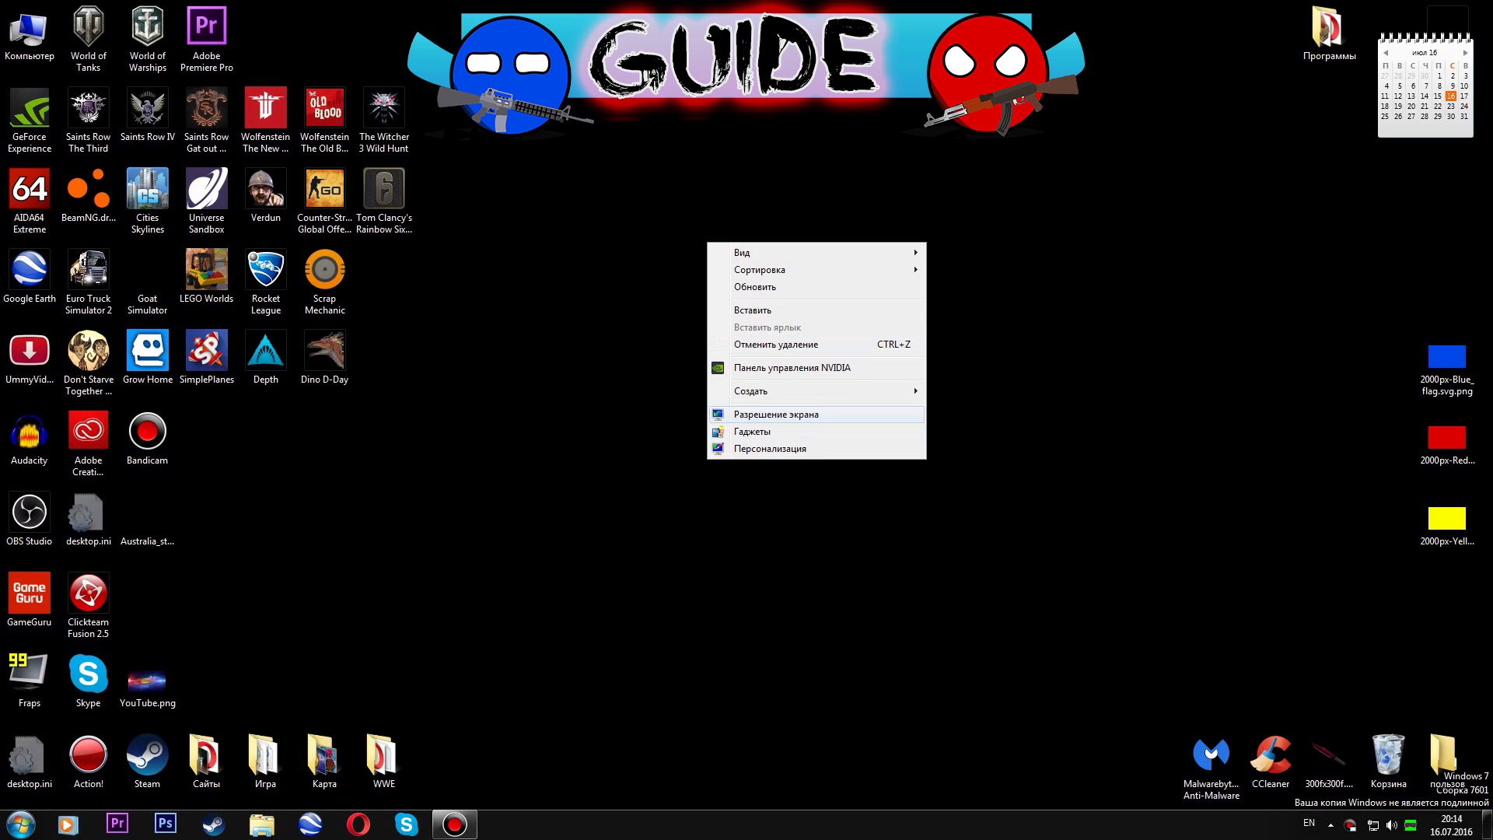
Browse into the Mapping folder and start creating a new item from the context menu.
click(751, 390)
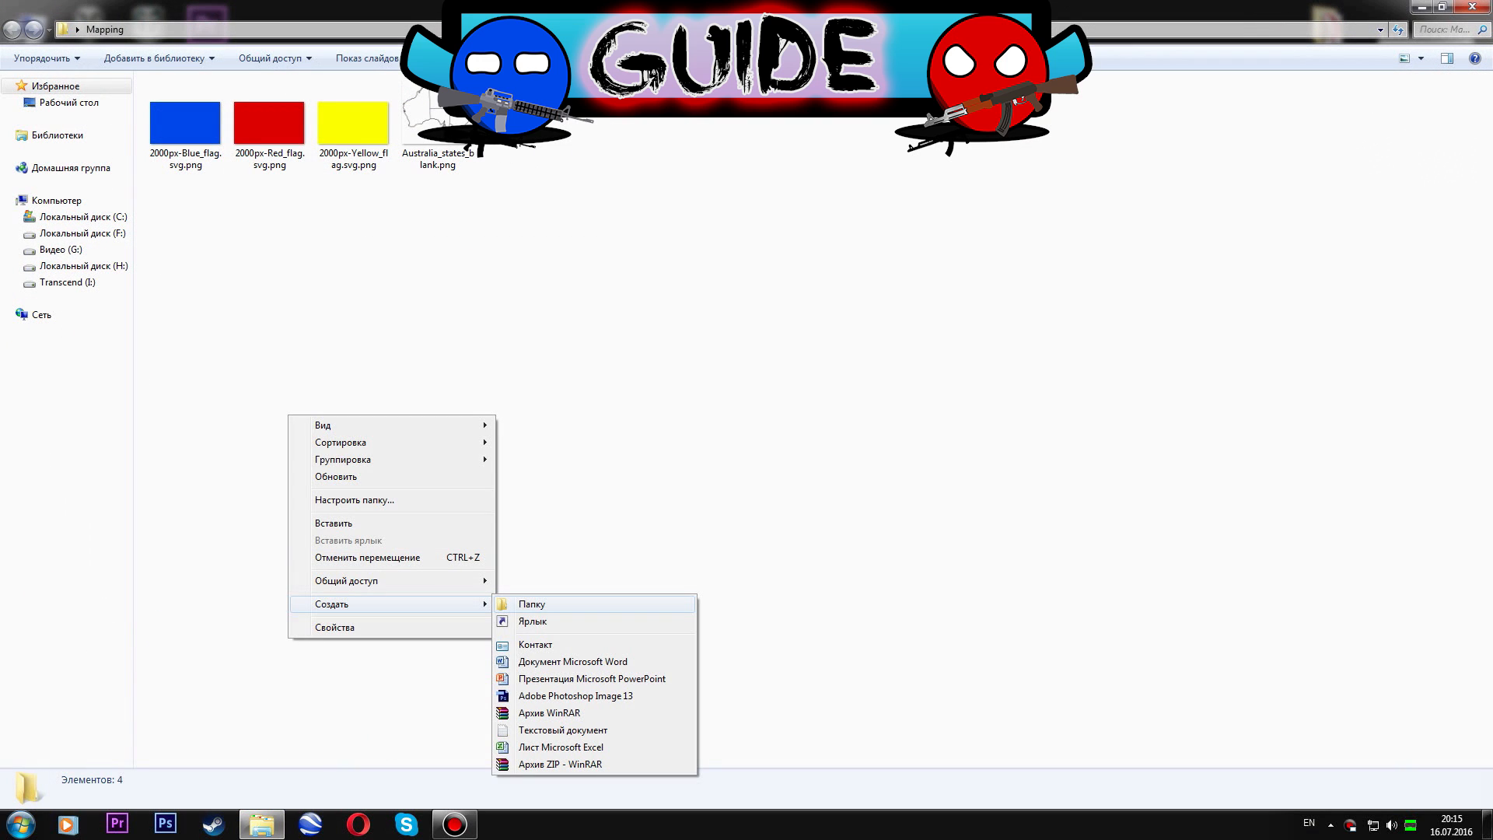
click(576, 695)
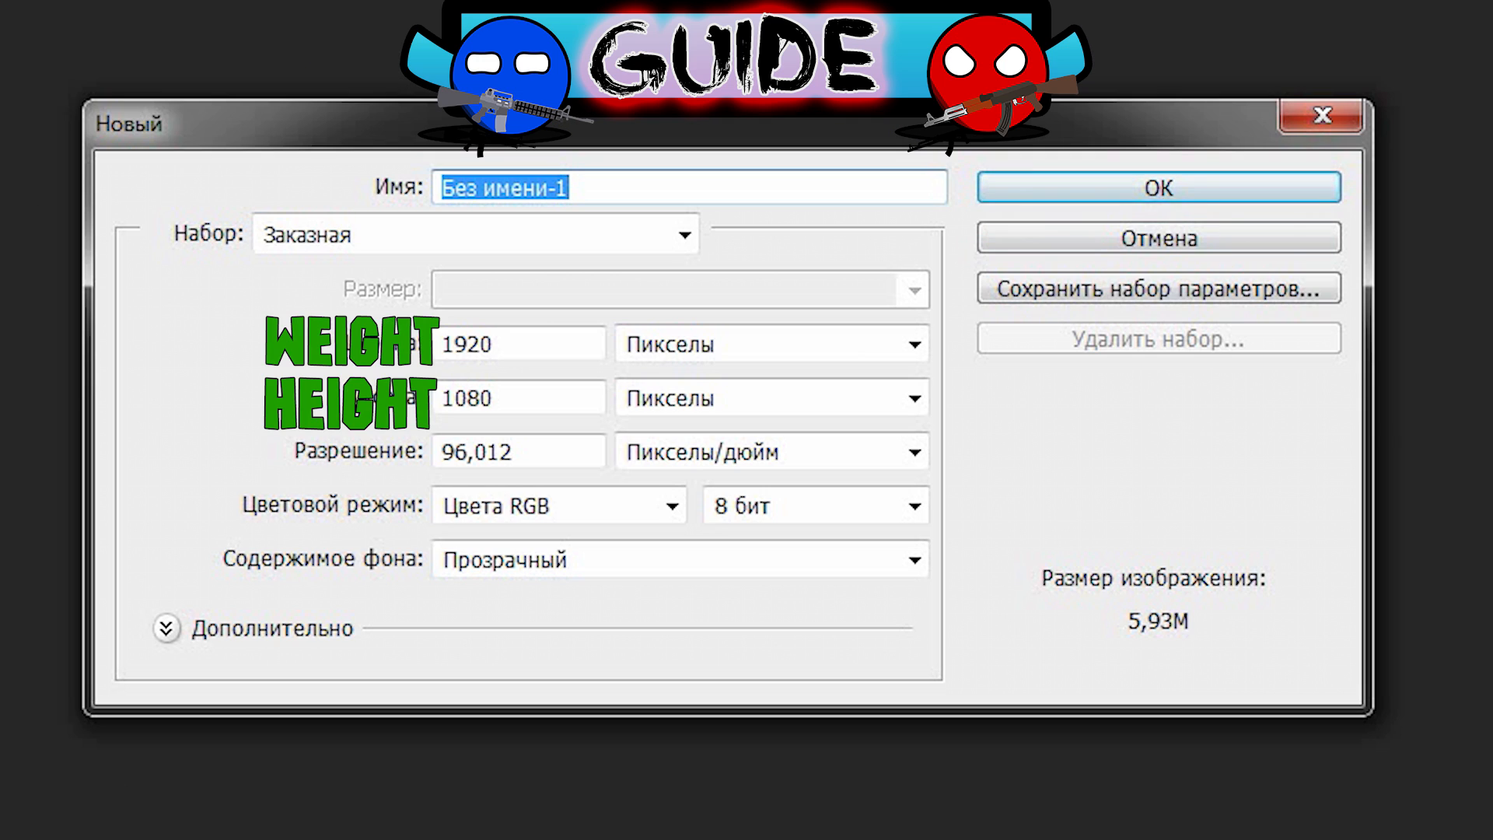
Create the 1920×1080 transparent document with Blue, Red and Yellow layers above the map.
click(1156, 187)
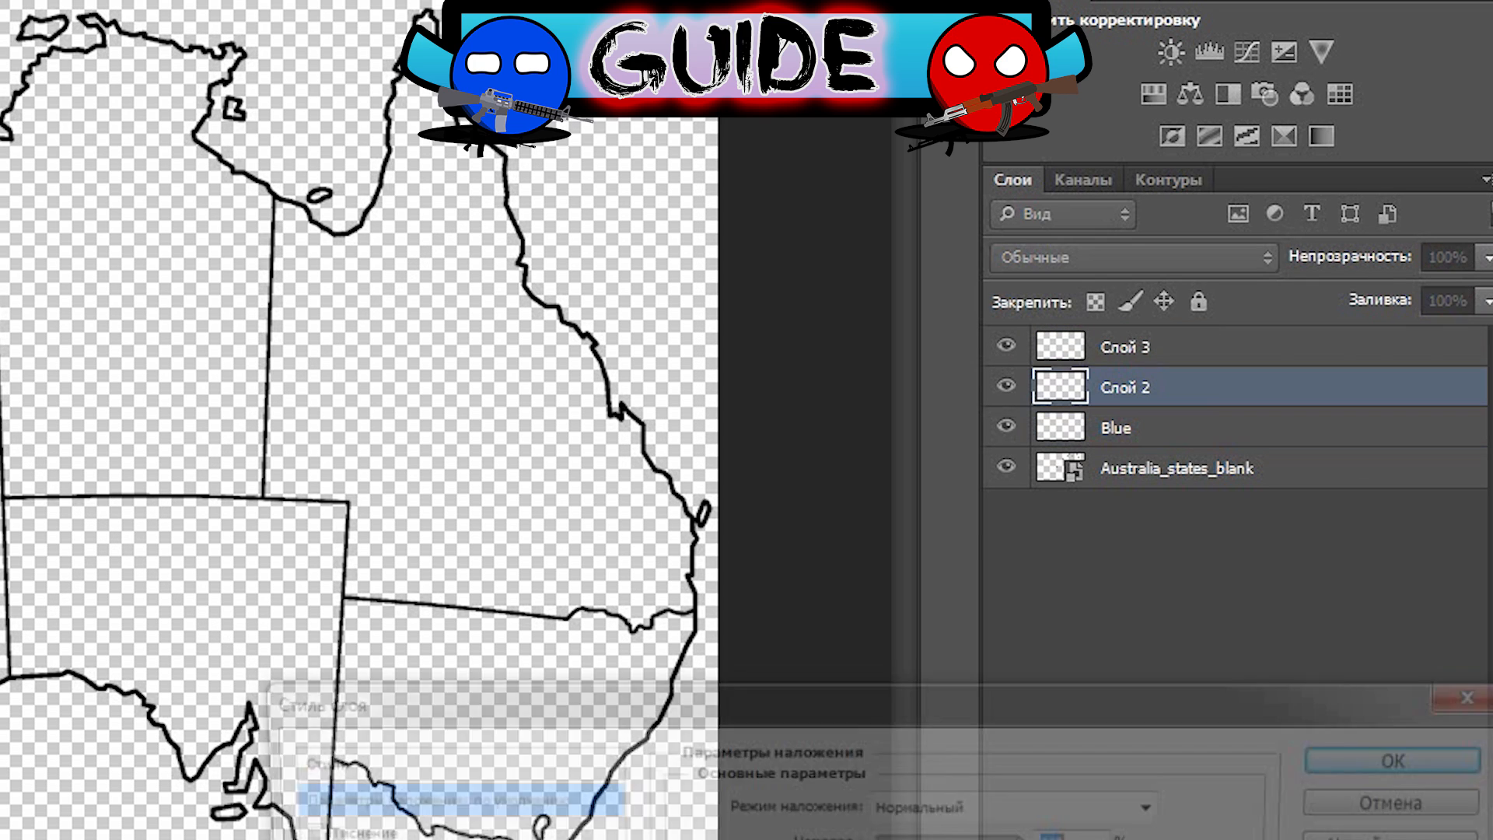
text(R)
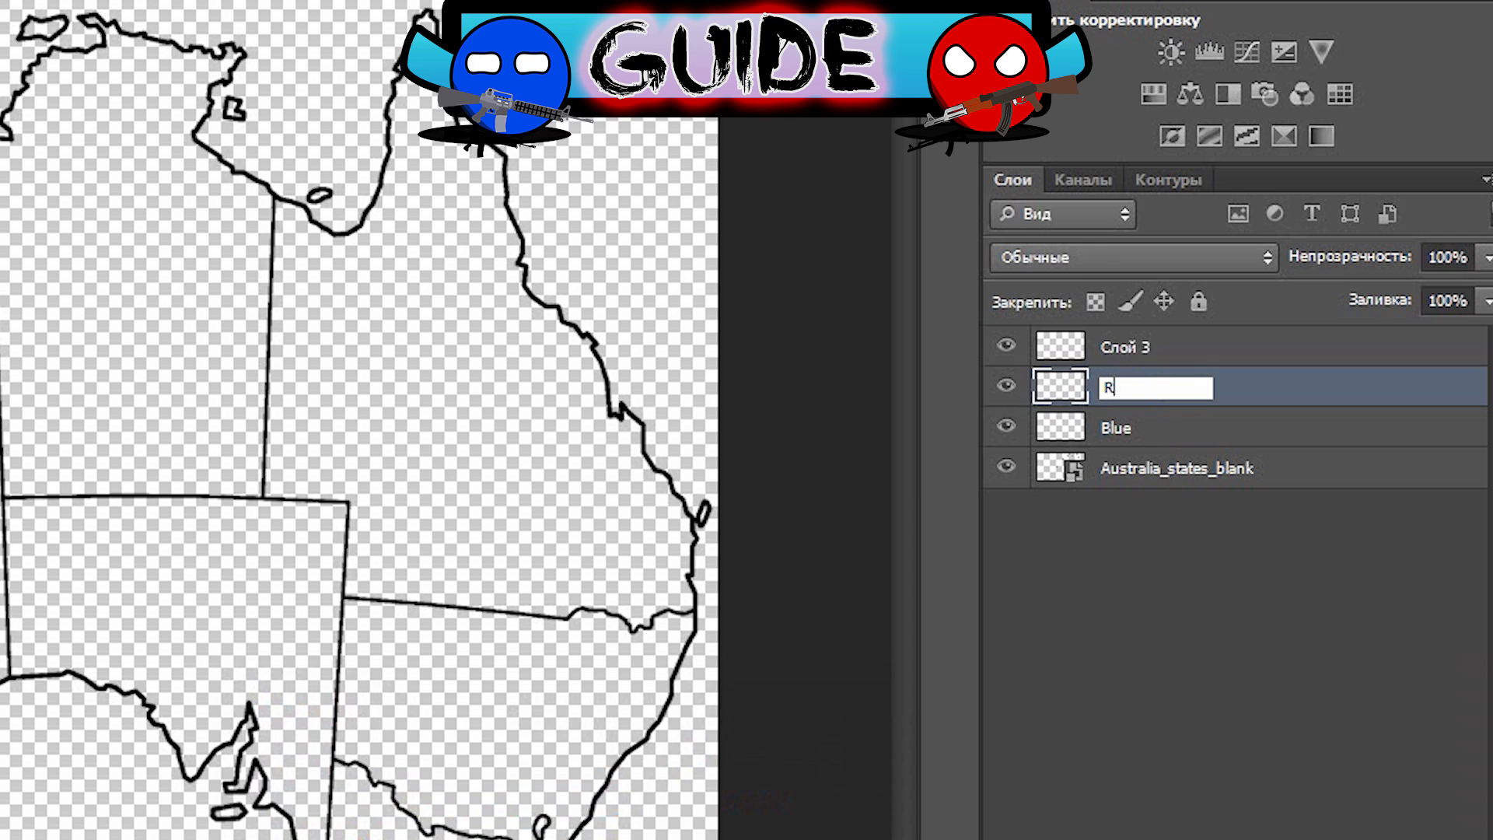
text(Yellow)
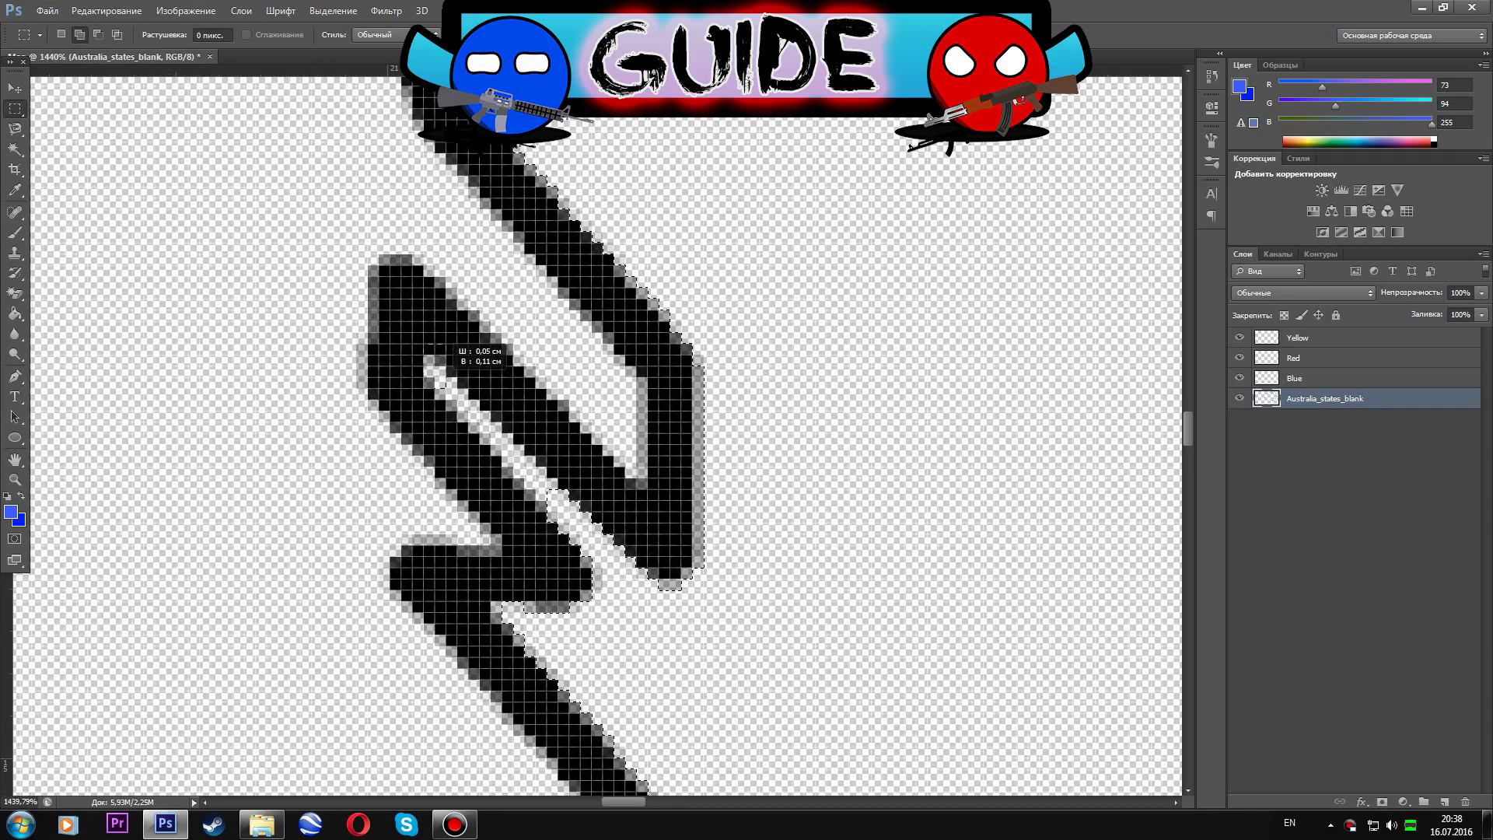
Fill Western Australia with blue #2a42f7 on the Blue layer and clear the selection.
drag(439, 347, 552, 499)
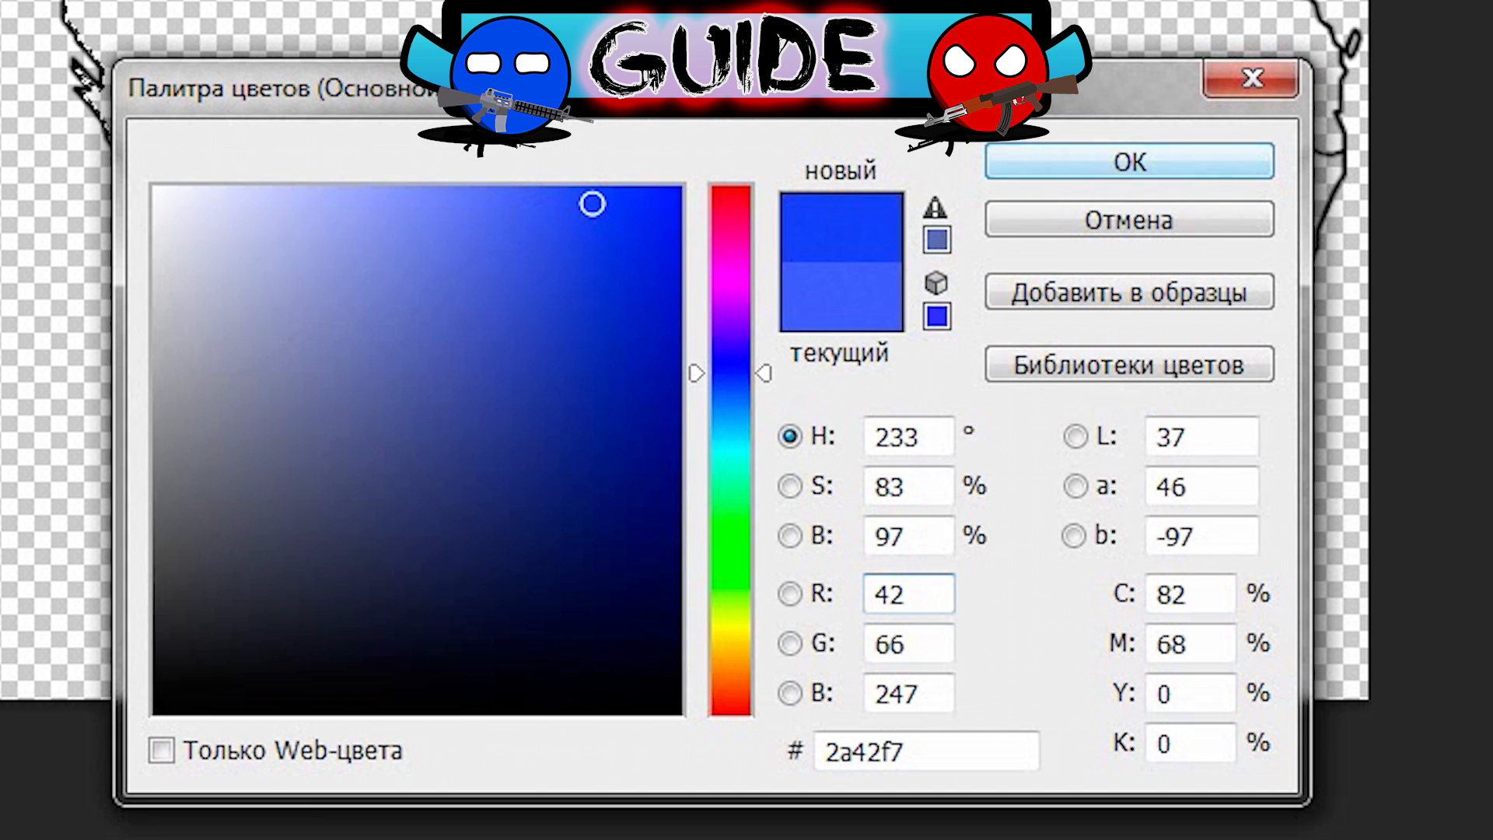
click(1127, 160)
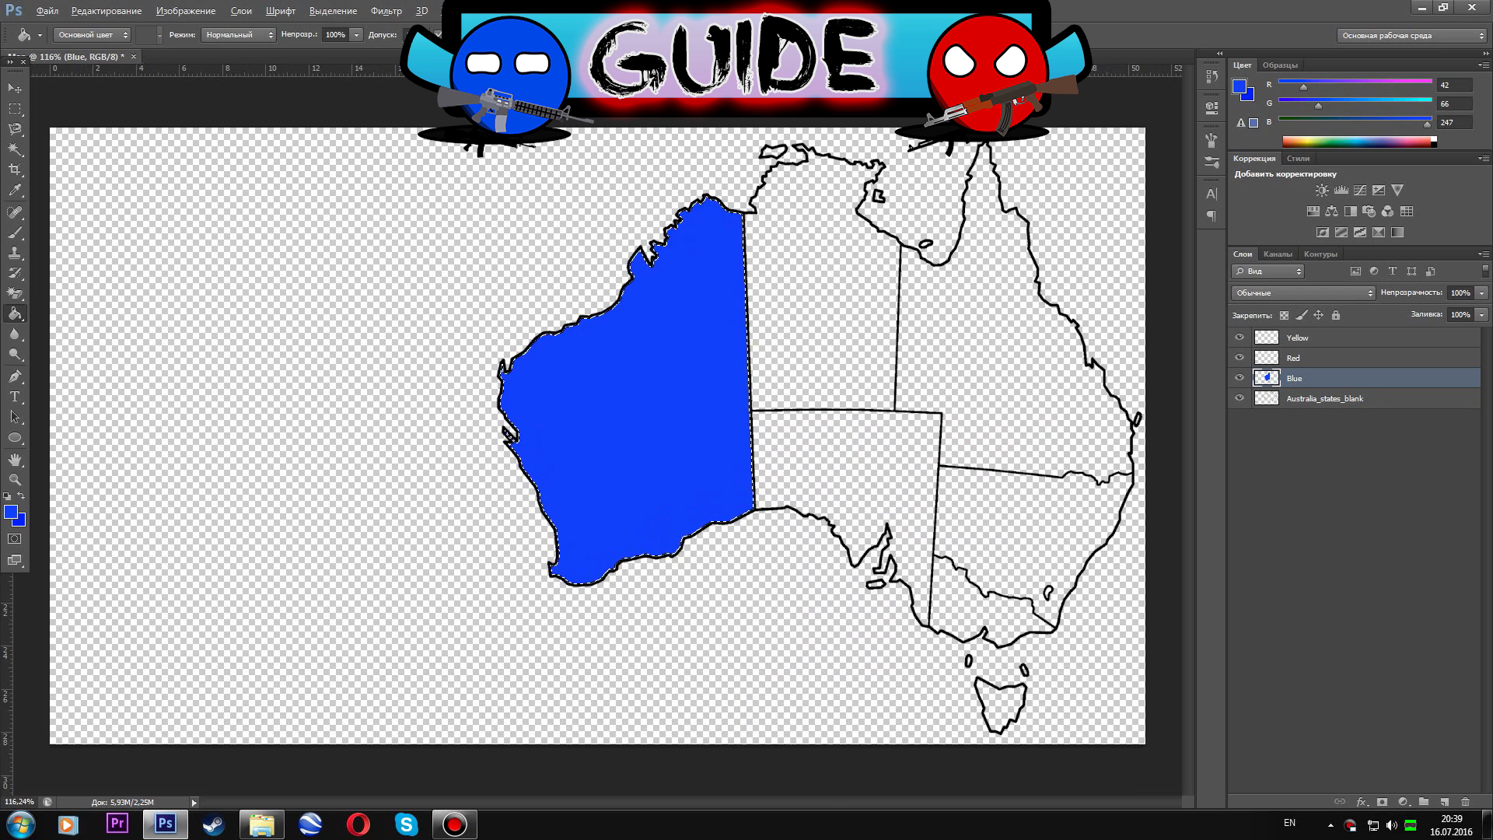
key(ctrl+d)
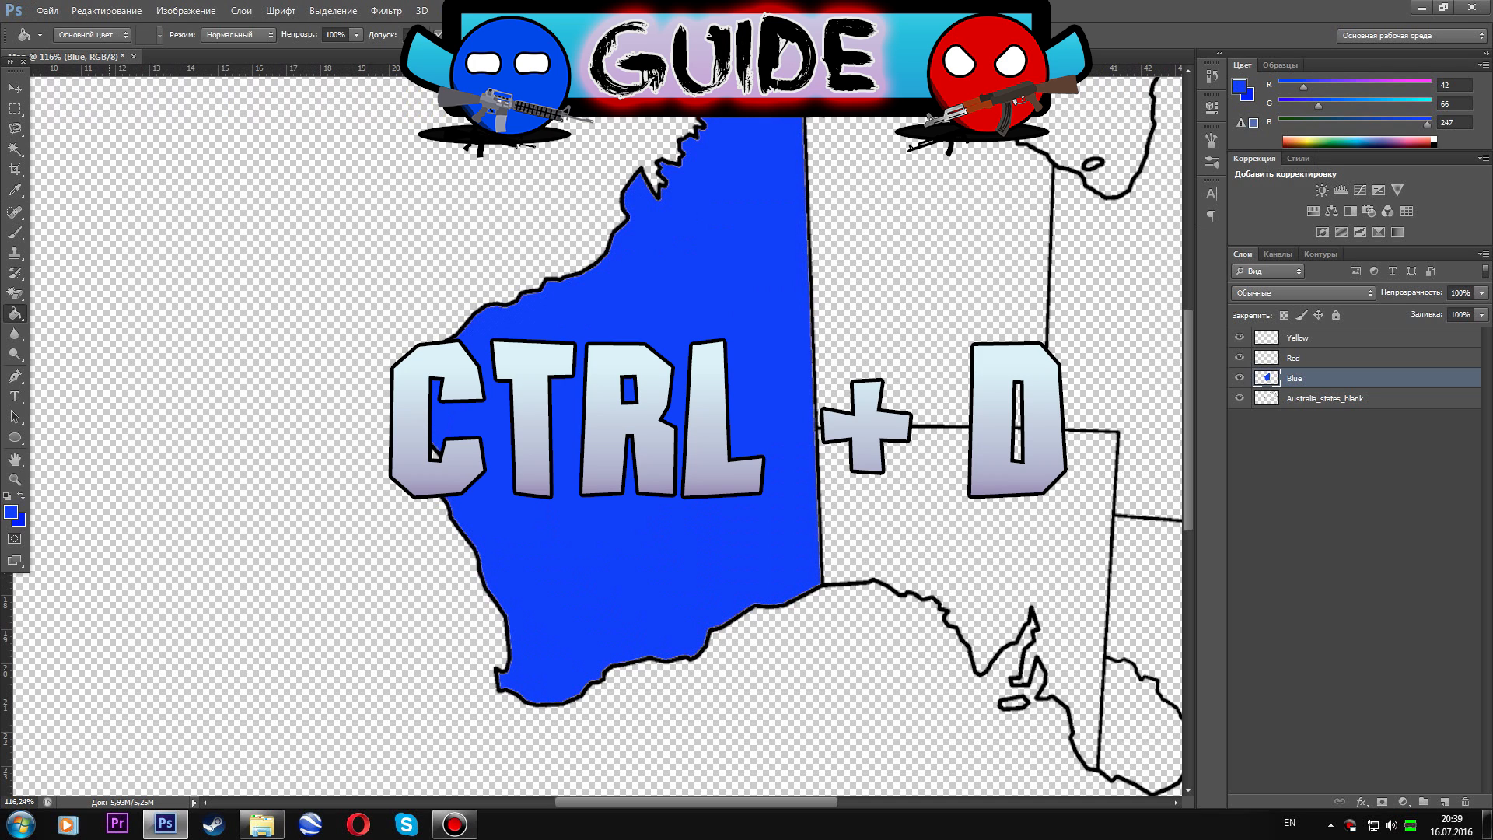
click(14, 86)
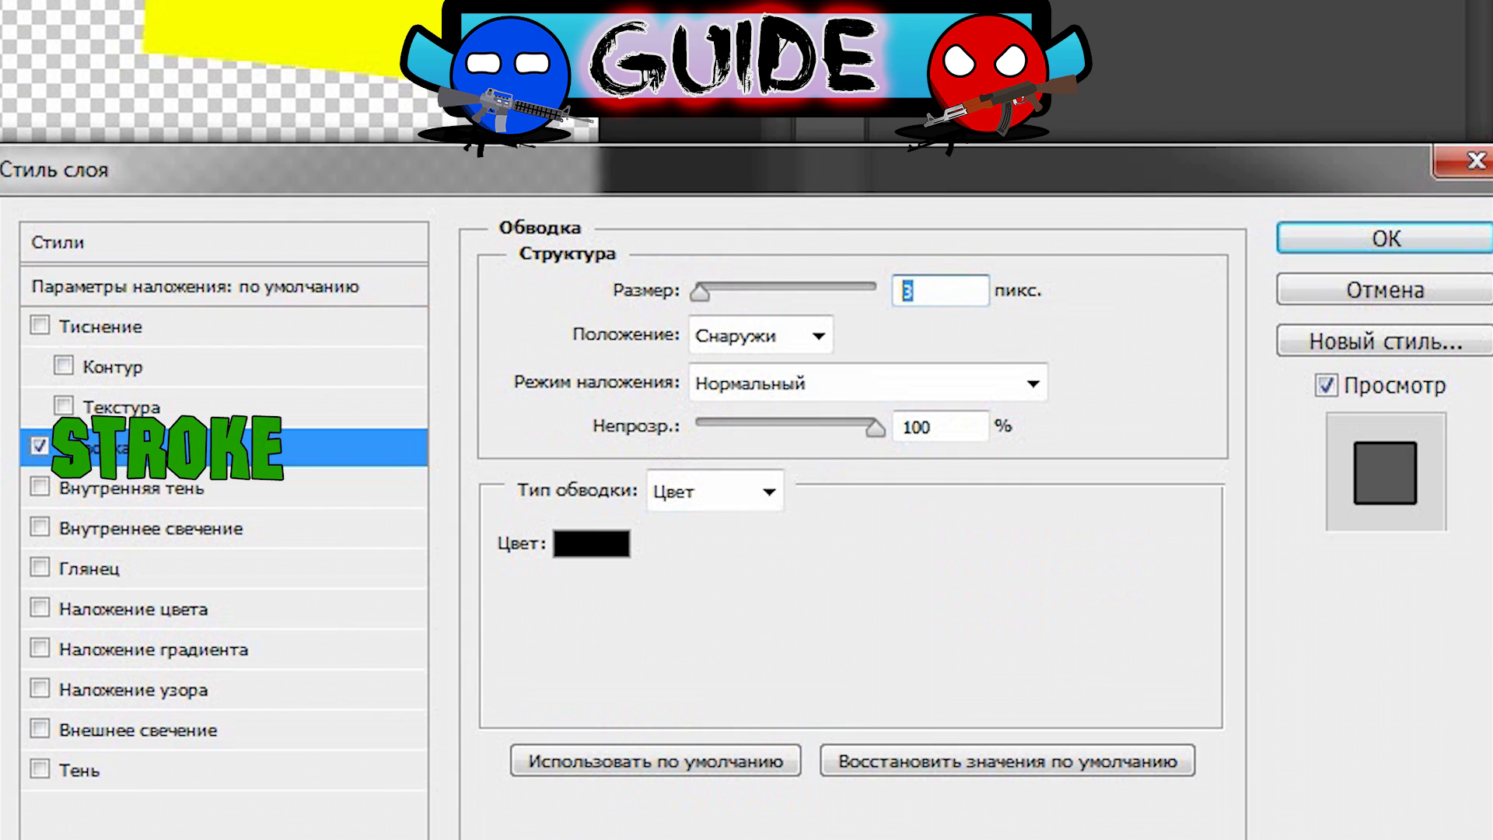
Apply a 3 px black outside stroke to the coloured state layers.
click(1384, 238)
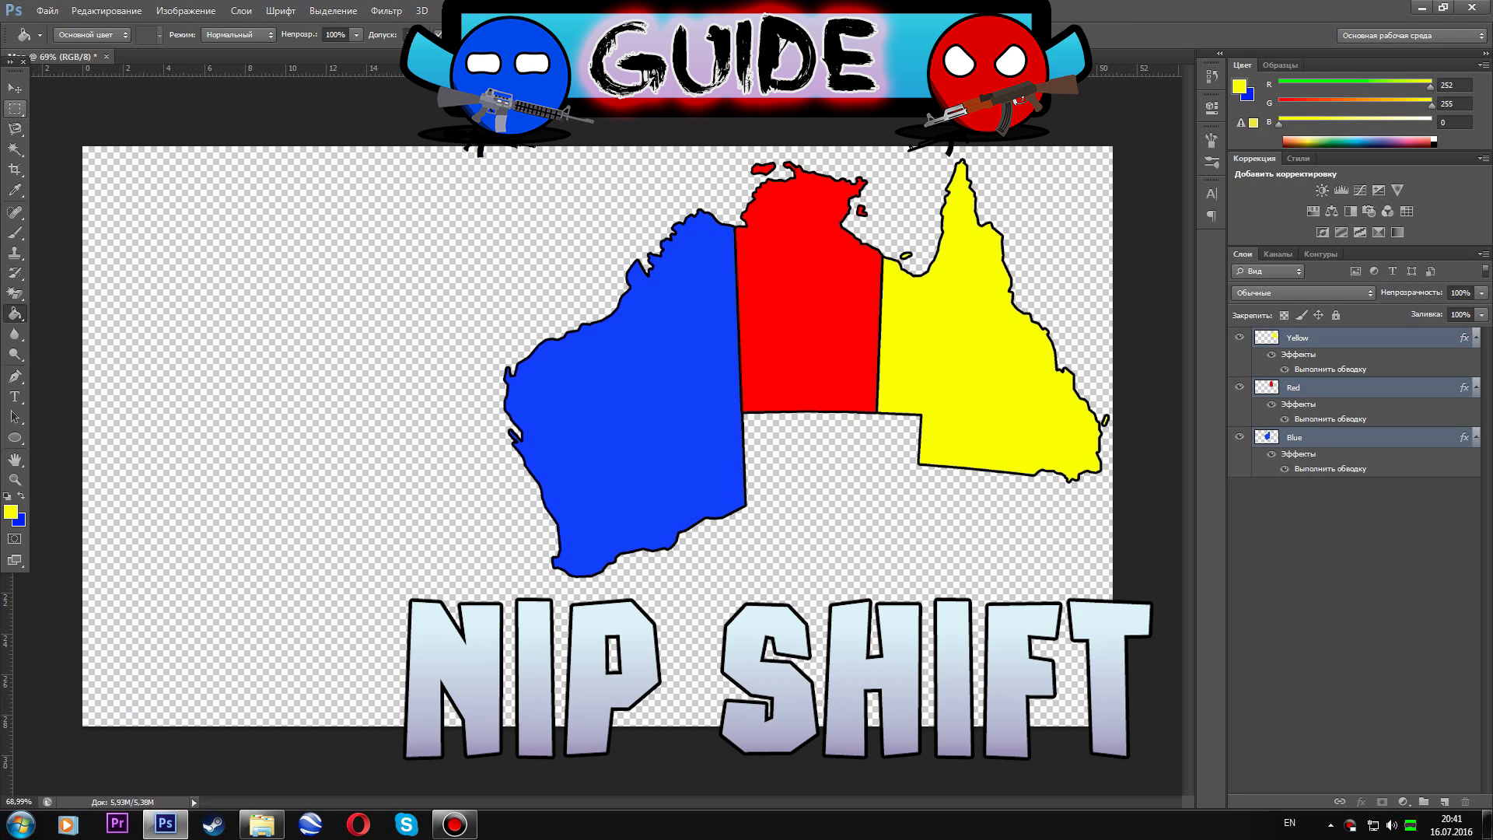
click(14, 87)
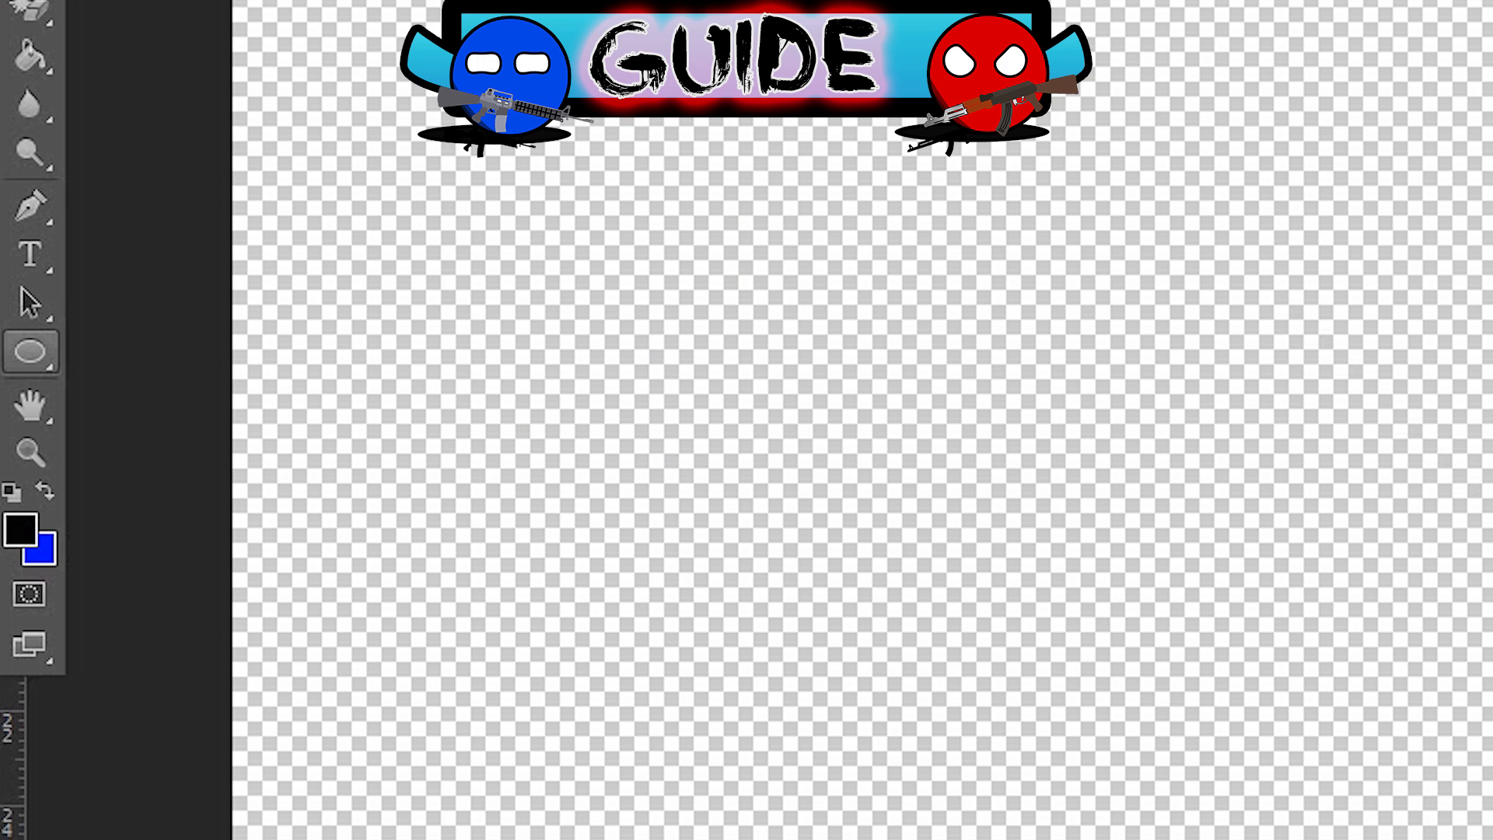
Draw a red circle with a thick black outline and a flat ellipse beneath it.
click(31, 352)
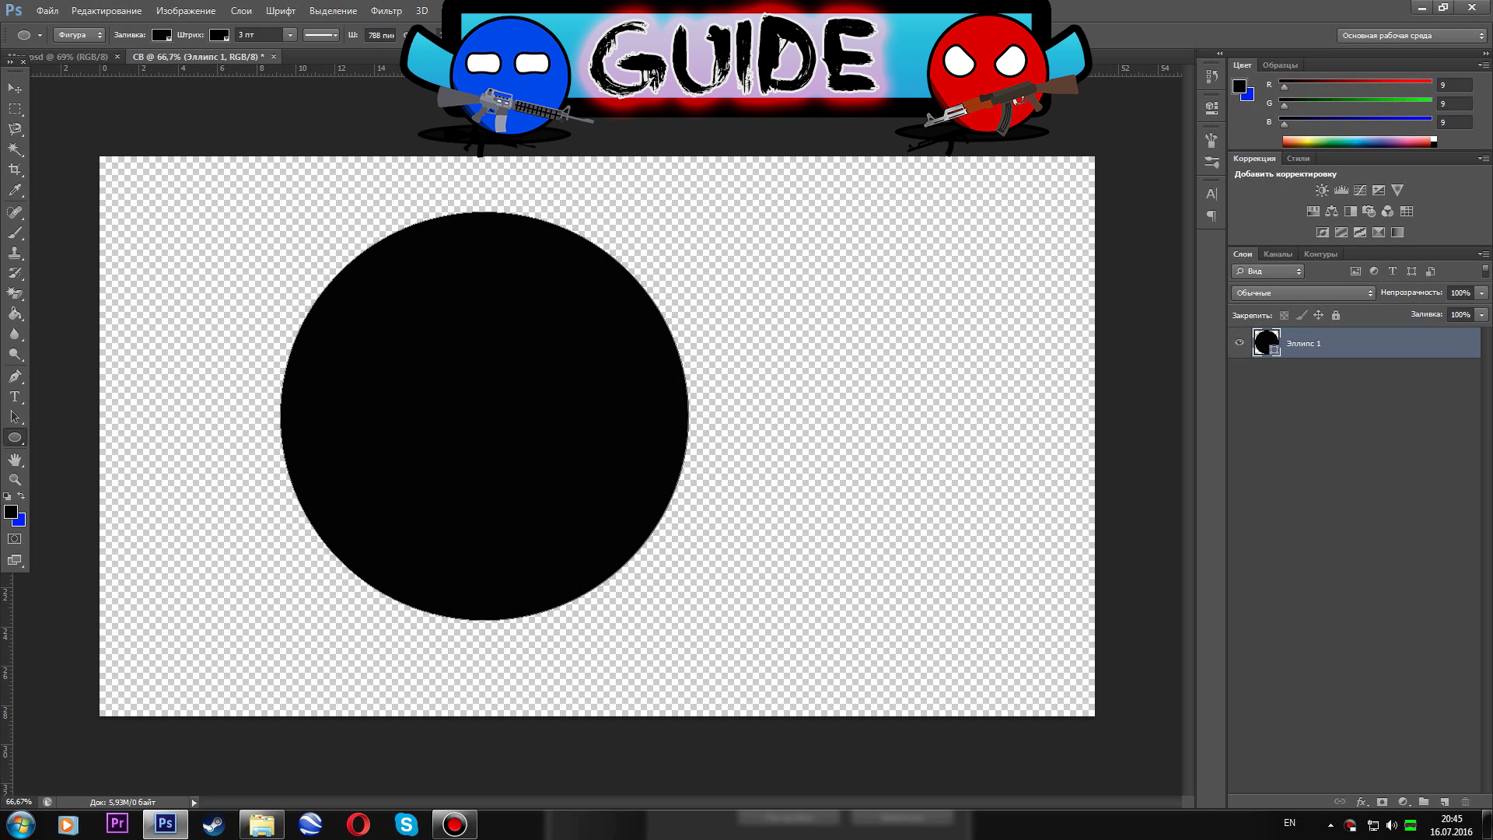
click(161, 36)
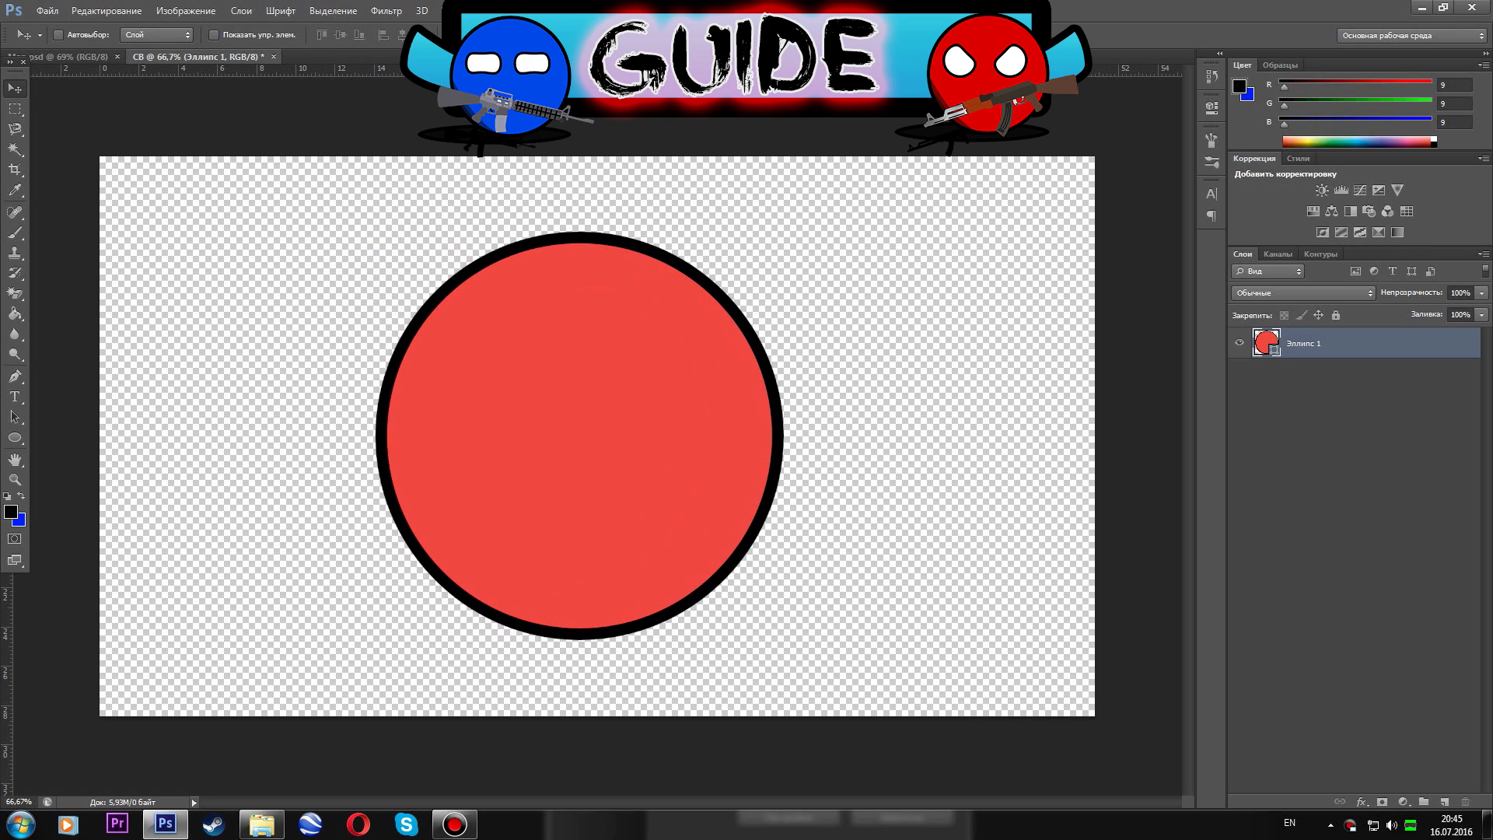
drag(257, 652, 520, 652)
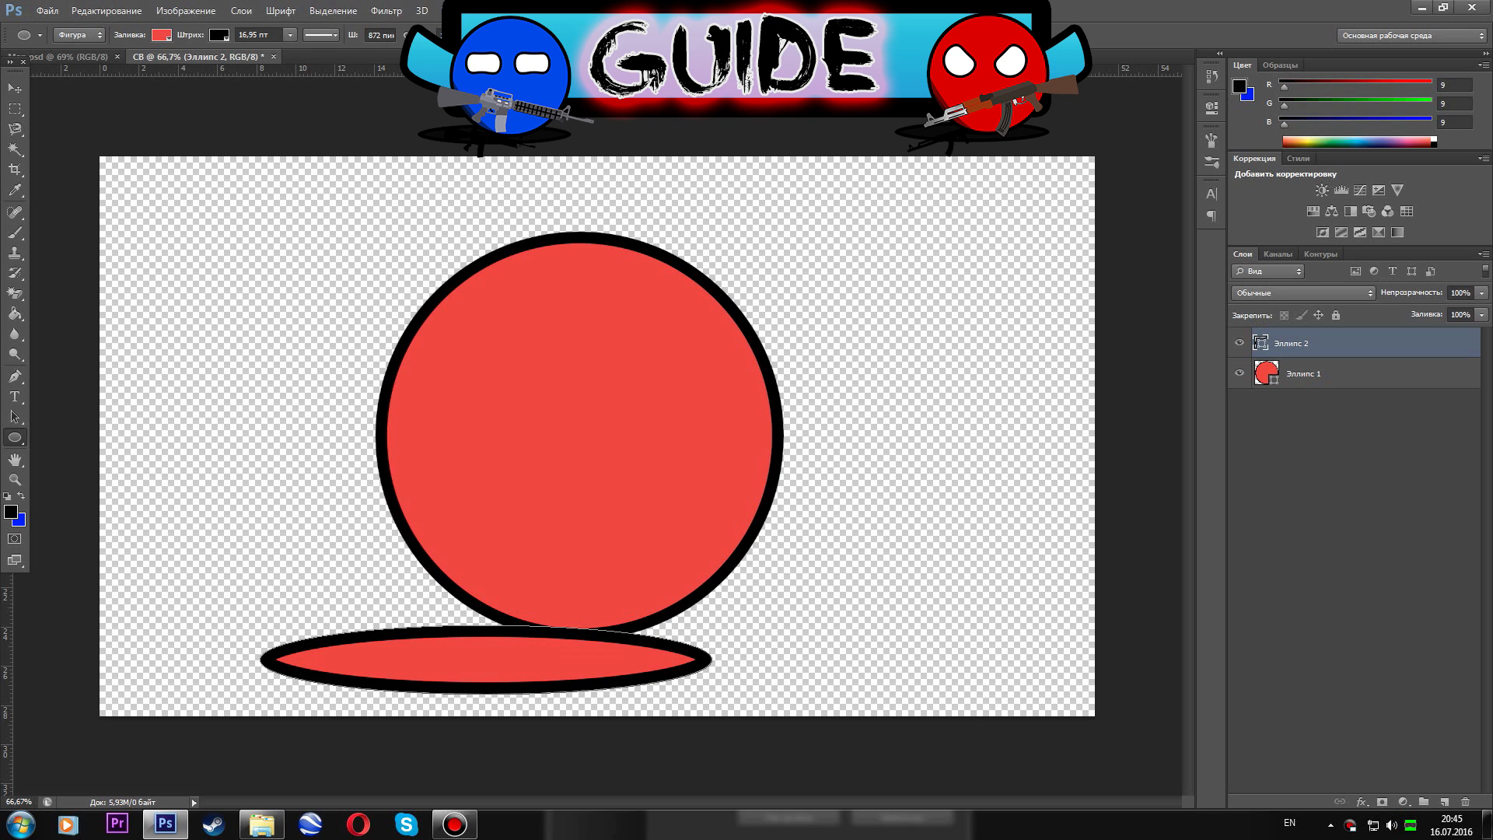
click(162, 36)
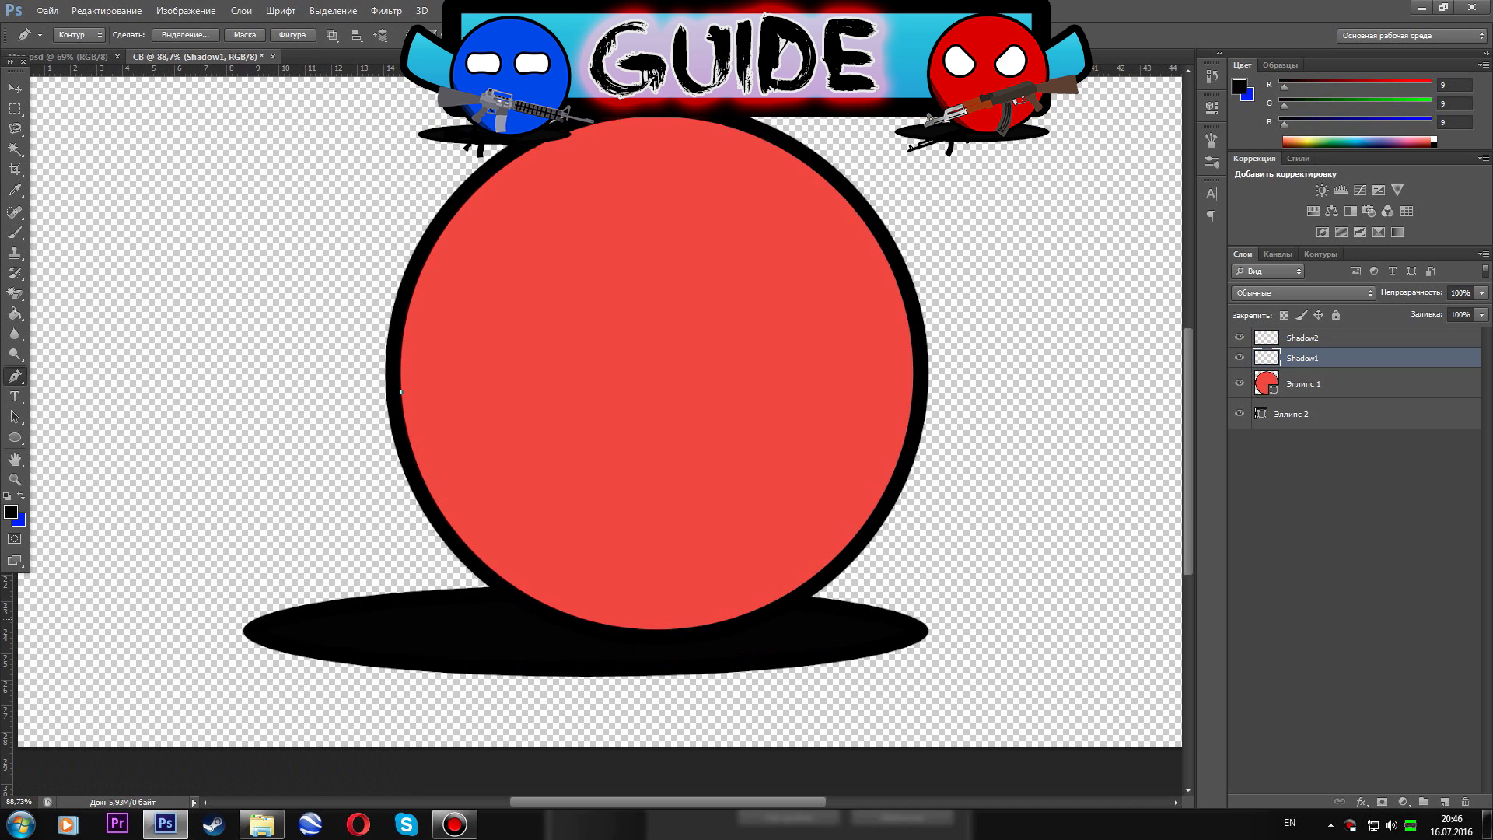
Draw a curved shading path, fill it black on Shadow1 and clip it to the circle.
drag(400, 392, 596, 623)
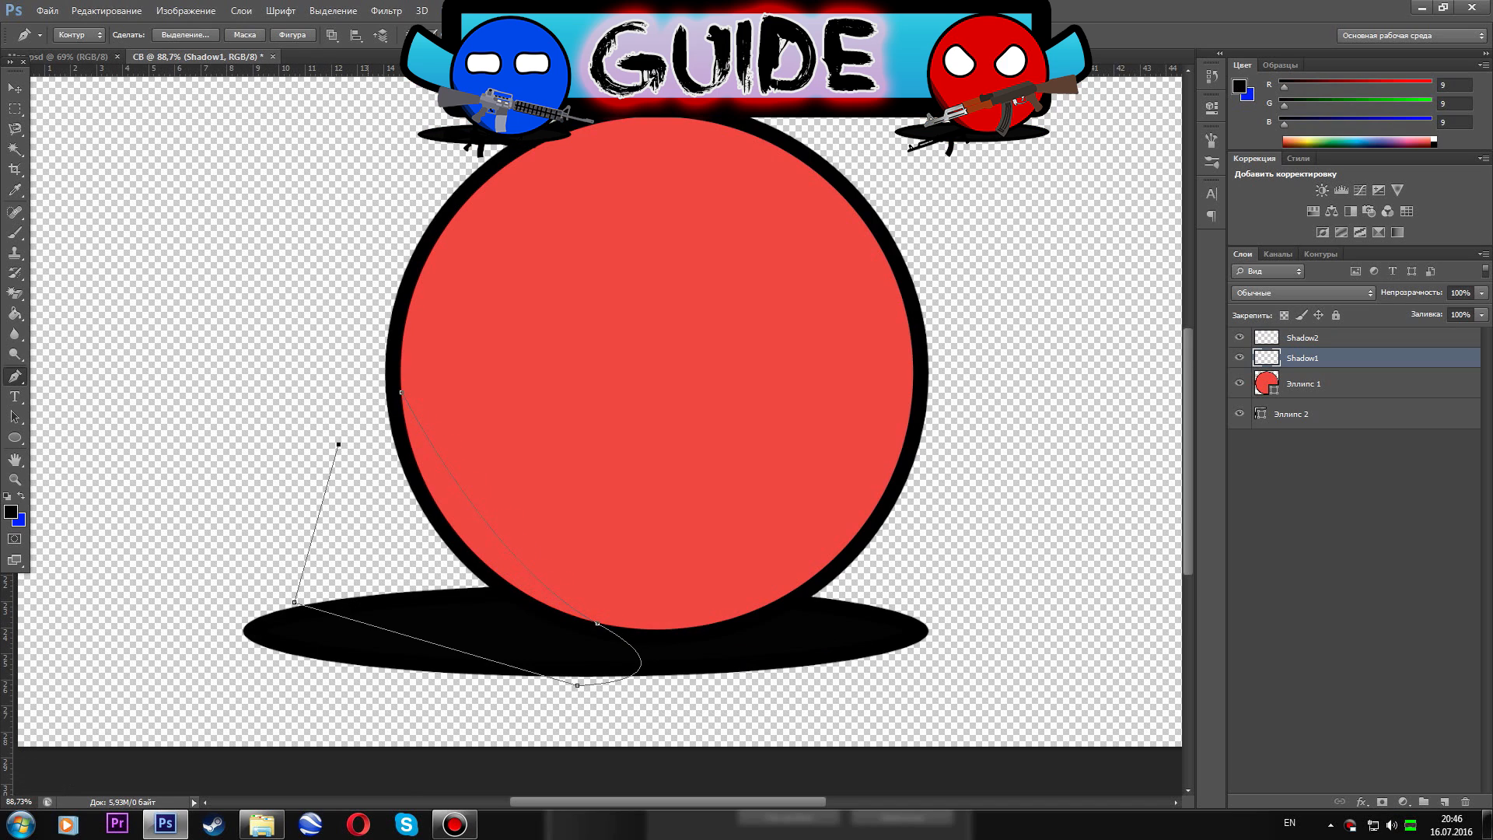
right_click(409, 391)
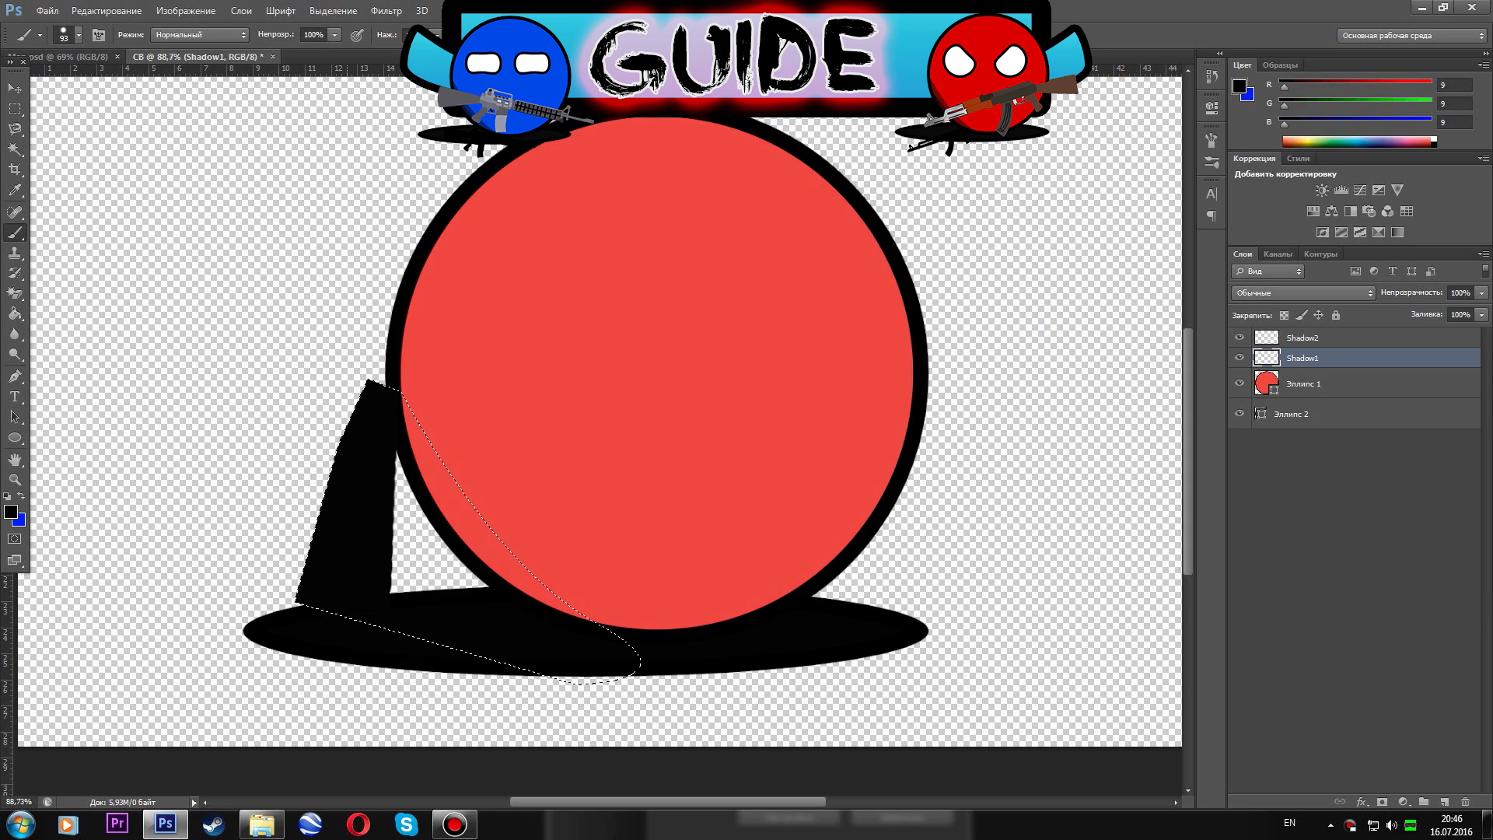
key(ctrl+d)
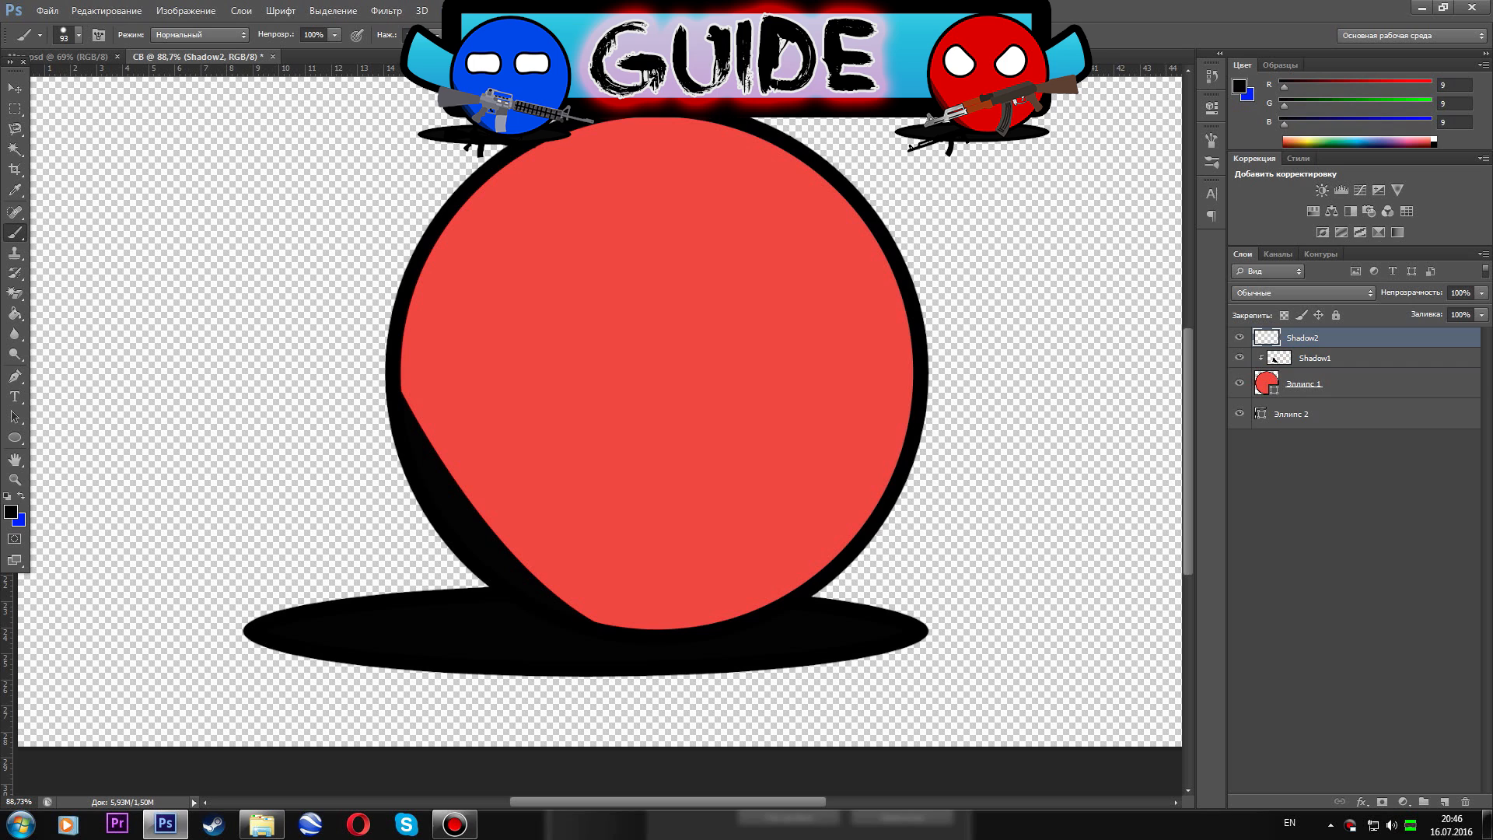
click(1314, 357)
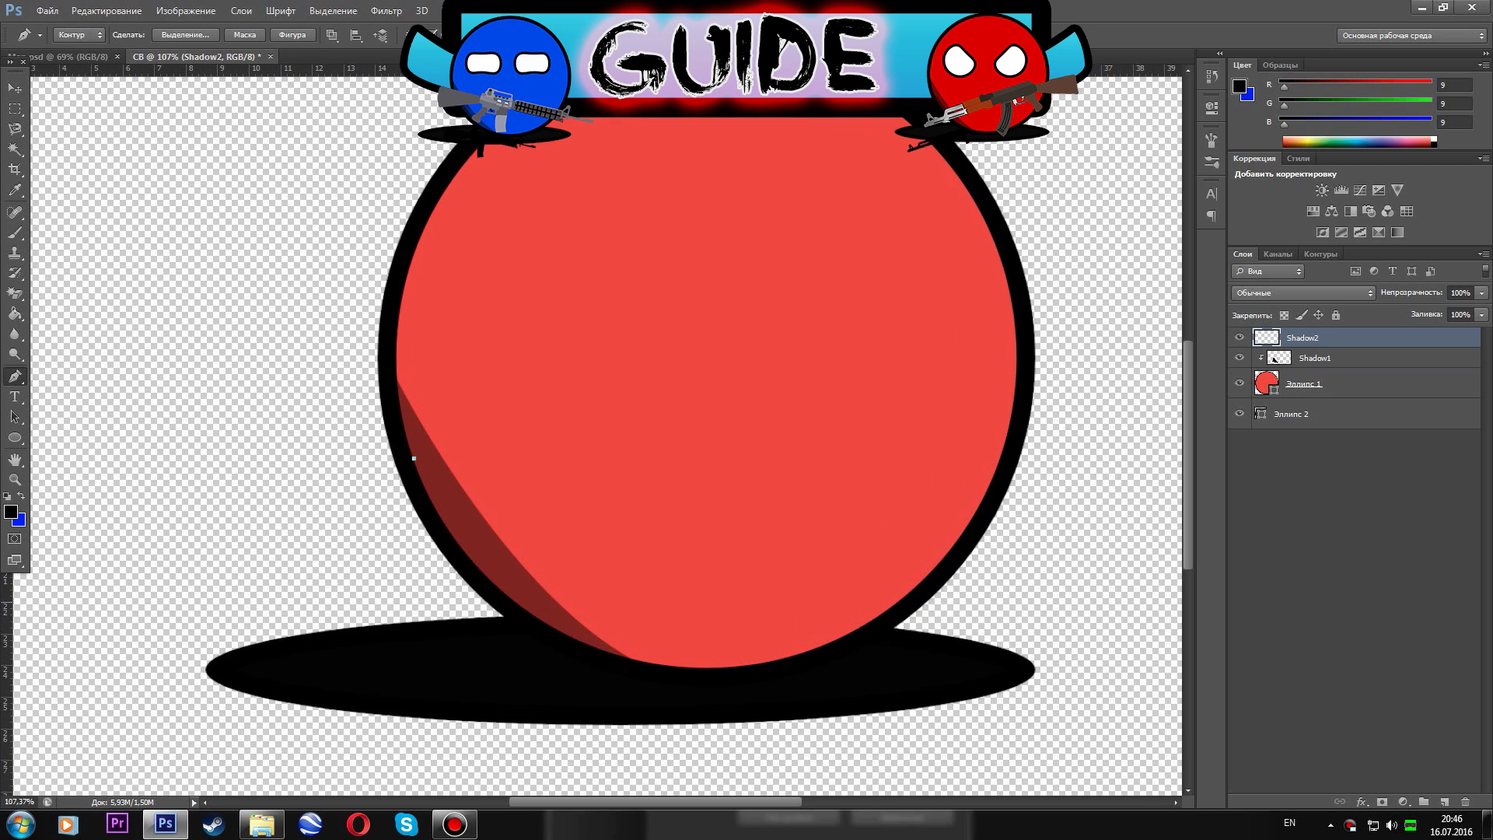
Add the second shading on Shadow2 at 57% opacity and soften it with Gaussian Blur.
right_click(413, 458)
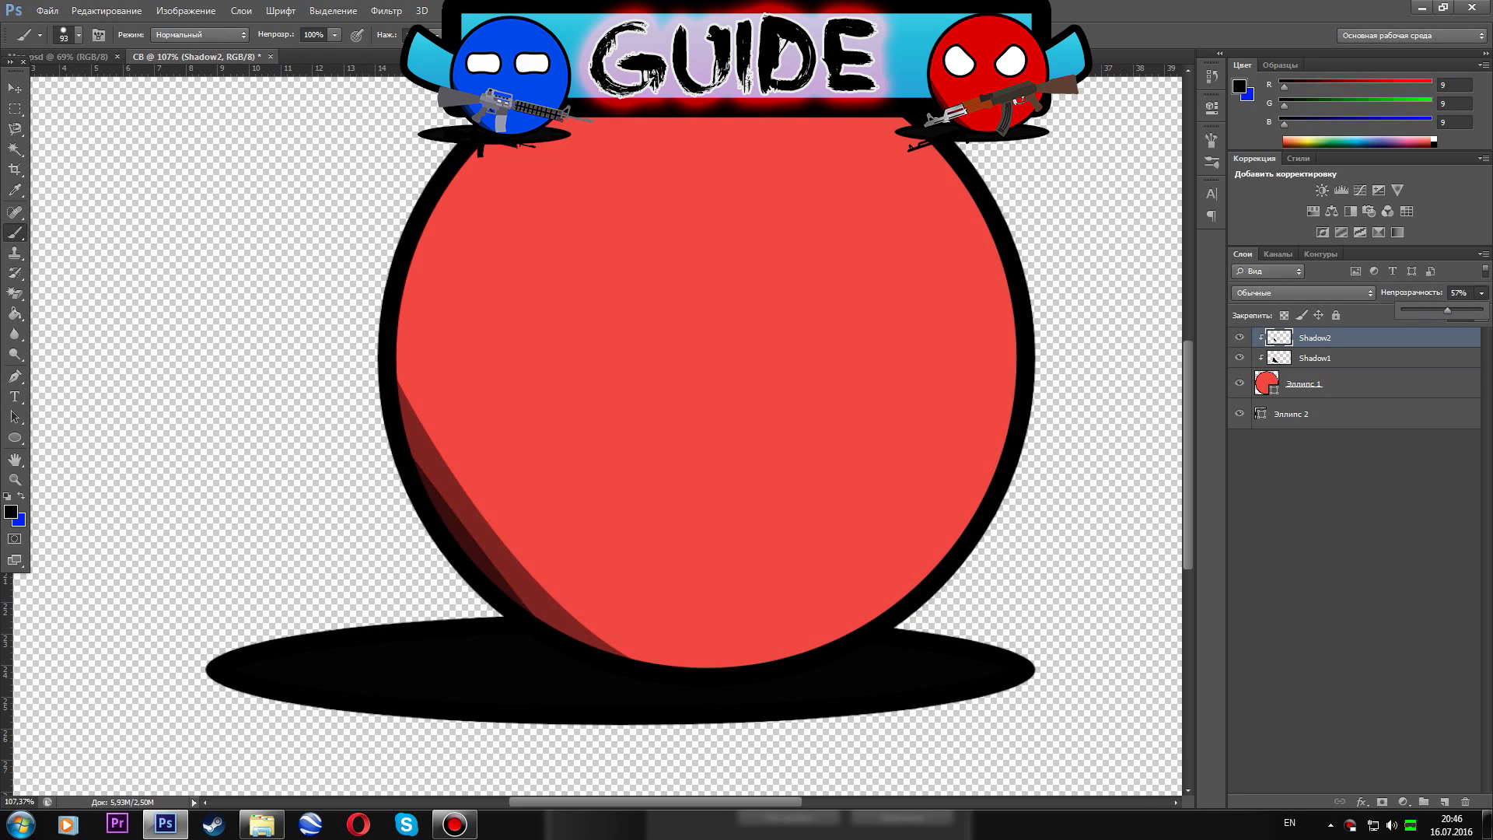
click(388, 11)
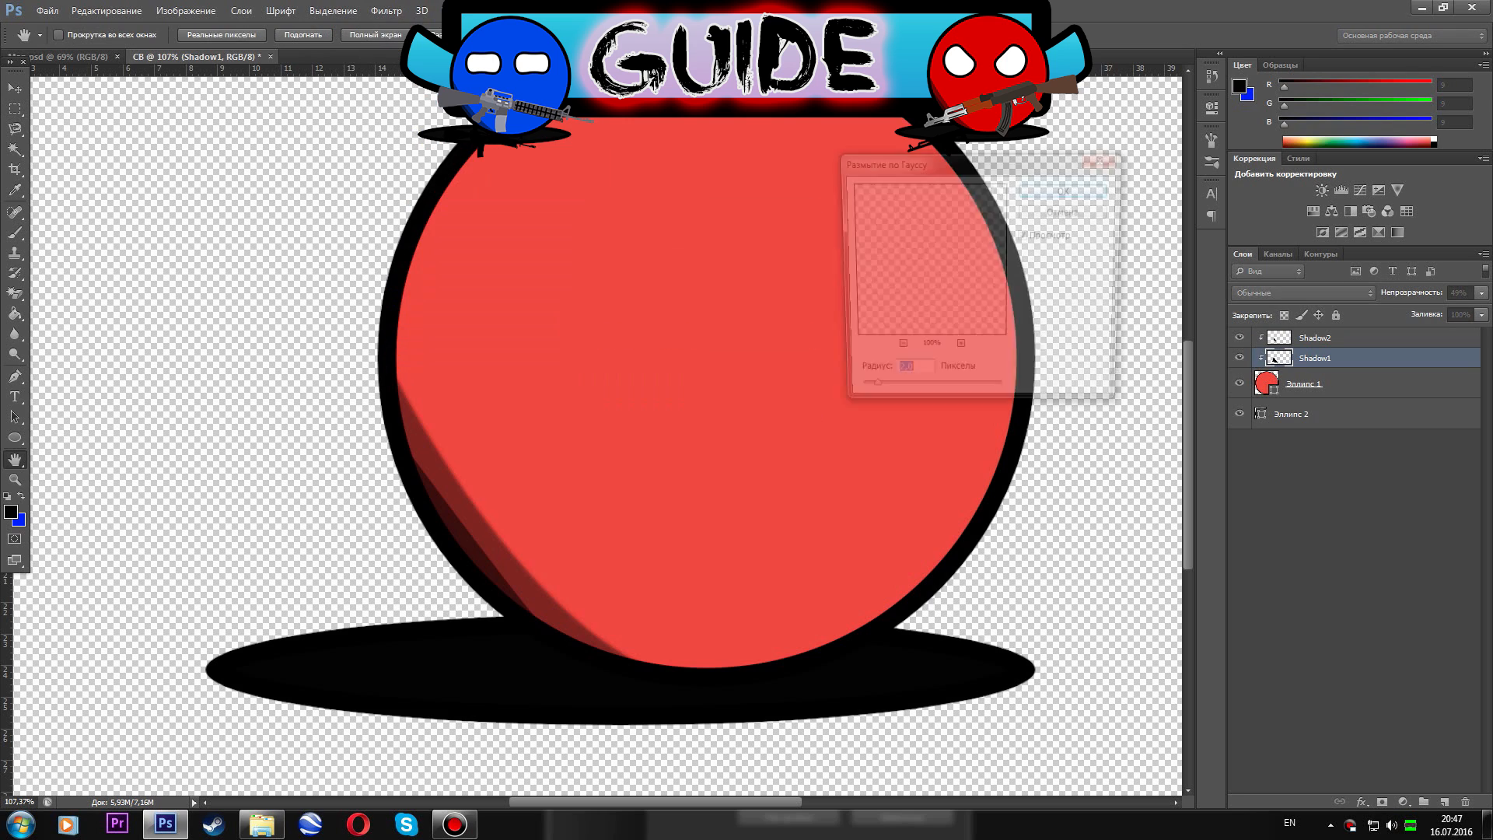
click(1059, 194)
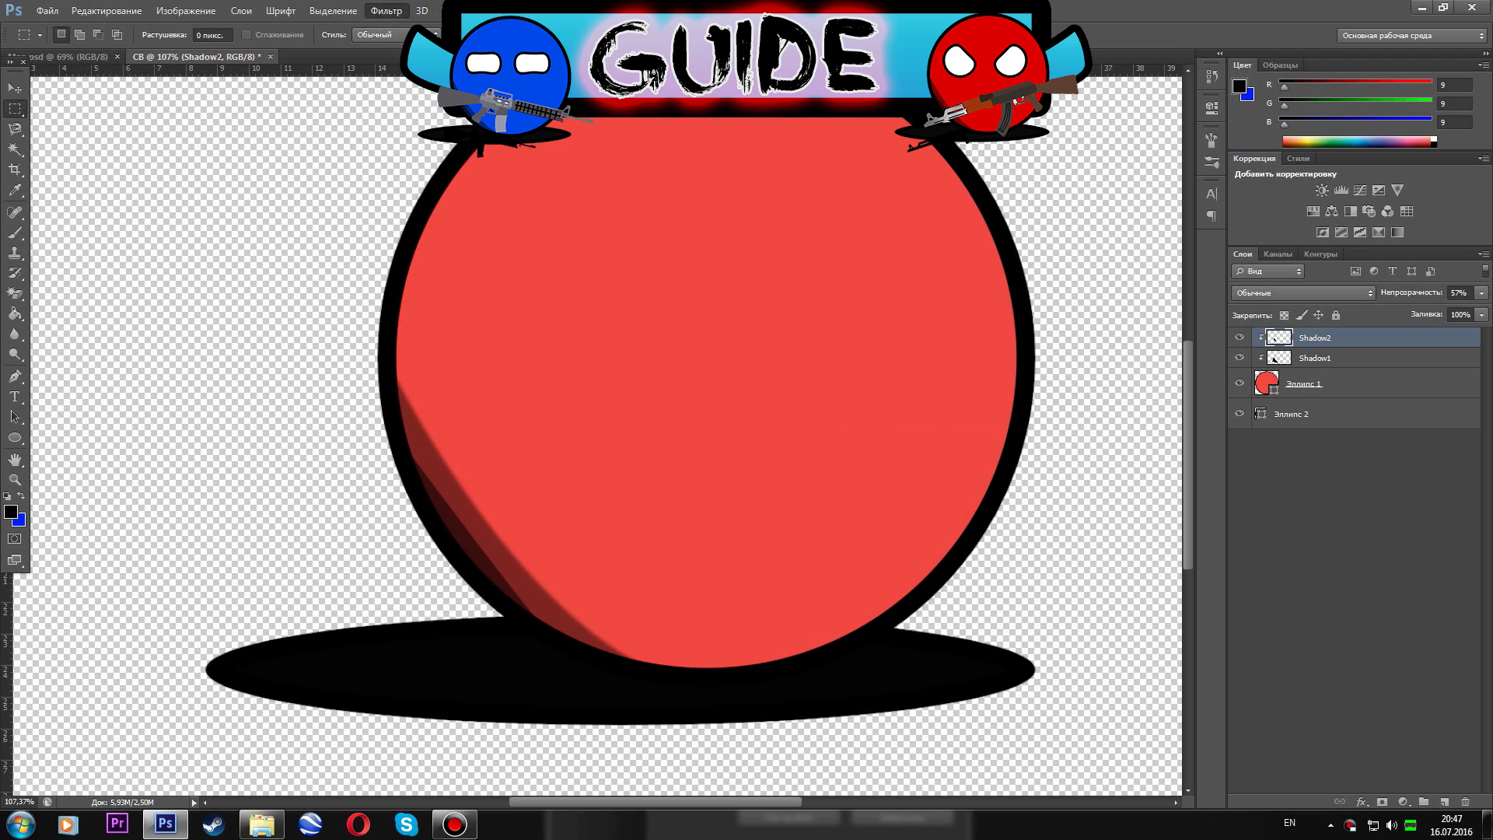
click(399, 211)
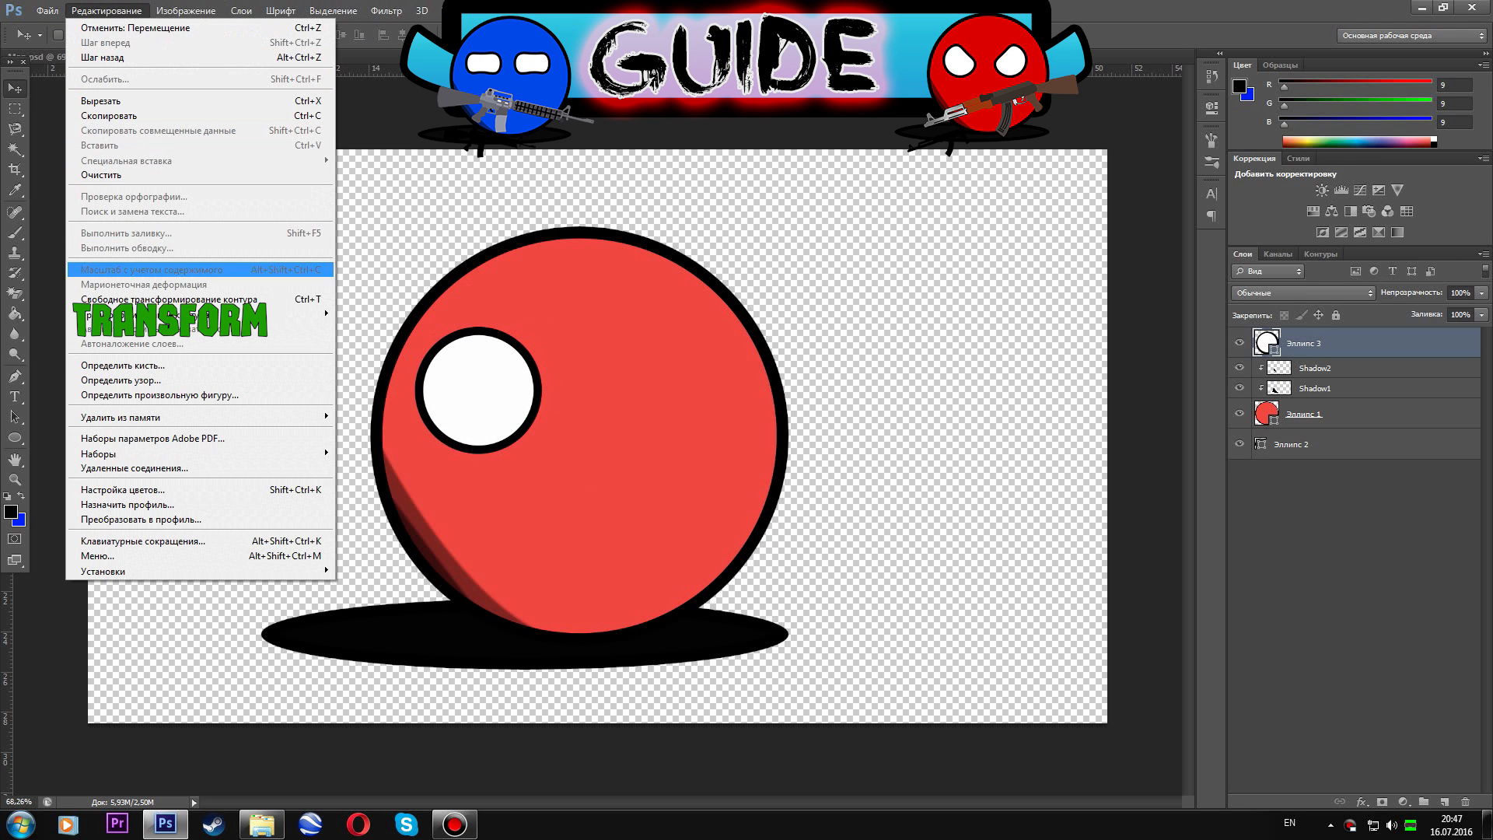
Reshape the white eye ellipse with Free Transform and place a duplicate beside it.
click(160, 298)
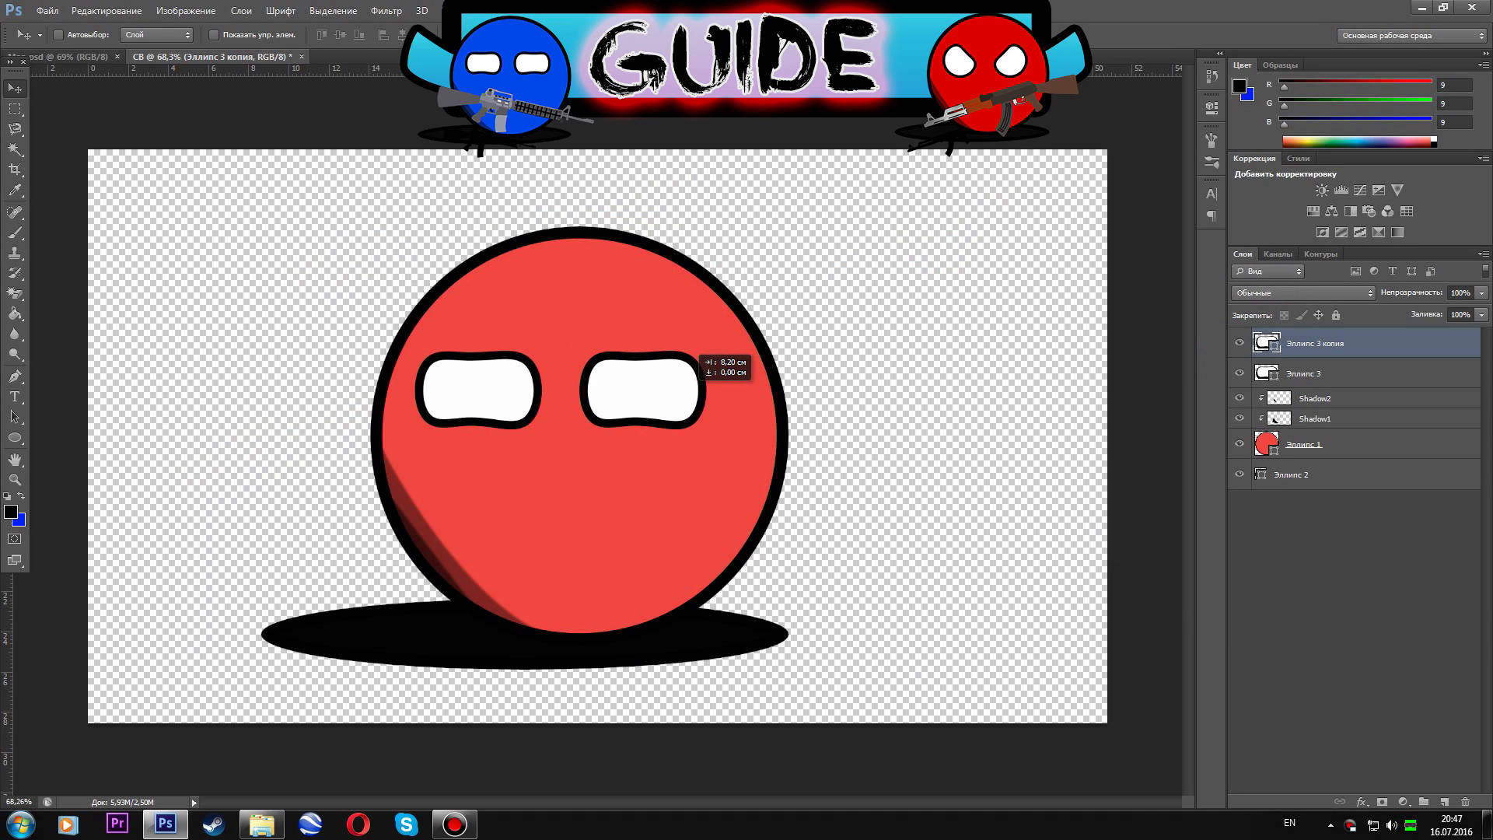
key(ctrl+t)
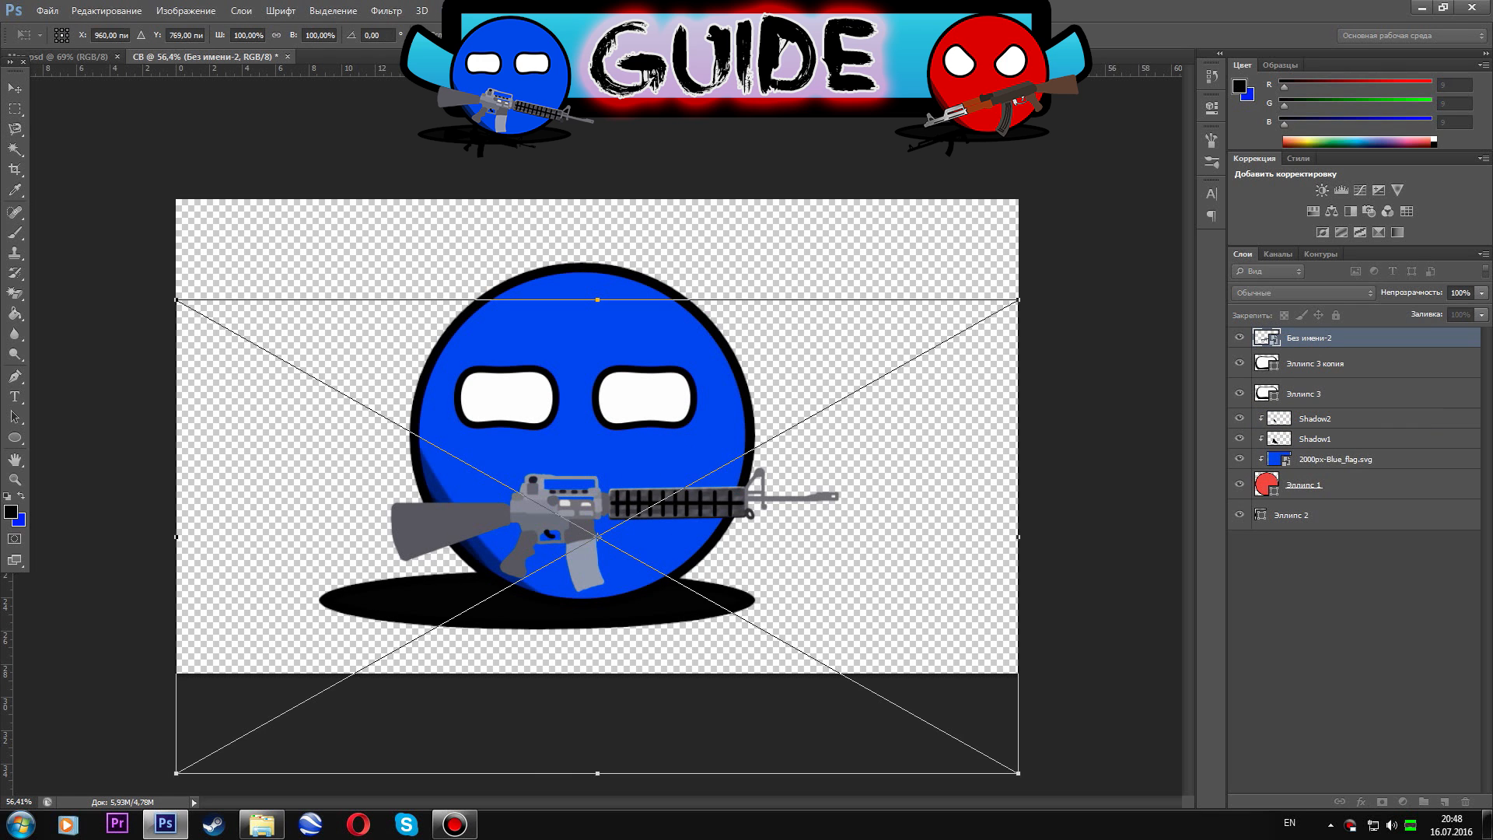
Rotate the rifle about 9 degrees, add its silhouette copy and save the ball as BLUE_CB.png in Mapping.
drag(1016, 300, 1046, 371)
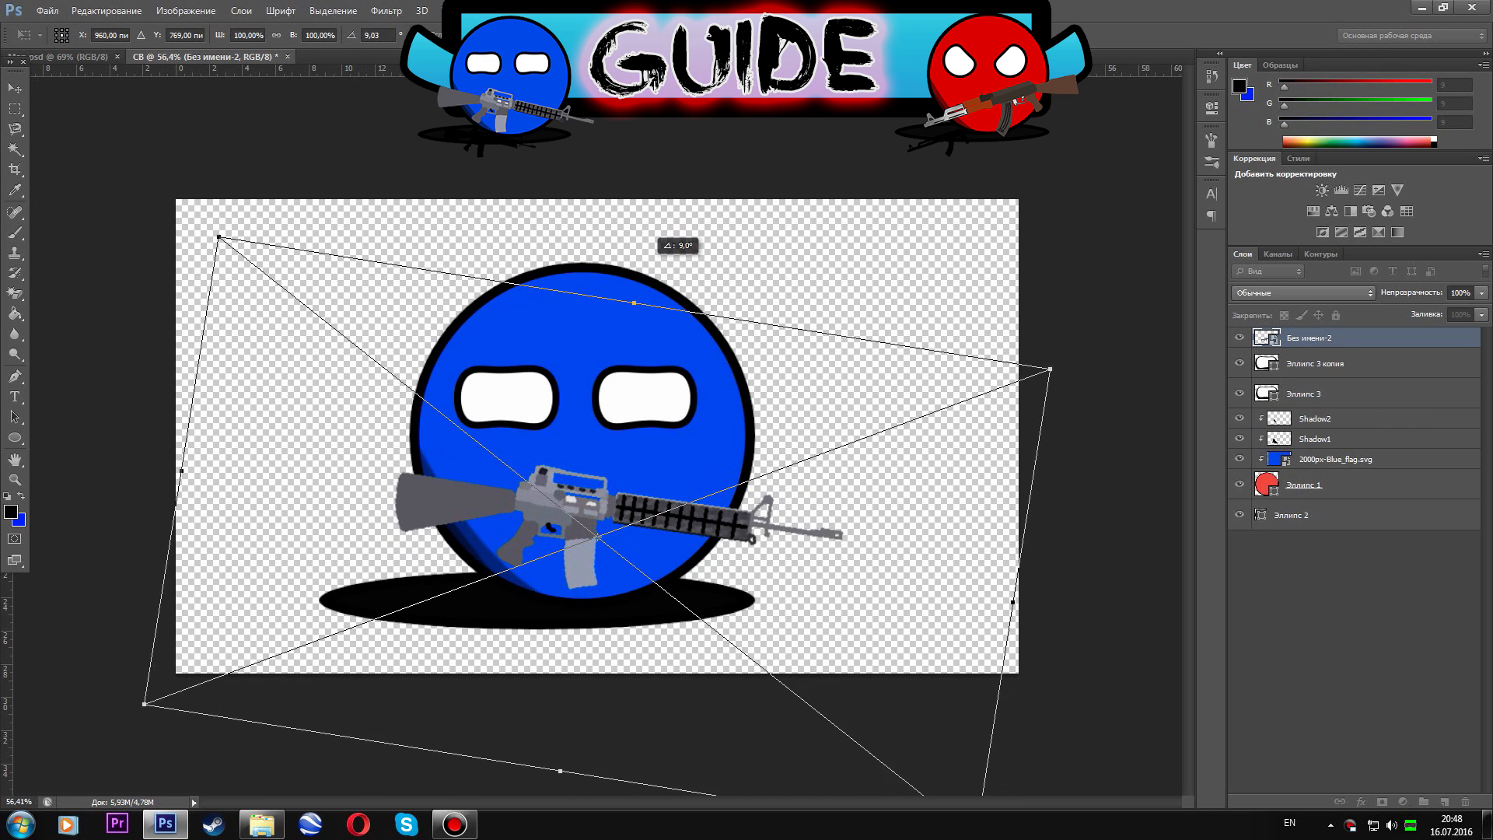
key(Enter)
text(sh)
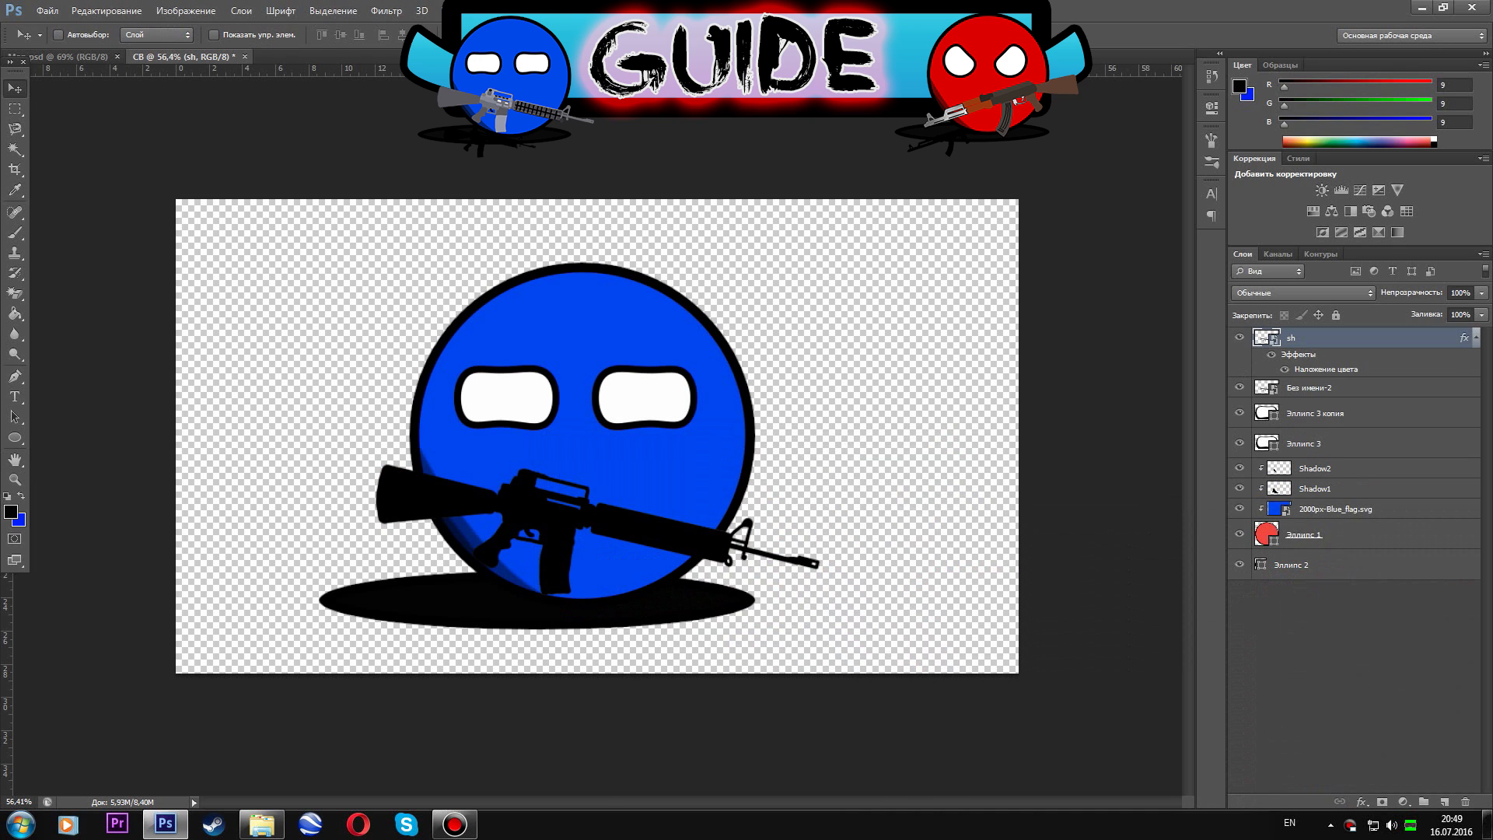
key(ctrl+t)
text(BLUE_CB.png)
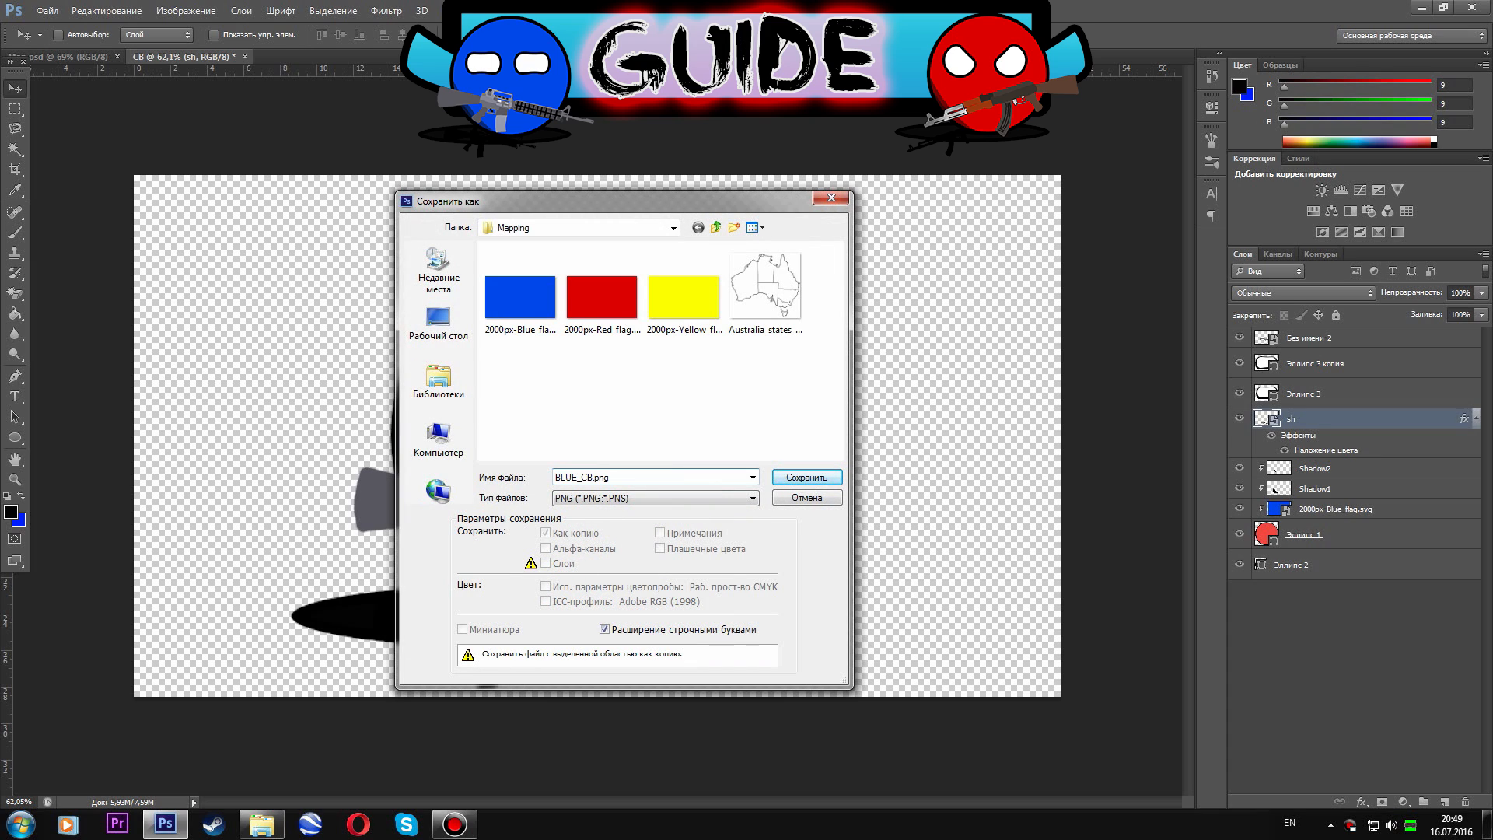
click(804, 477)
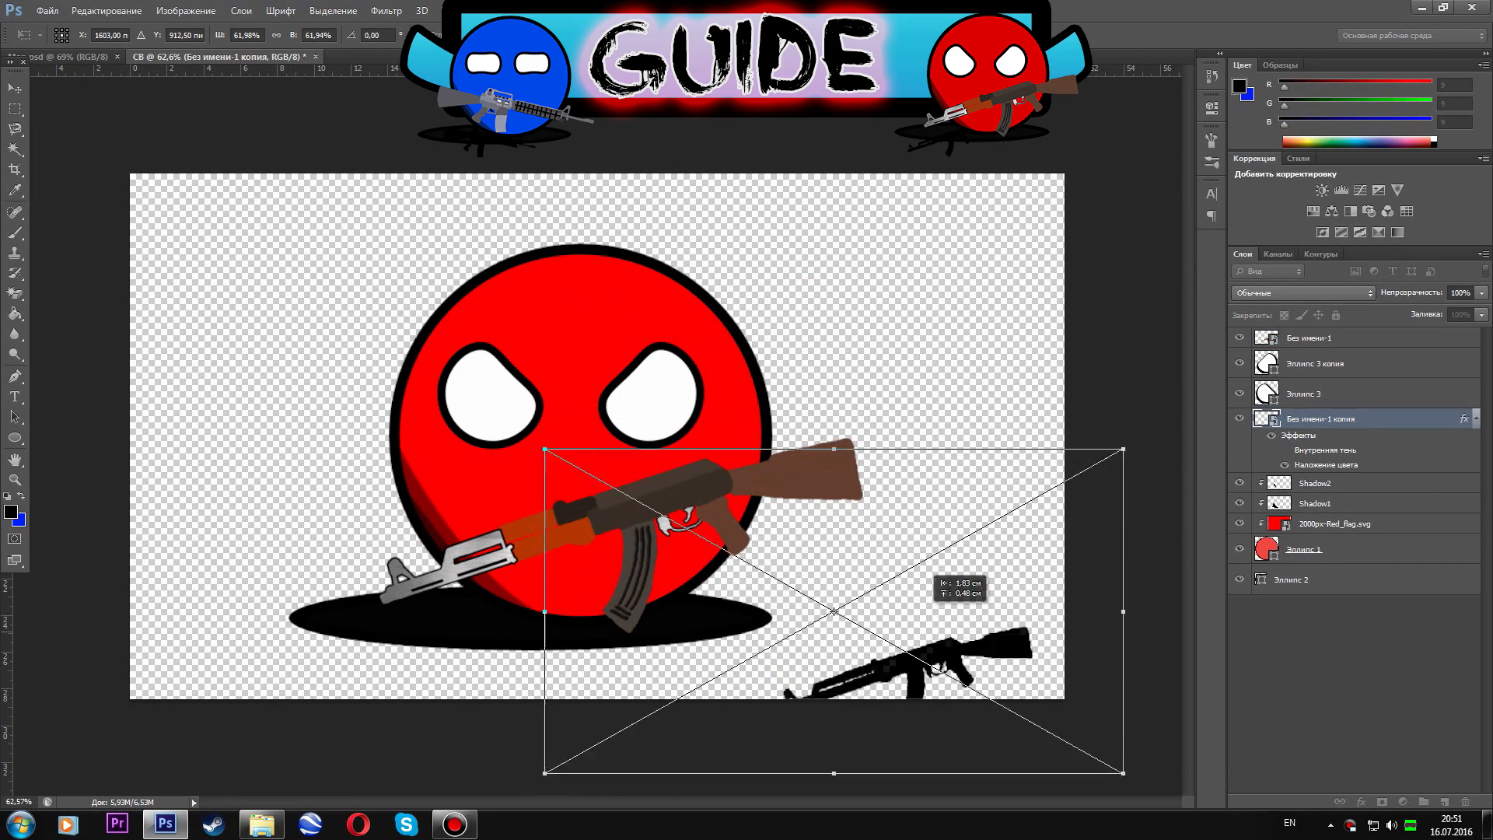
Save the red countryball as a PNG in Mapping and apply a textured Bevel & Emboss to the yellow flag layer.
click(47, 11)
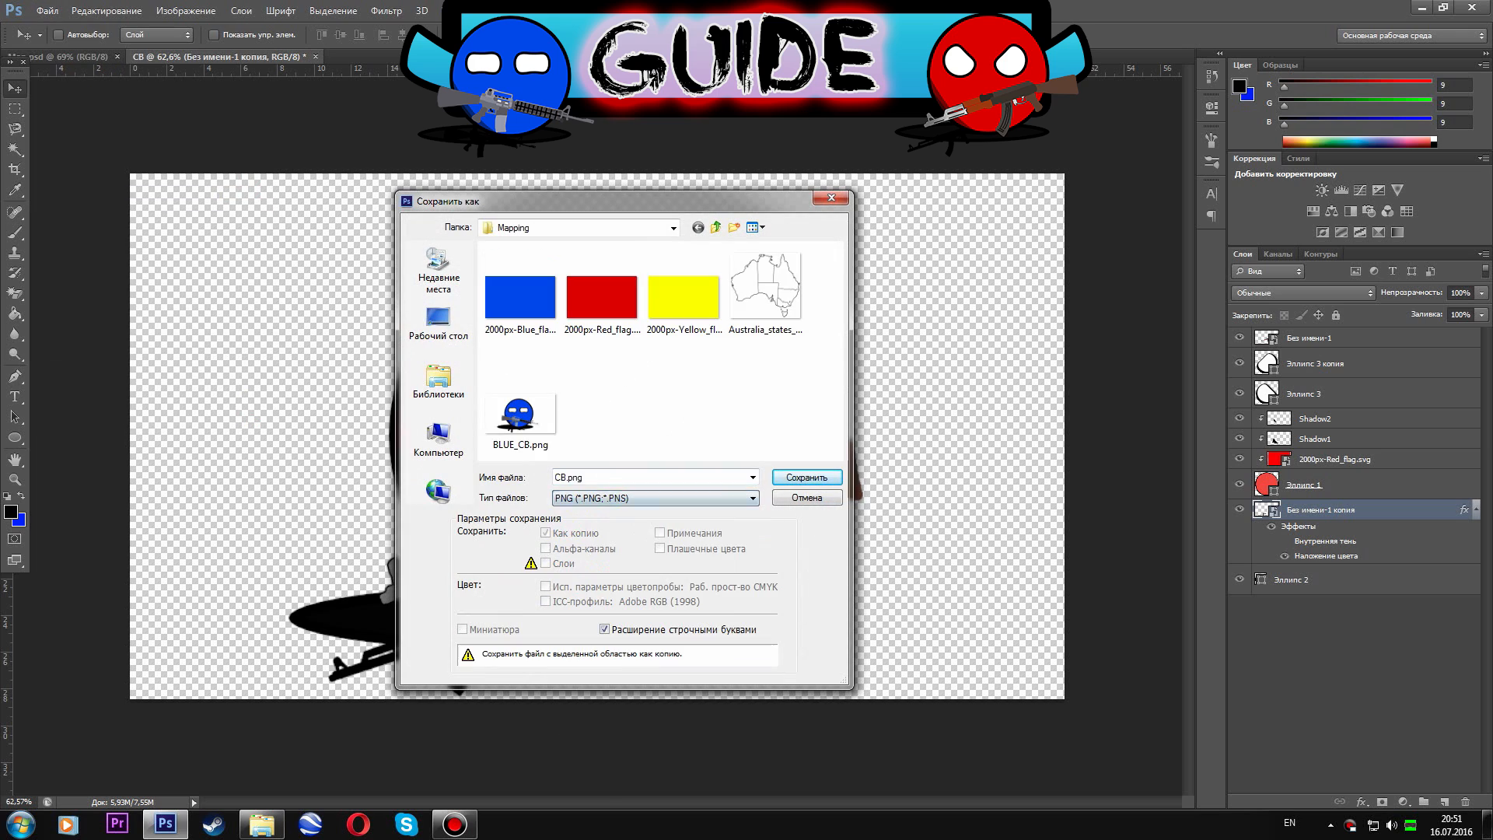
click(805, 476)
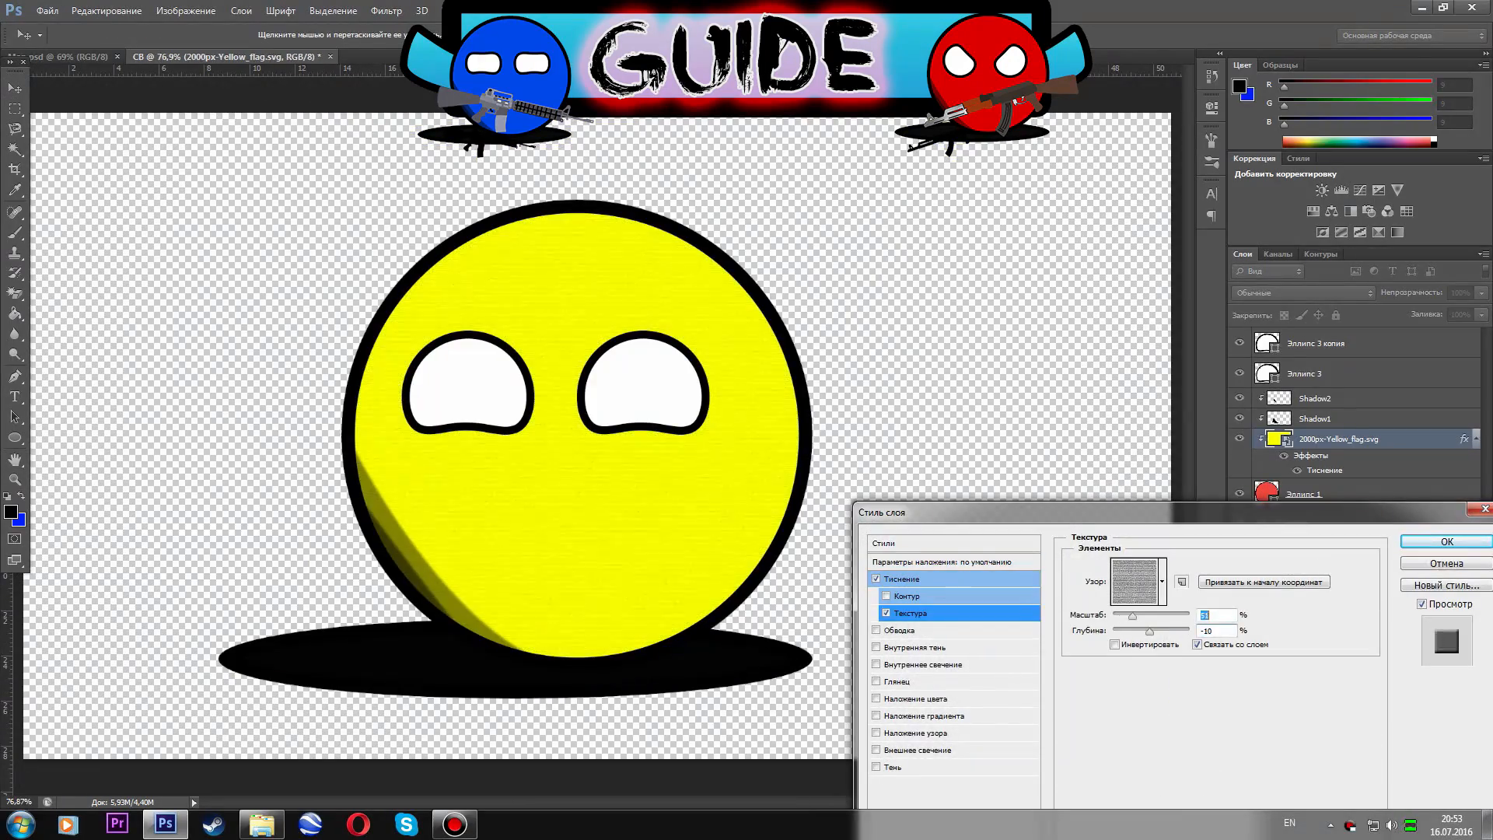
click(1445, 541)
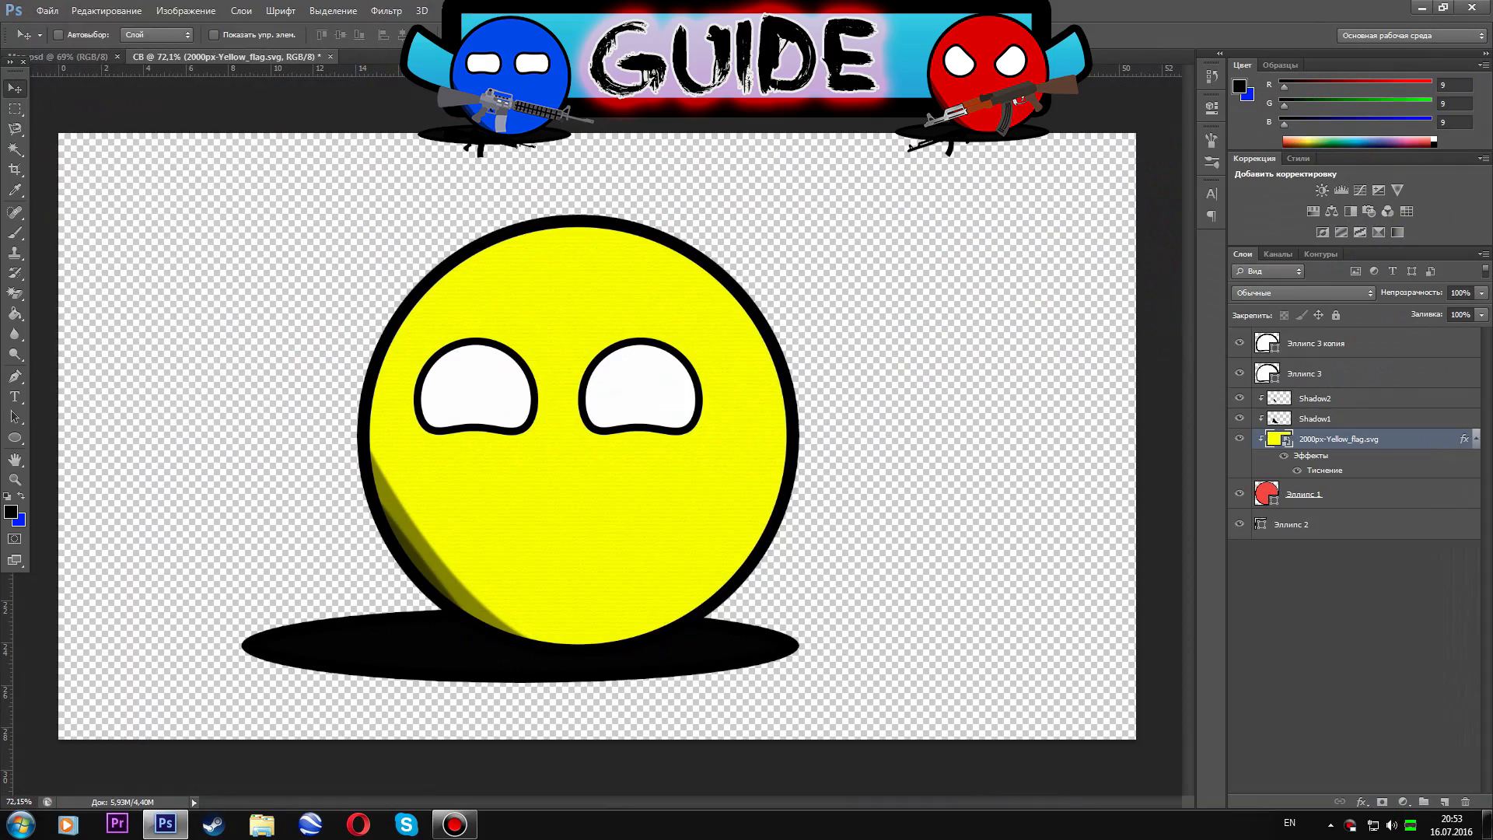
Review RED_CB.png among the saved countryball PNGs in the Mapping folder.
click(262, 824)
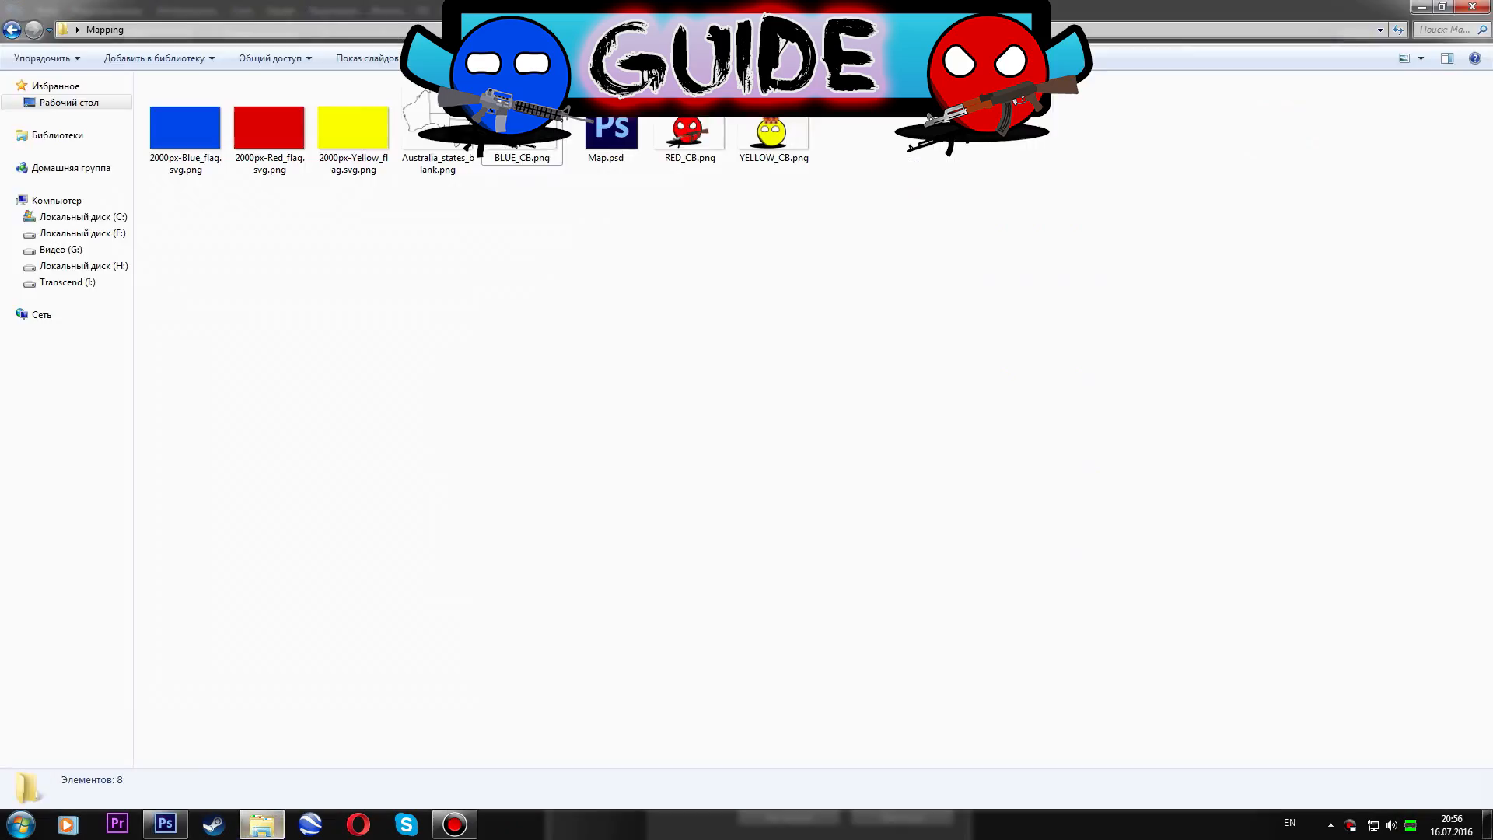
click(689, 131)
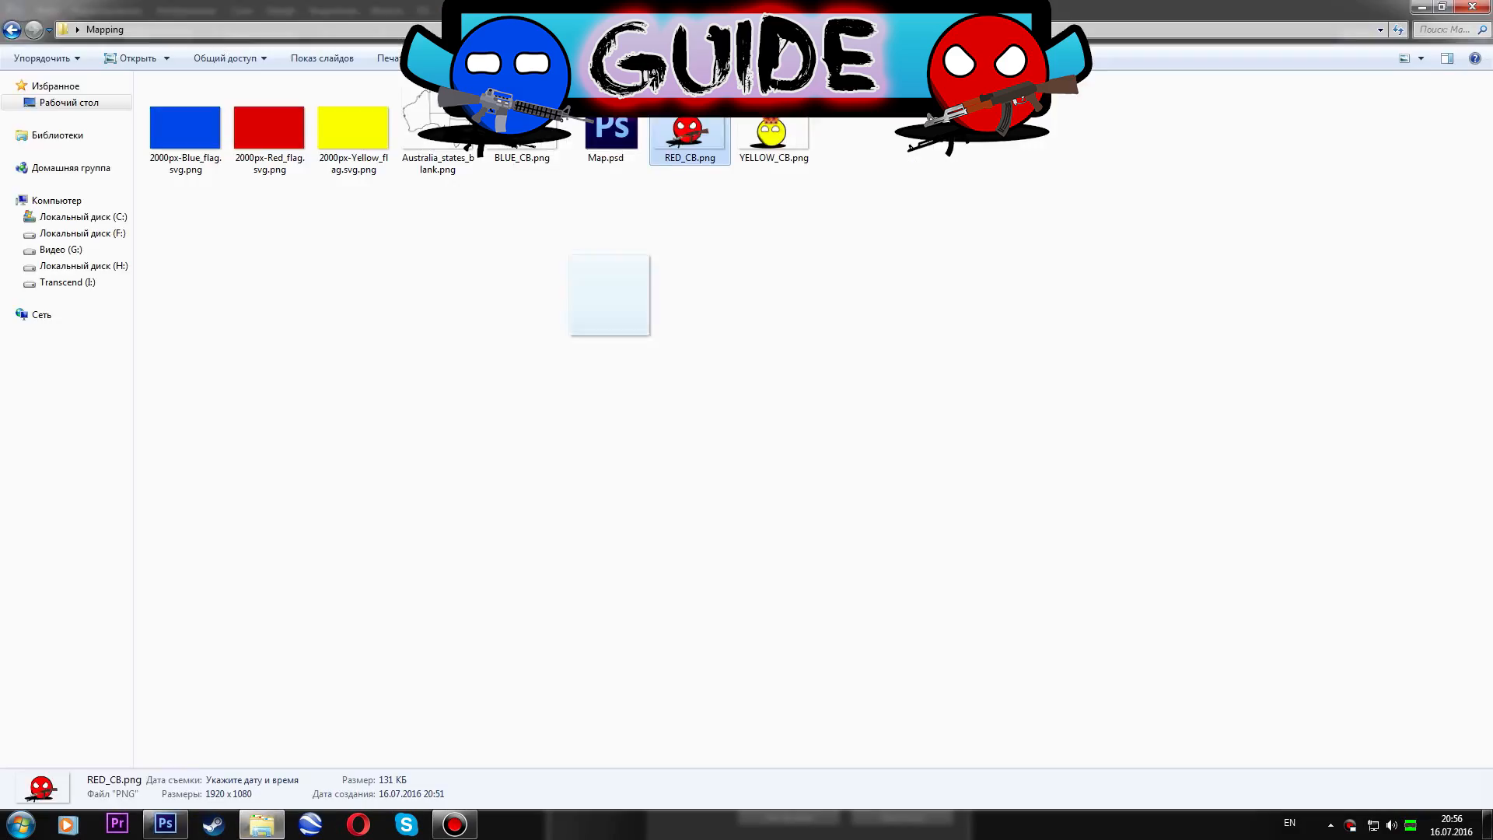
click(164, 824)
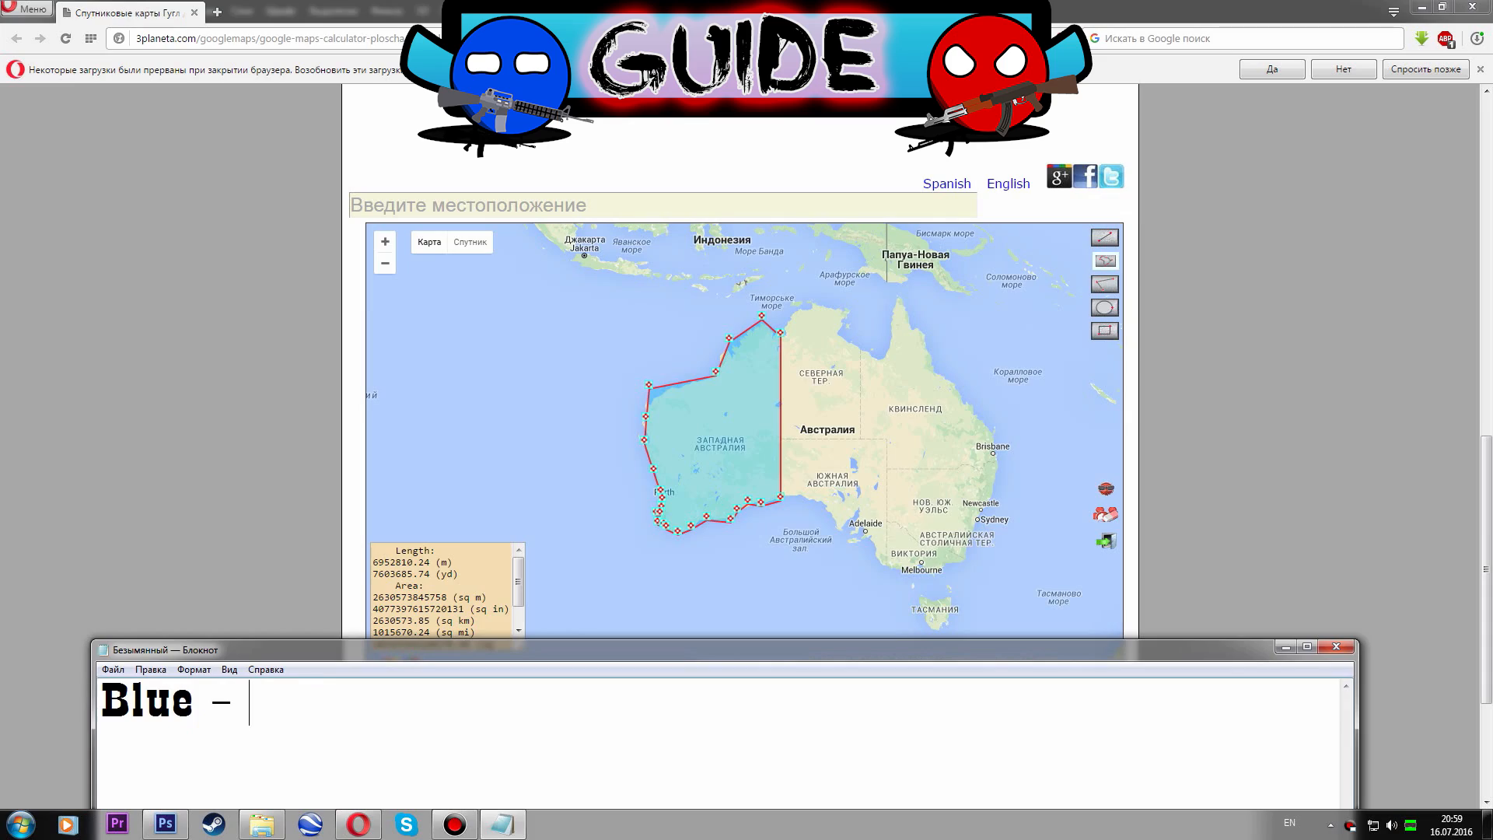
Note 'Blue – 2,529,875' and 'Red – 1,349,129' territory areas in Notepad.
text(2,529,875)
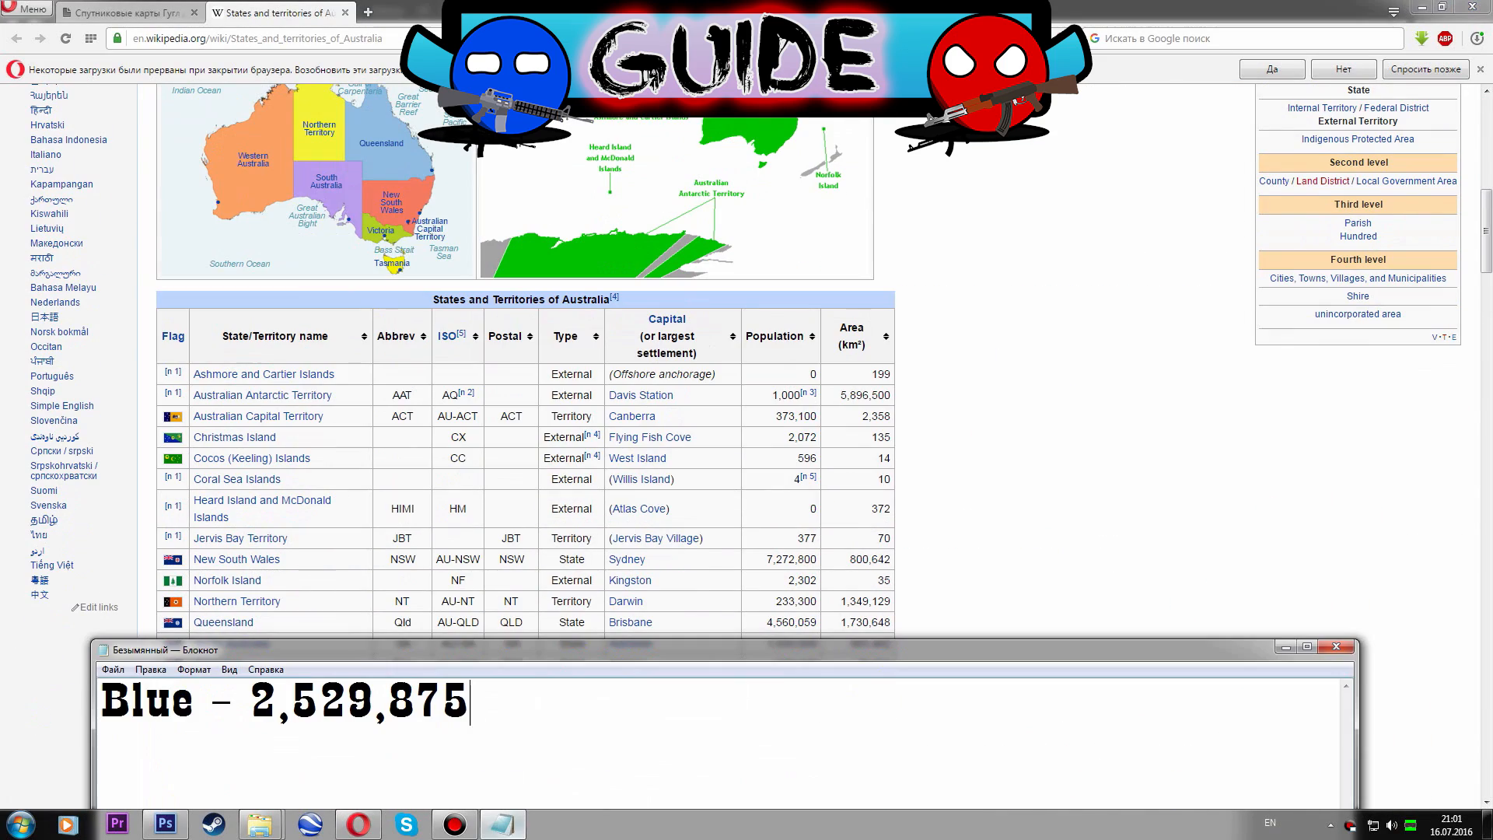
text(Red – 1,349,129)
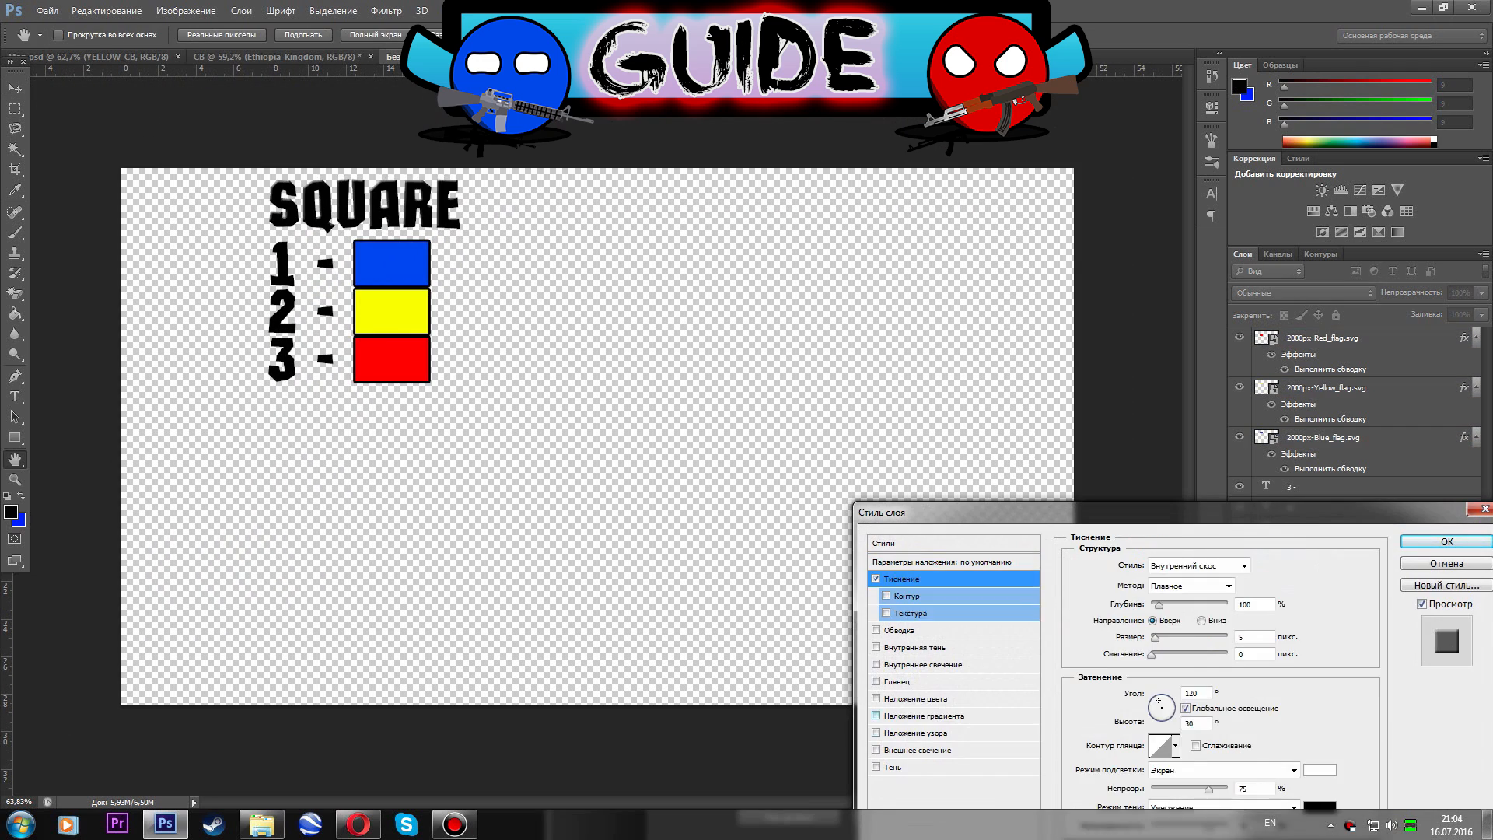
Apply Bevel & Emboss to the SQUARE legend with blue 1, yellow 2, red 3 swatches.
click(899, 630)
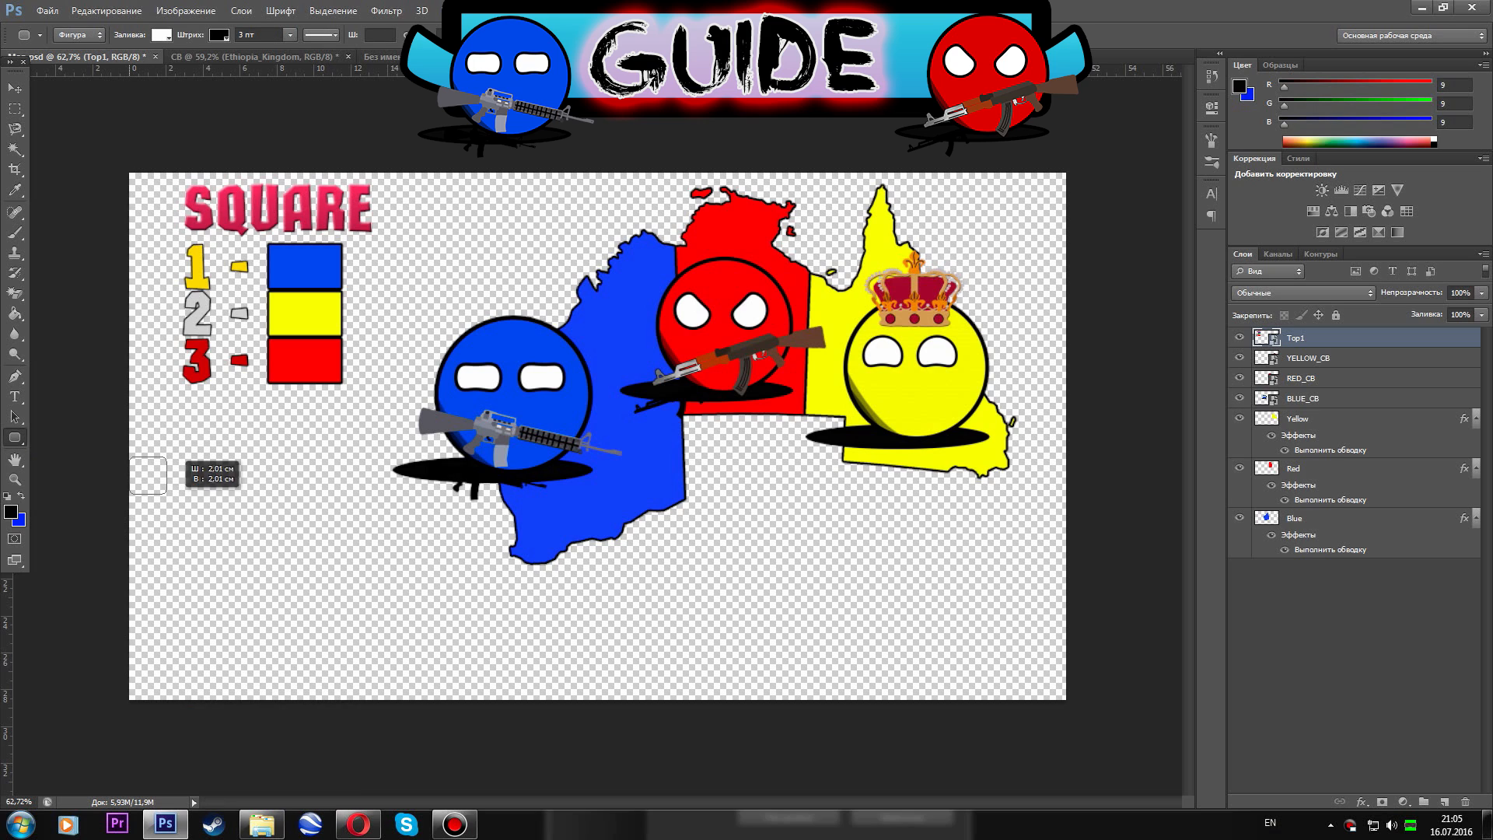
Draw two white rounded boxes with black stroke at the lower left of the canvas.
drag(147, 476, 390, 700)
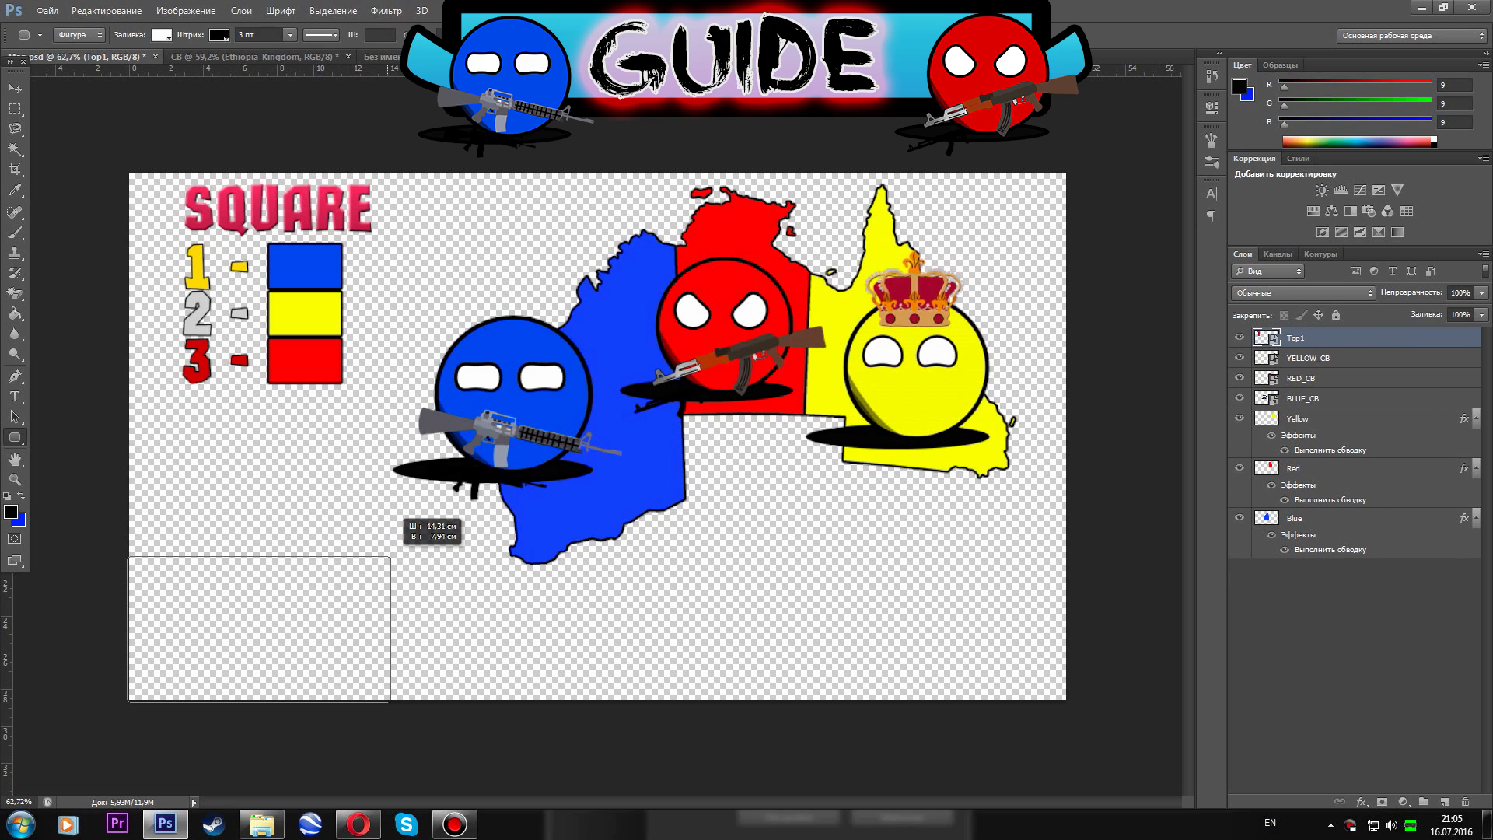
drag(129, 548, 430, 700)
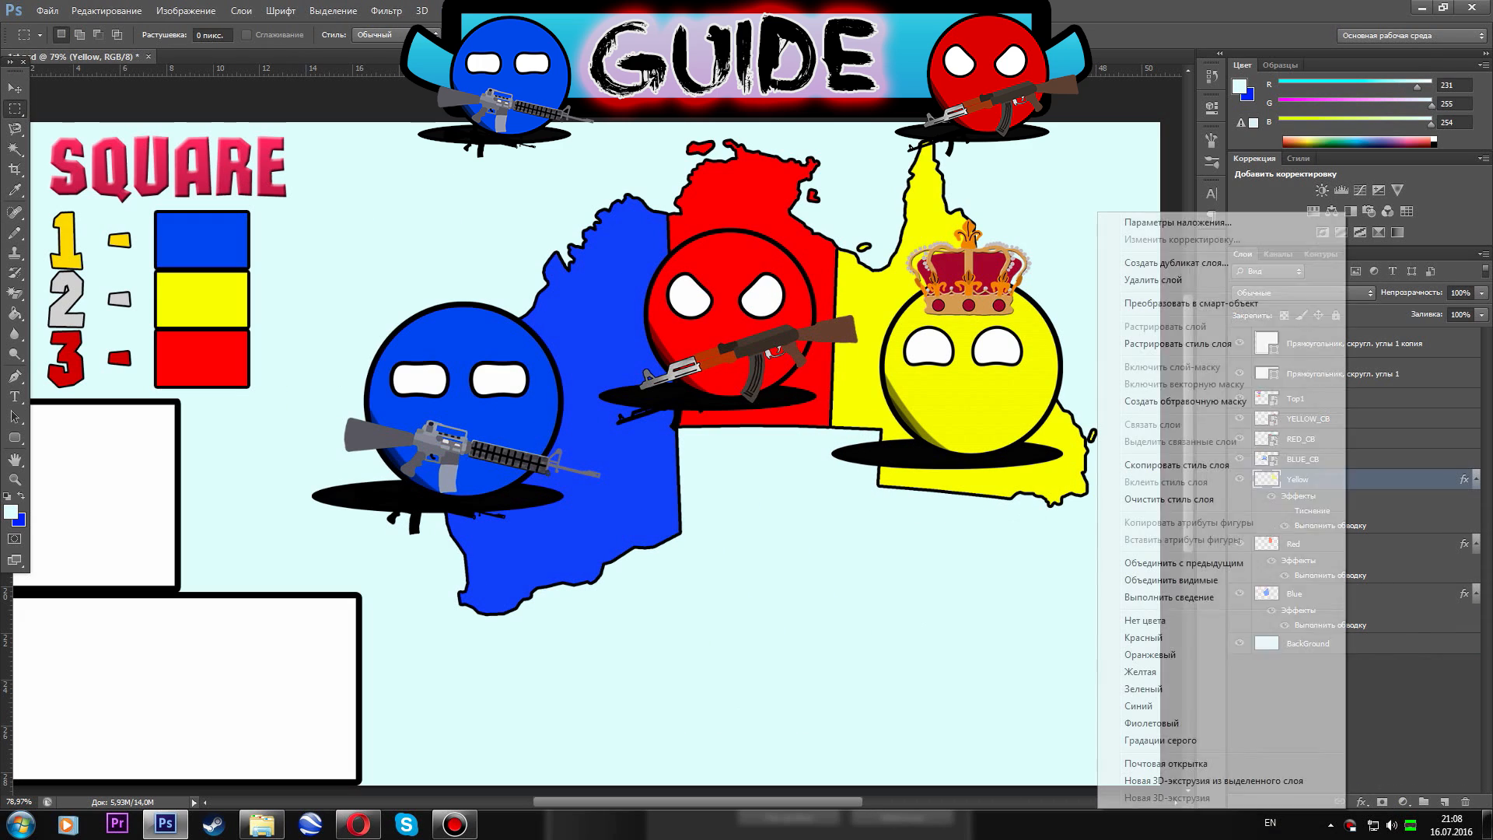
Duplicate the Yellow territory layer and give the copy a red Color Overlay.
click(1176, 261)
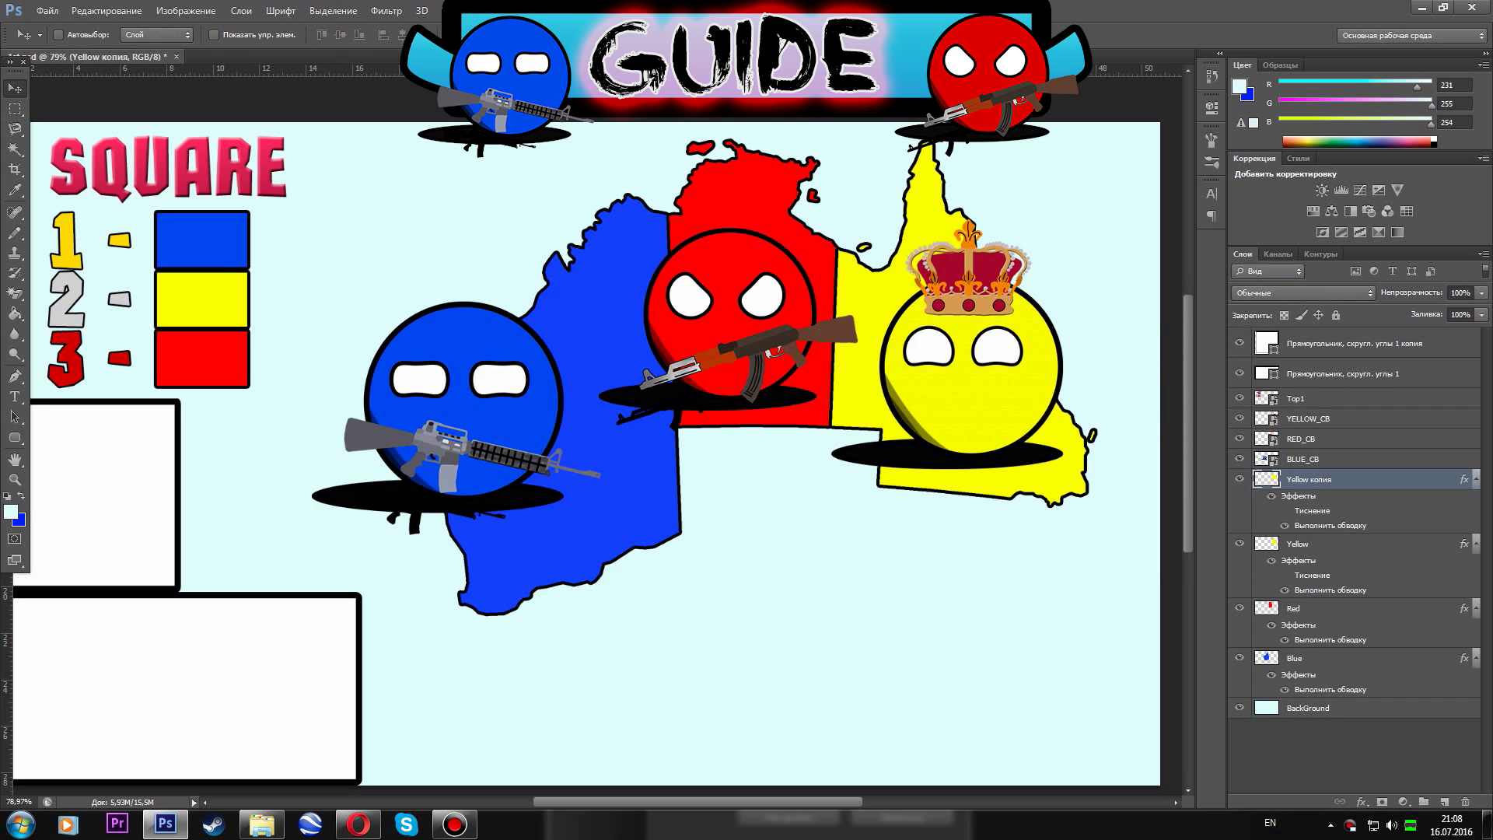
double_click(1297, 495)
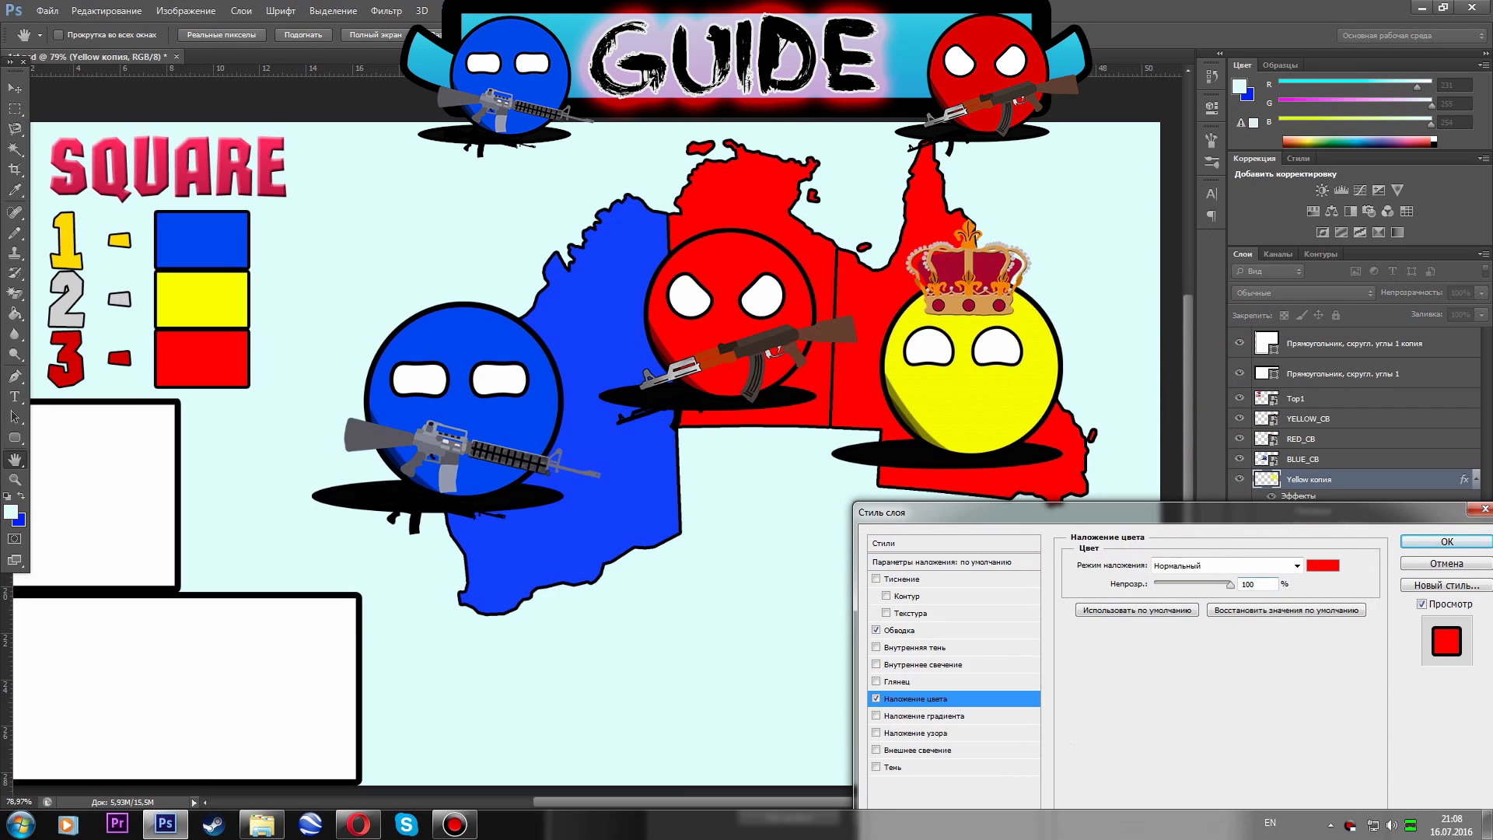
click(1322, 564)
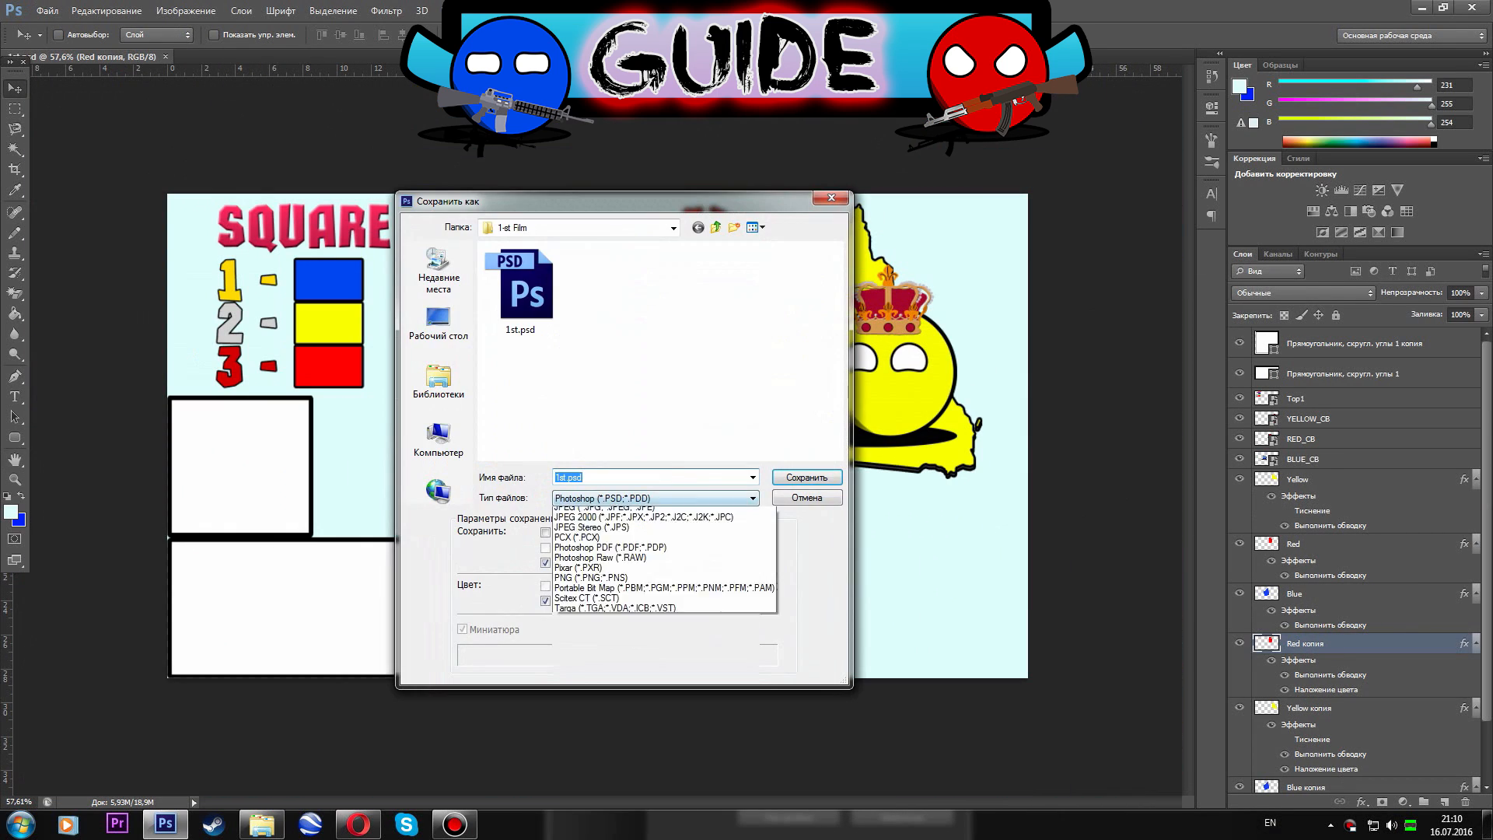
Save the original map as a PNG frame in 1st Film, then select the Blue layer.
click(618, 577)
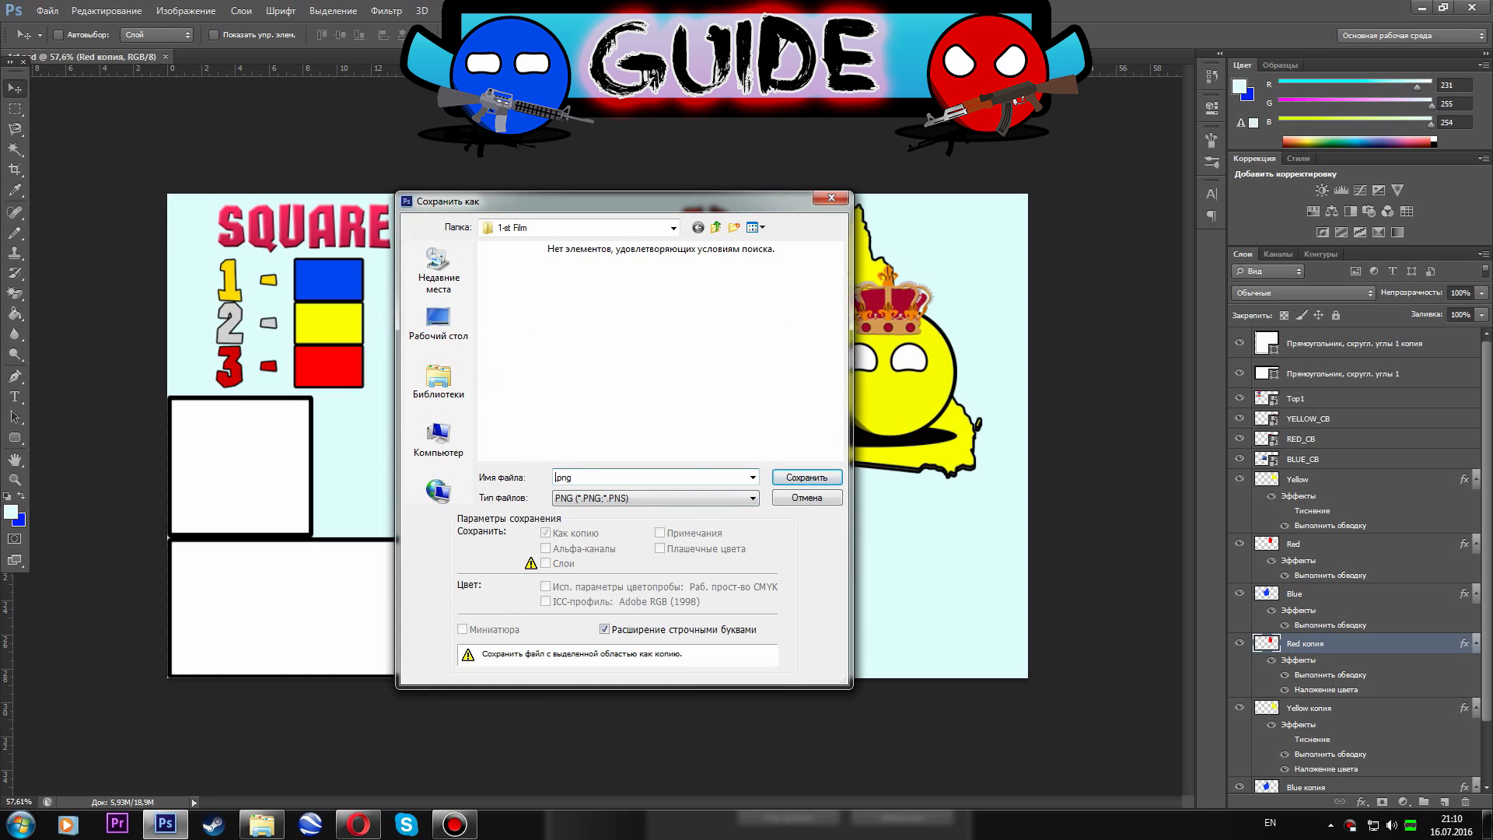
click(805, 476)
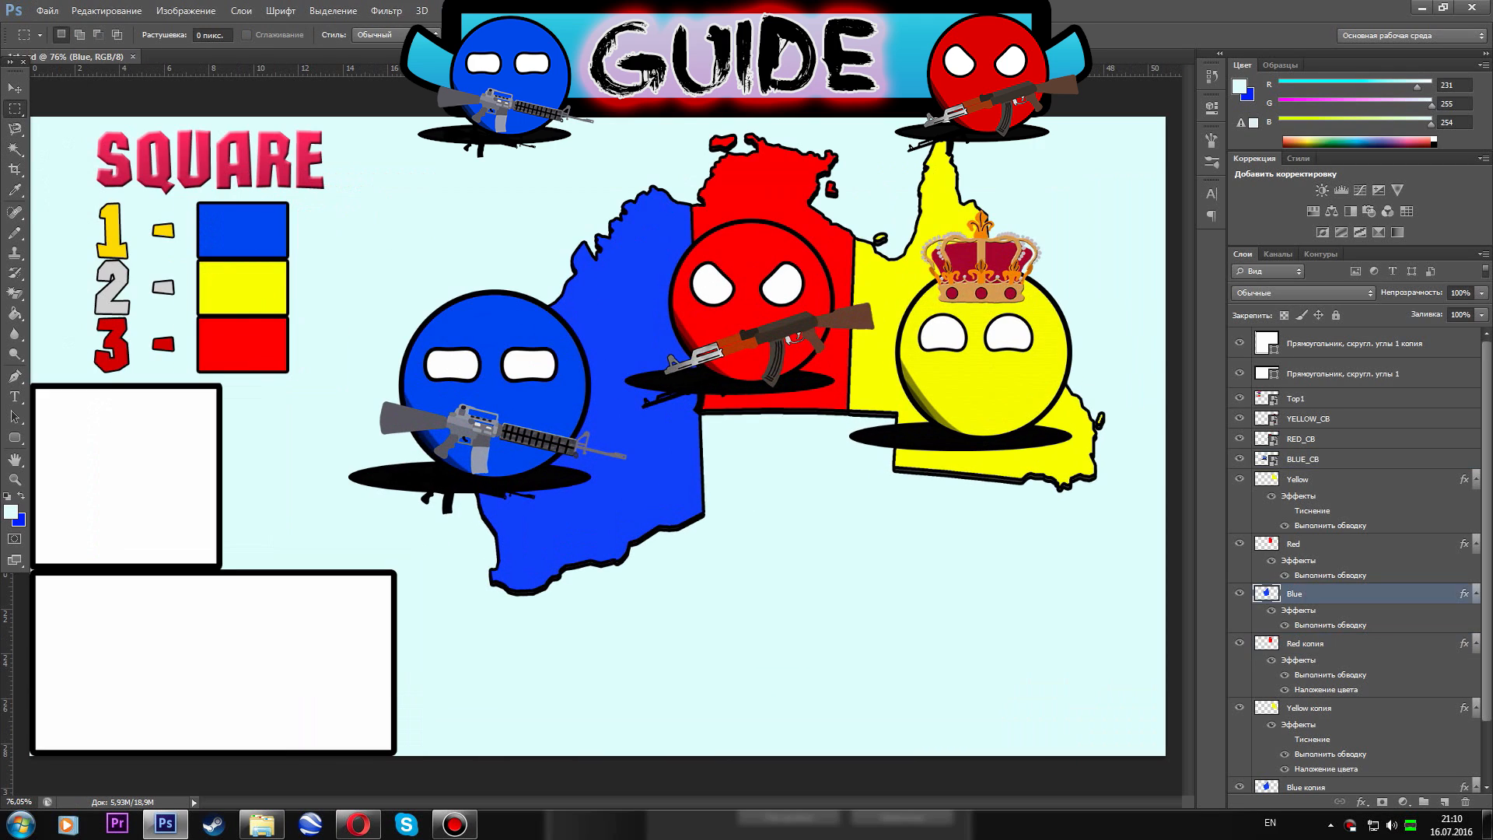
click(1303, 459)
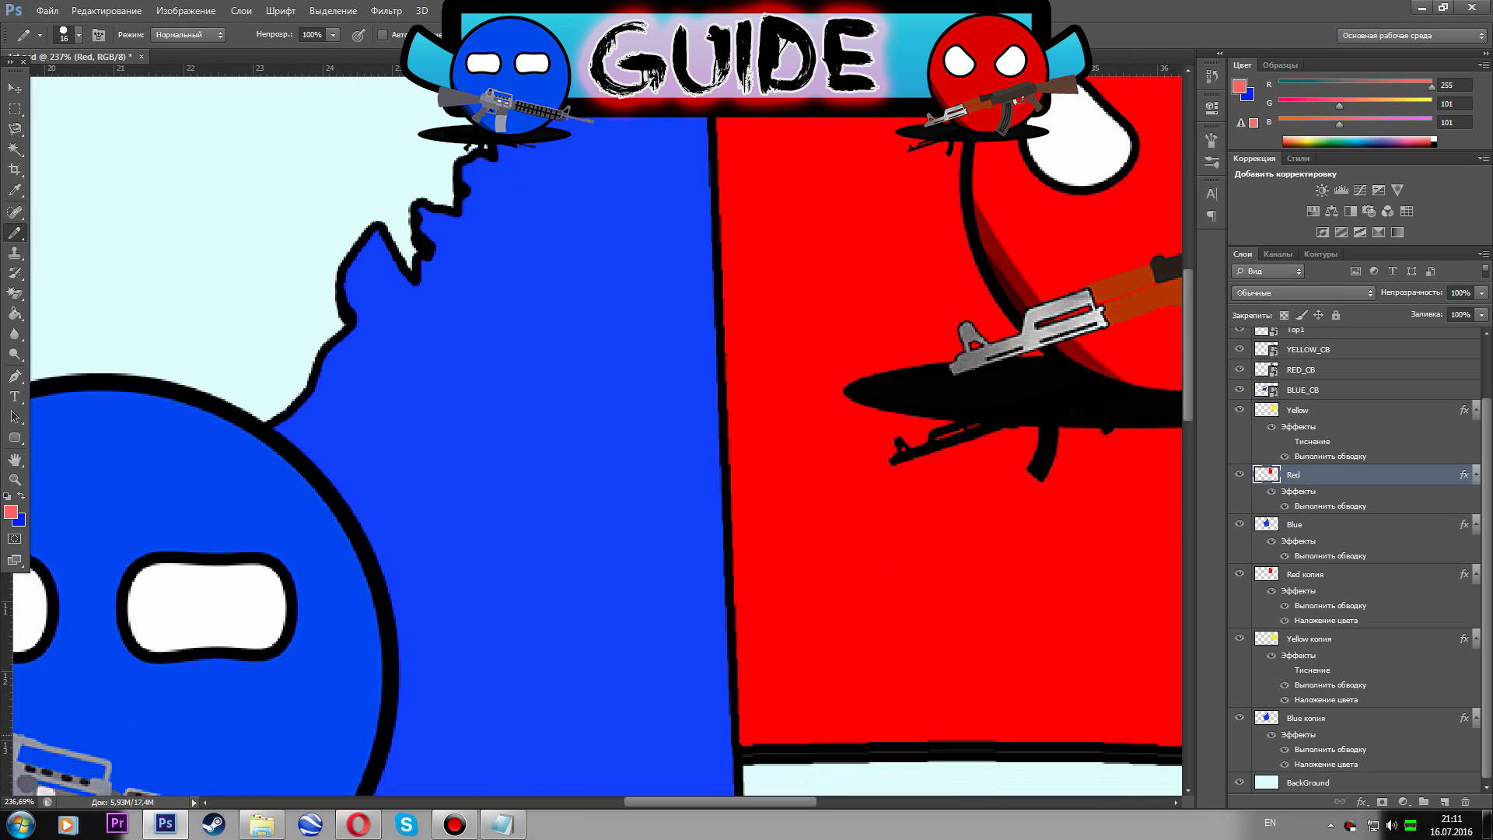
Brush a light red stroke along the red territory's border with blue.
drag(735, 575, 736, 723)
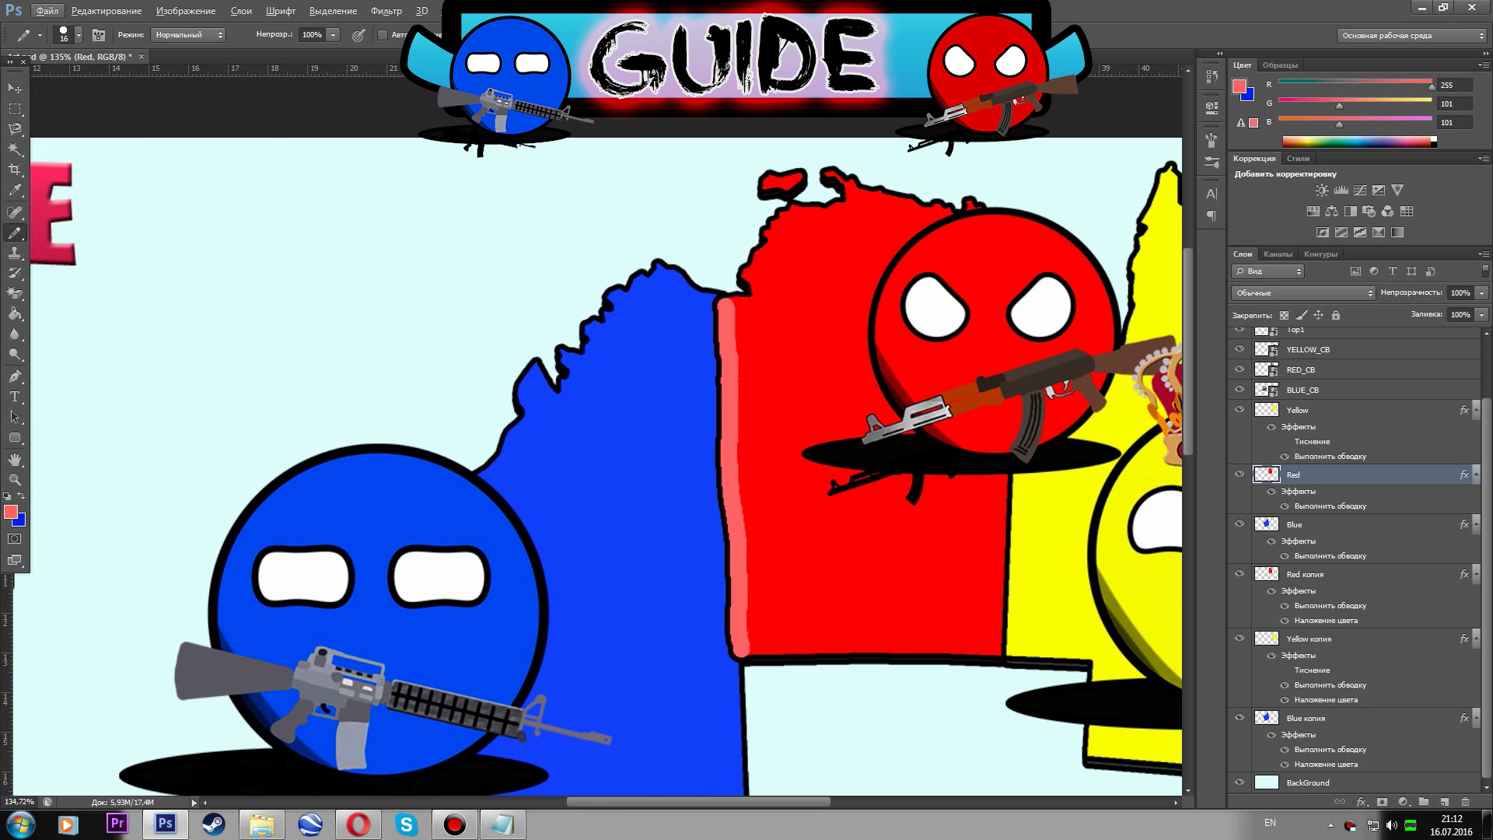
Save the light-red-border map as the next PNG frame in 1st Film.
click(45, 11)
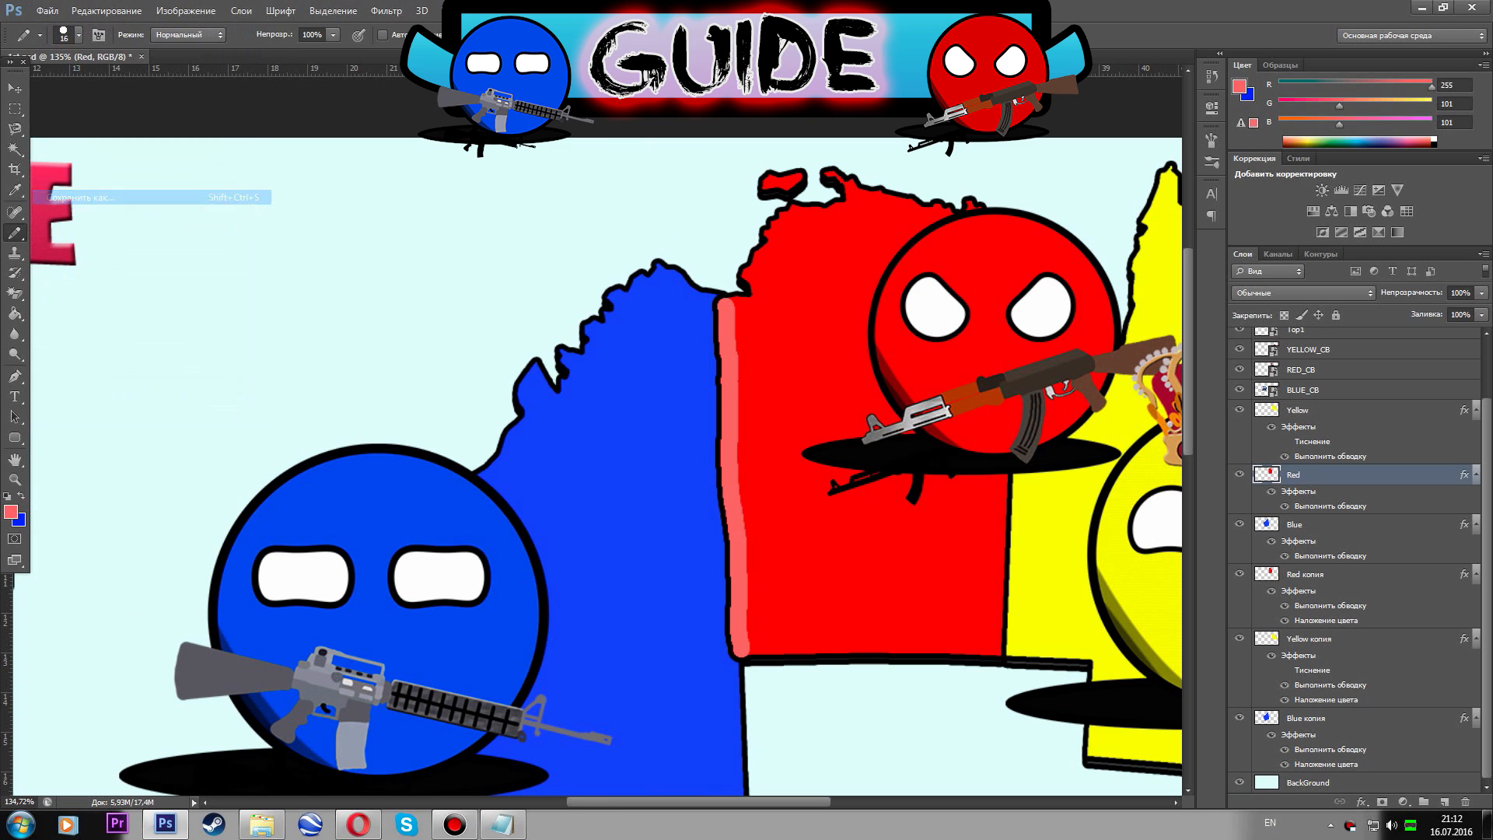
click(86, 197)
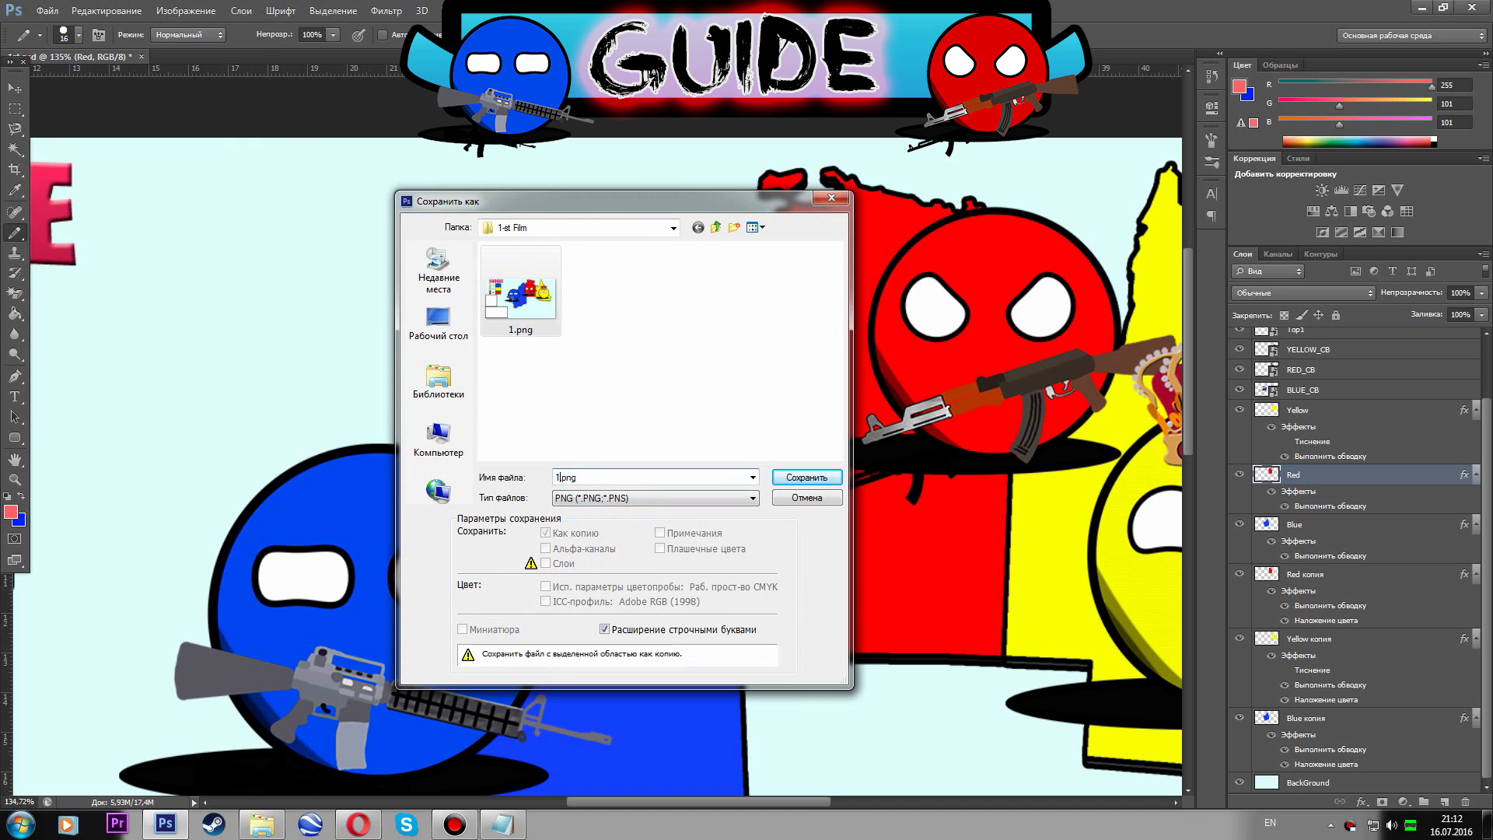
click(804, 476)
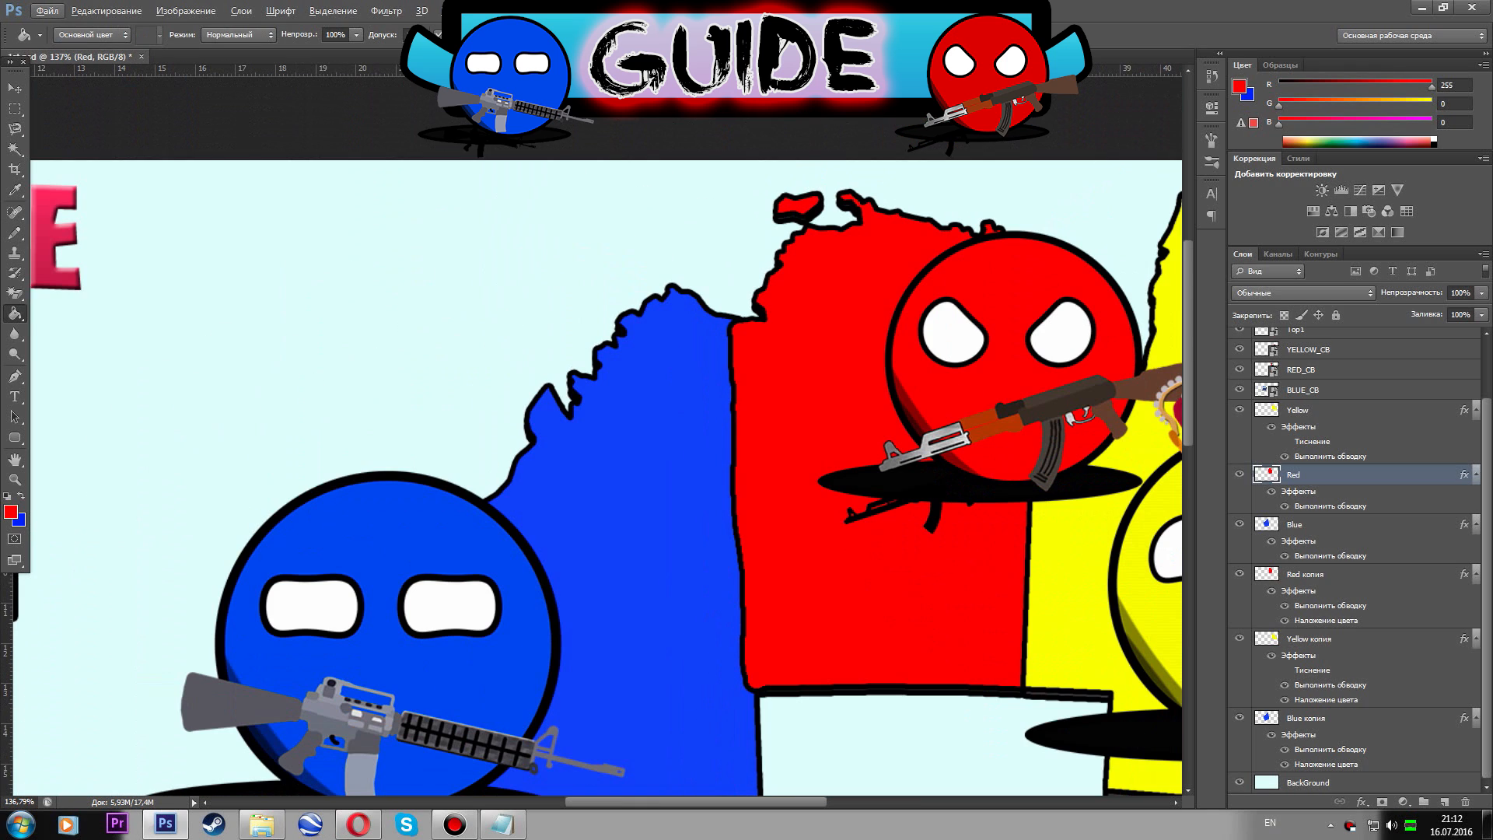
Save the solid-red band version as another numbered PNG frame.
click(46, 11)
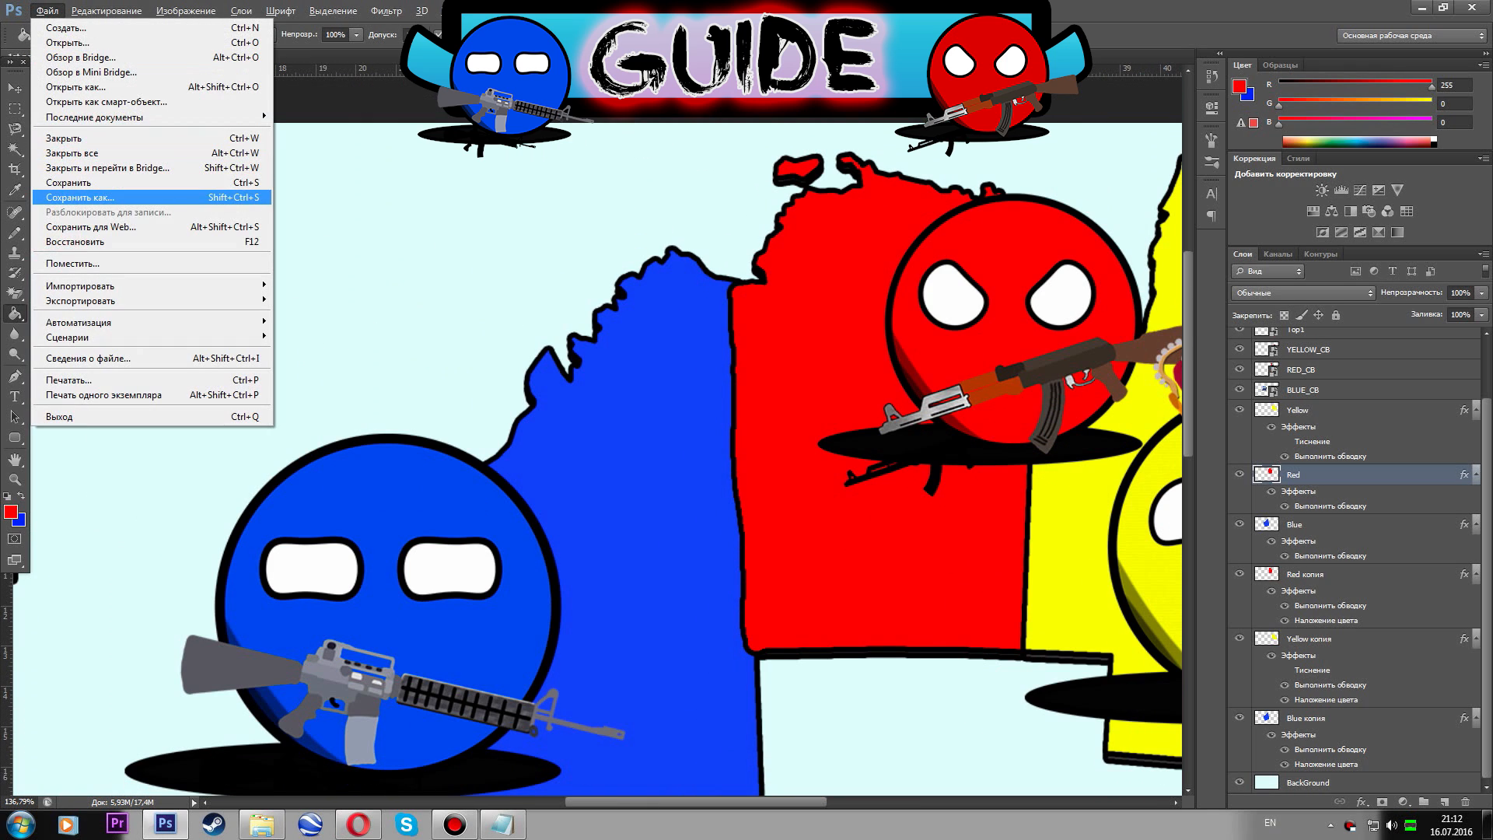
click(80, 197)
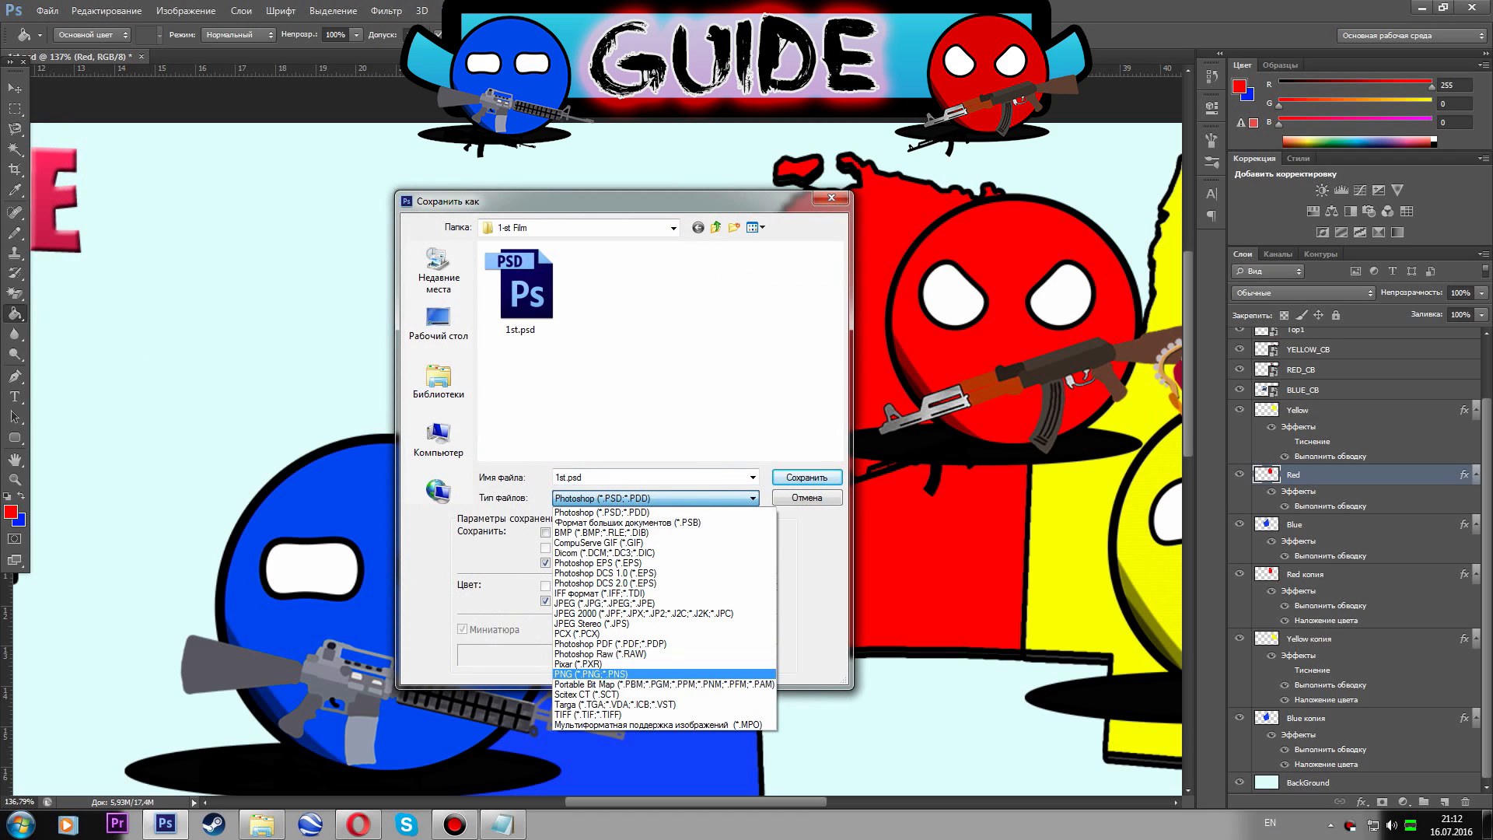
click(591, 674)
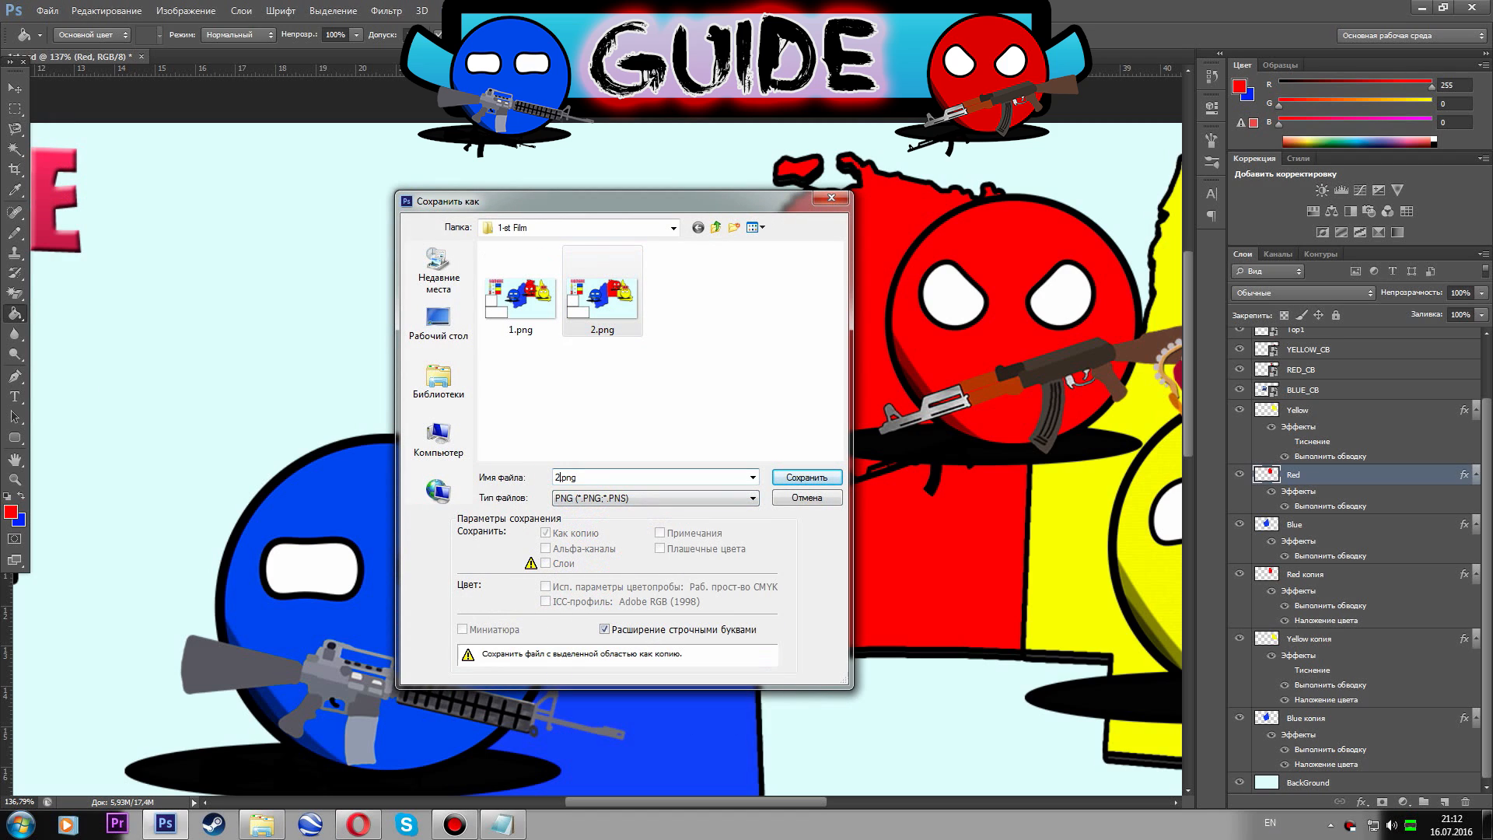
click(804, 476)
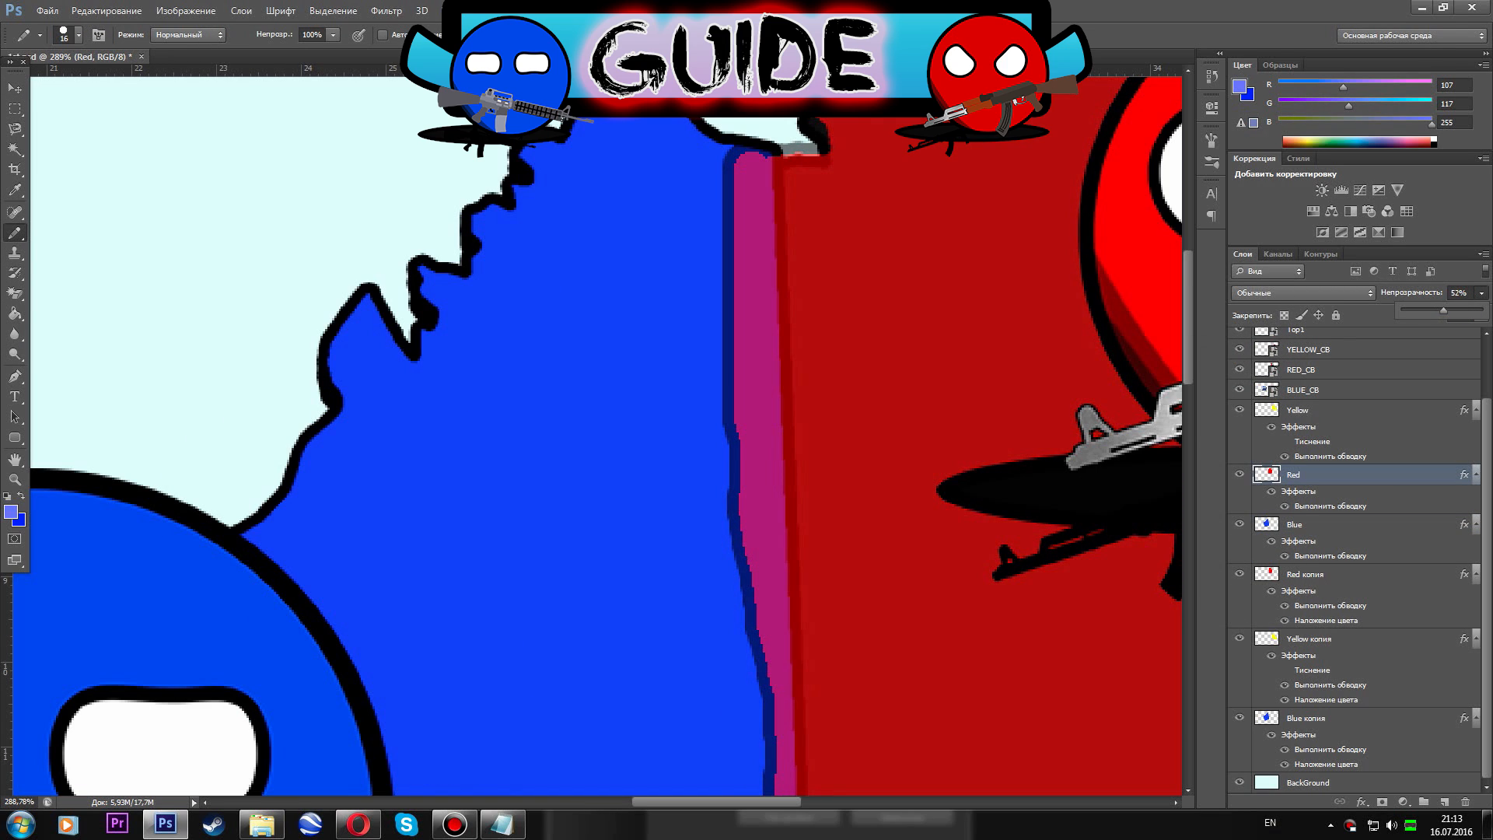
Lower the red layer's visibility and enlarge the brush for the pale blue band.
click(1333, 524)
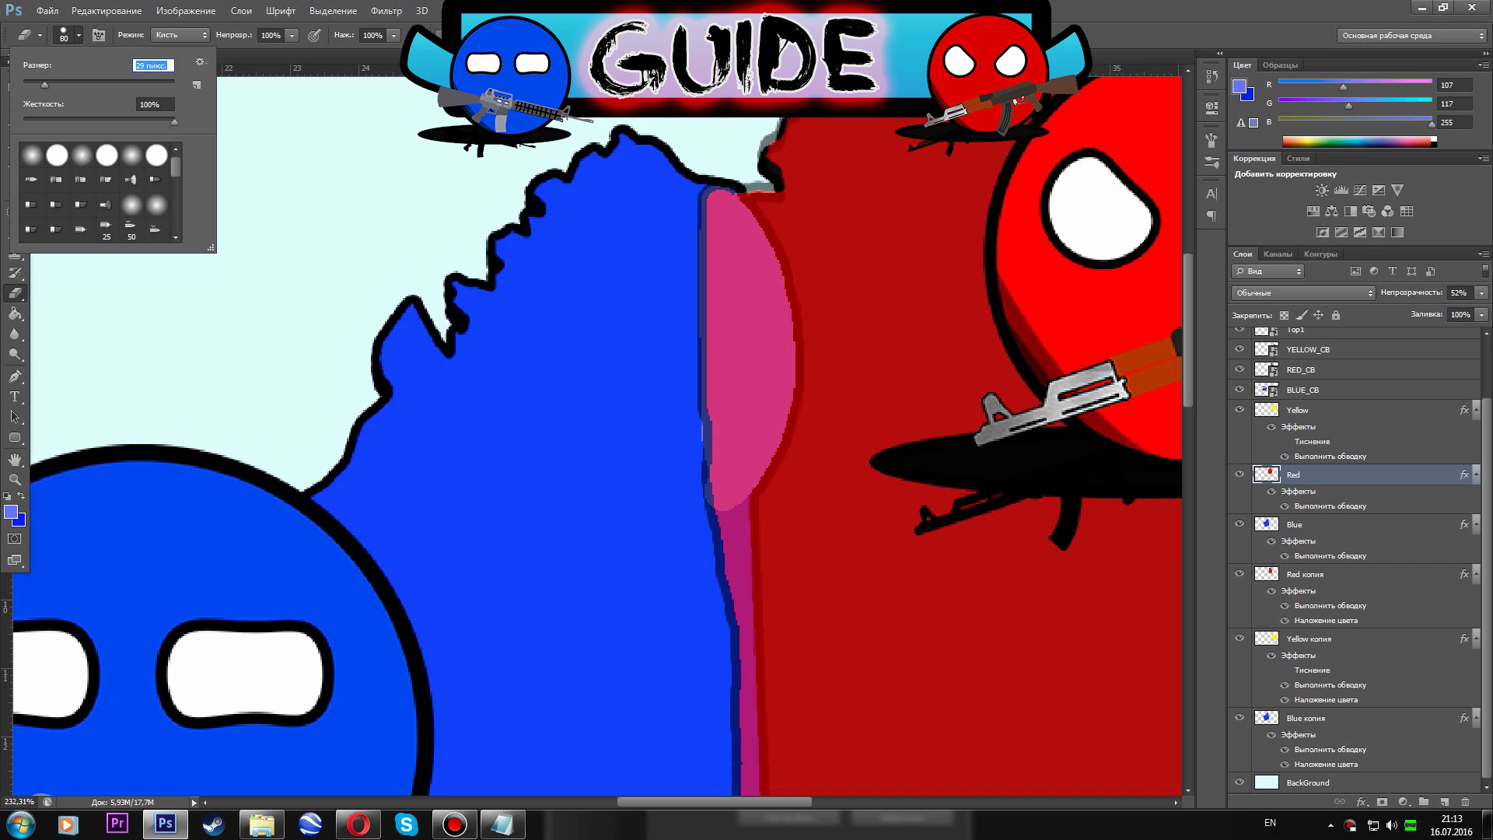
click(723, 490)
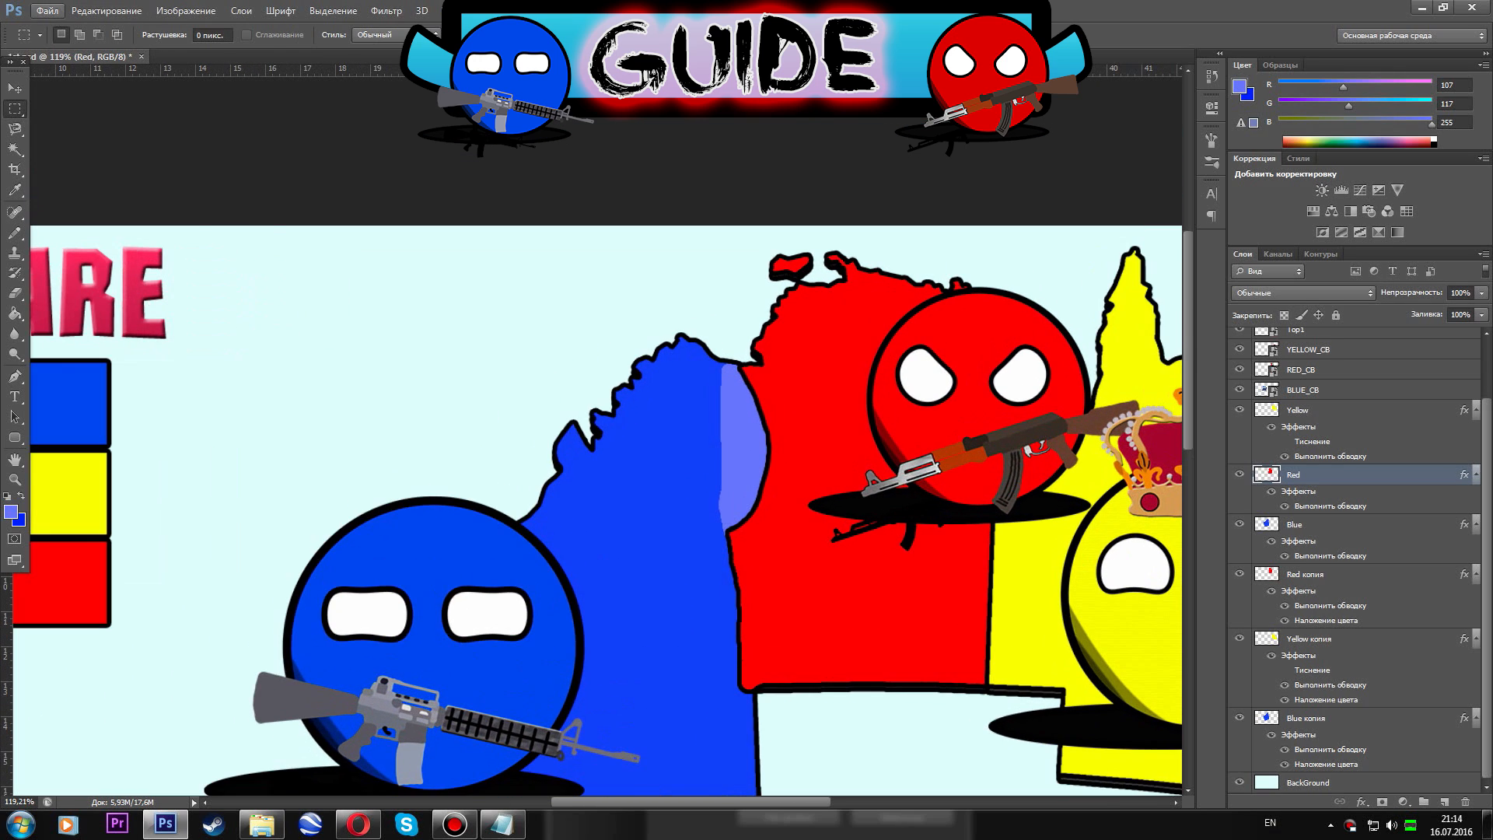
Save the pale-blue-band map as a PNG frame, accepting the PNG compression options.
click(653, 498)
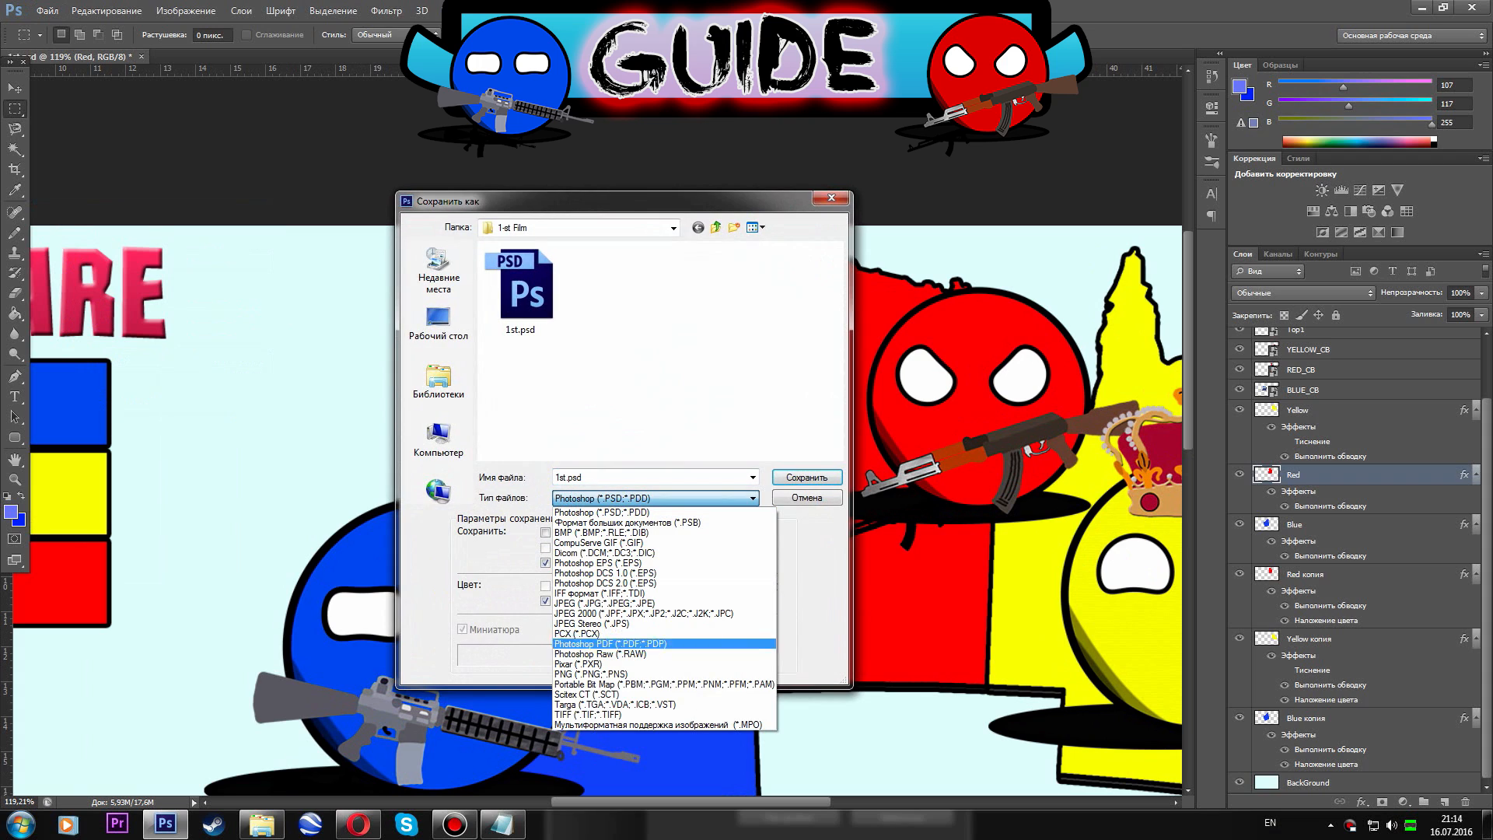
click(591, 674)
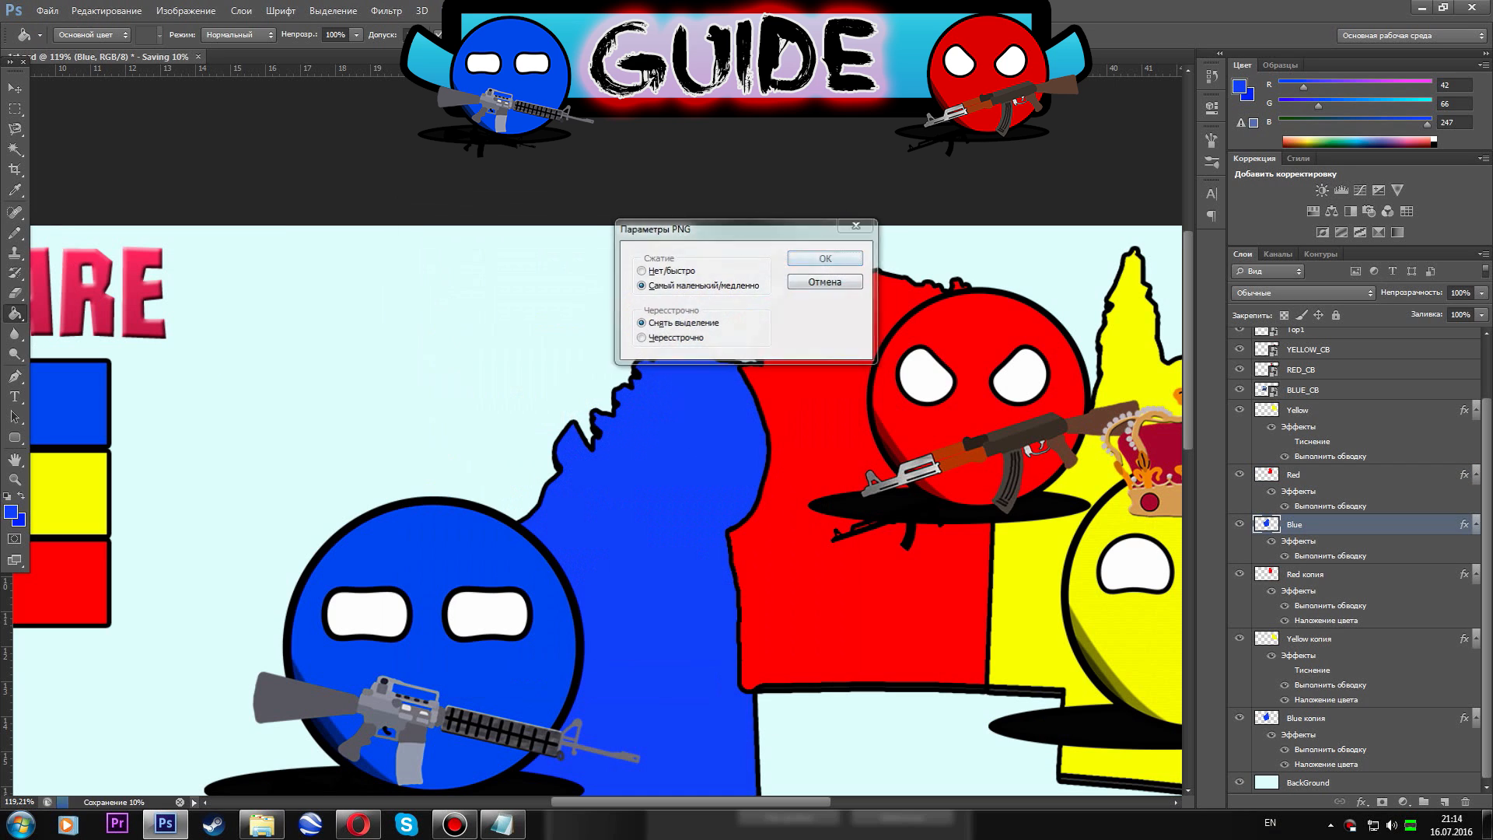
click(823, 258)
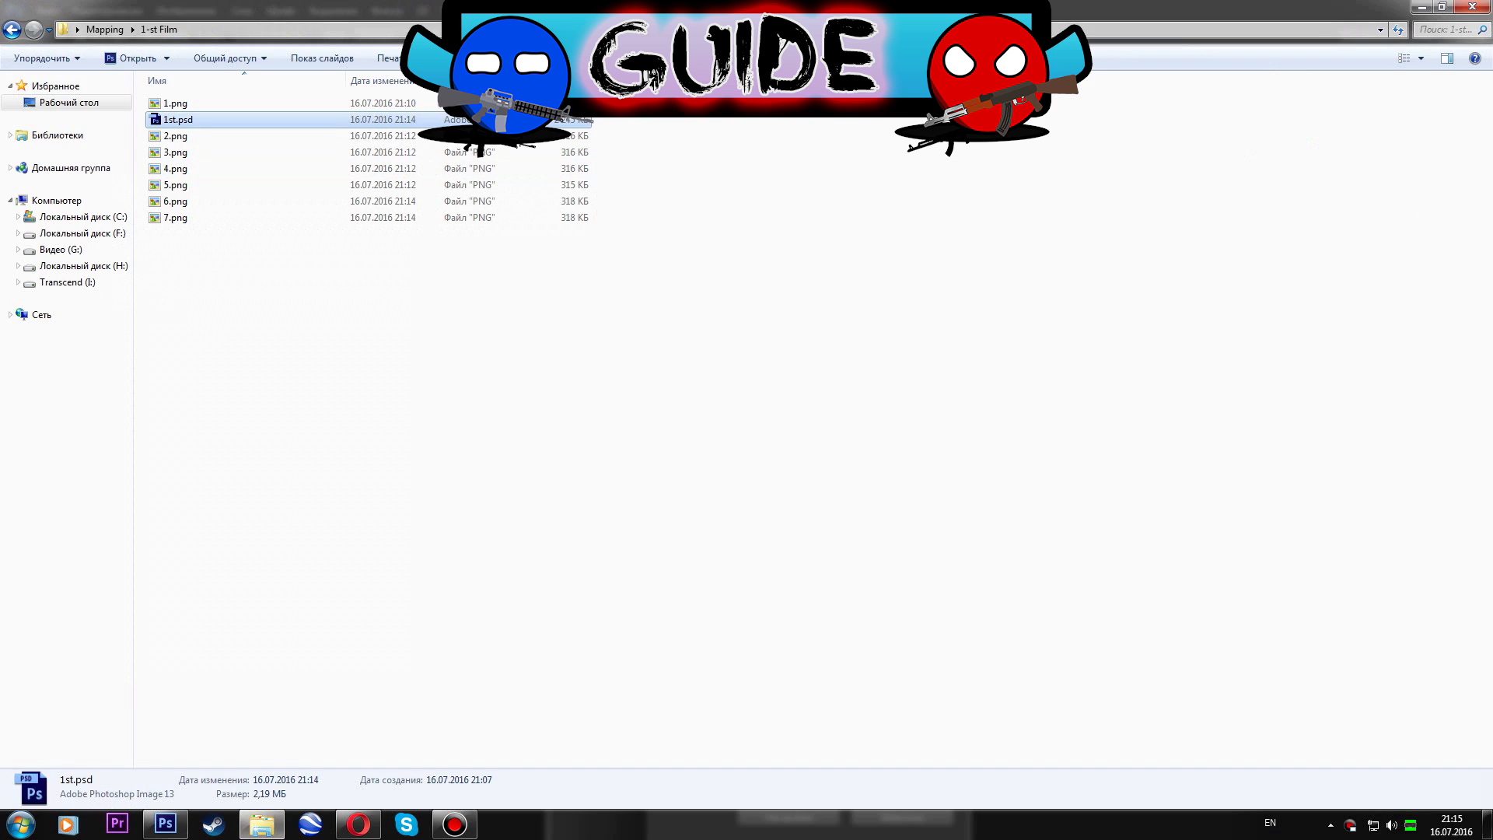
Return to the Photoshop document with the two empty white dialog boxes.
double_click(177, 120)
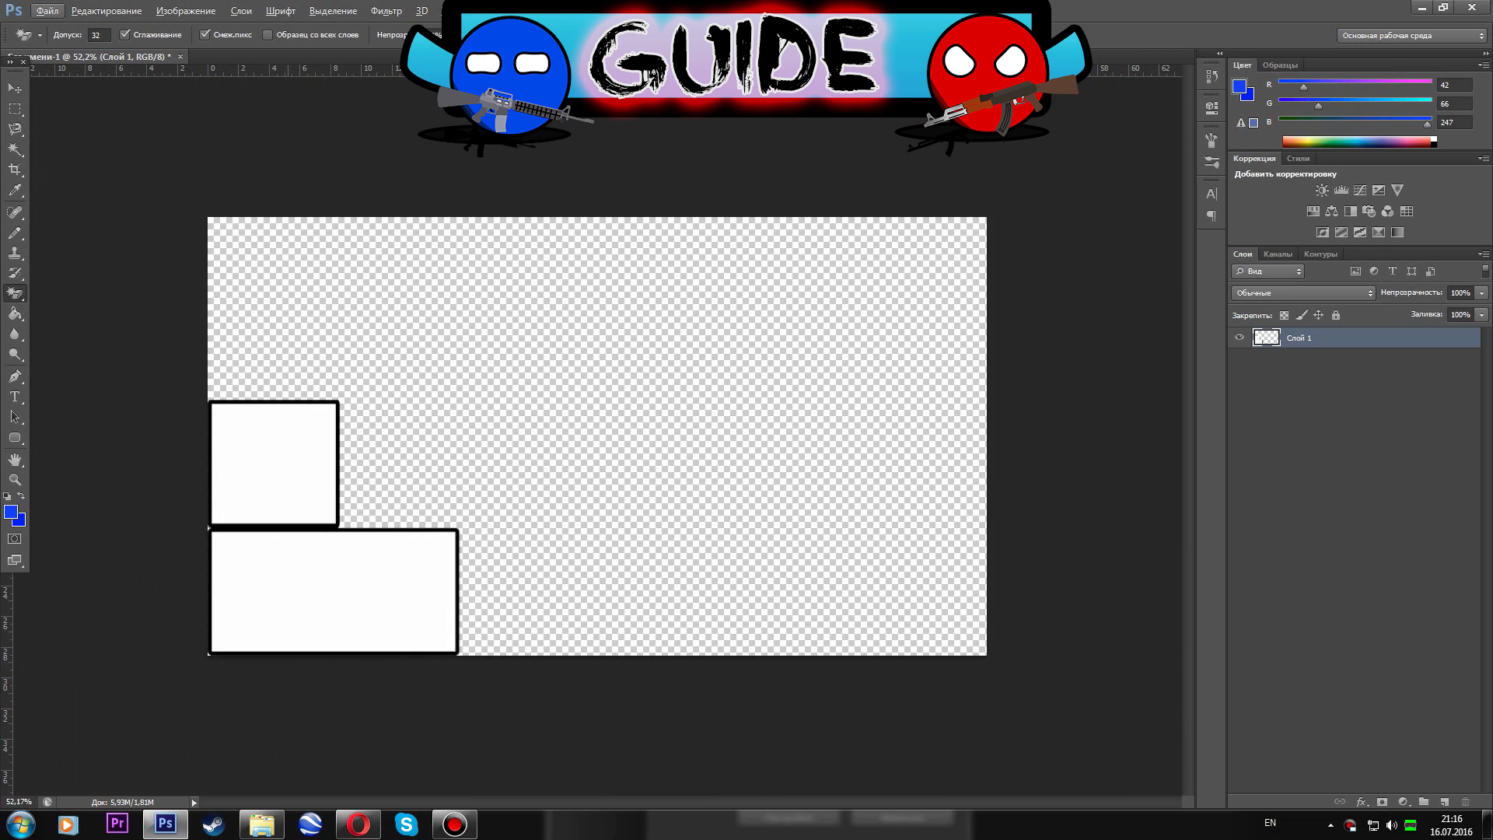
Place the red countryball, add embossed RED text and save the red card as PNG.
drag(342, 410, 531, 510)
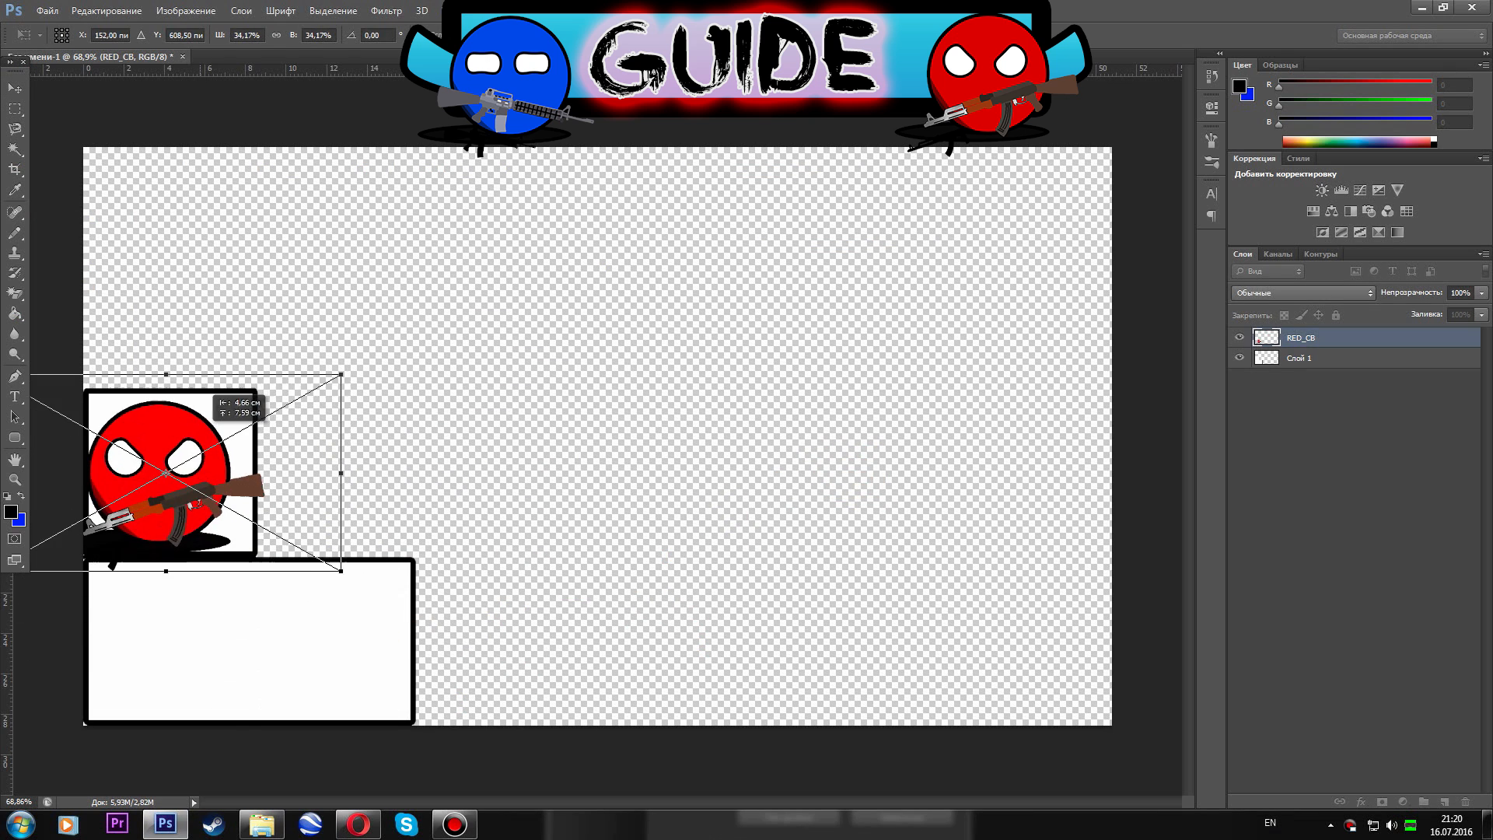
text(RED)
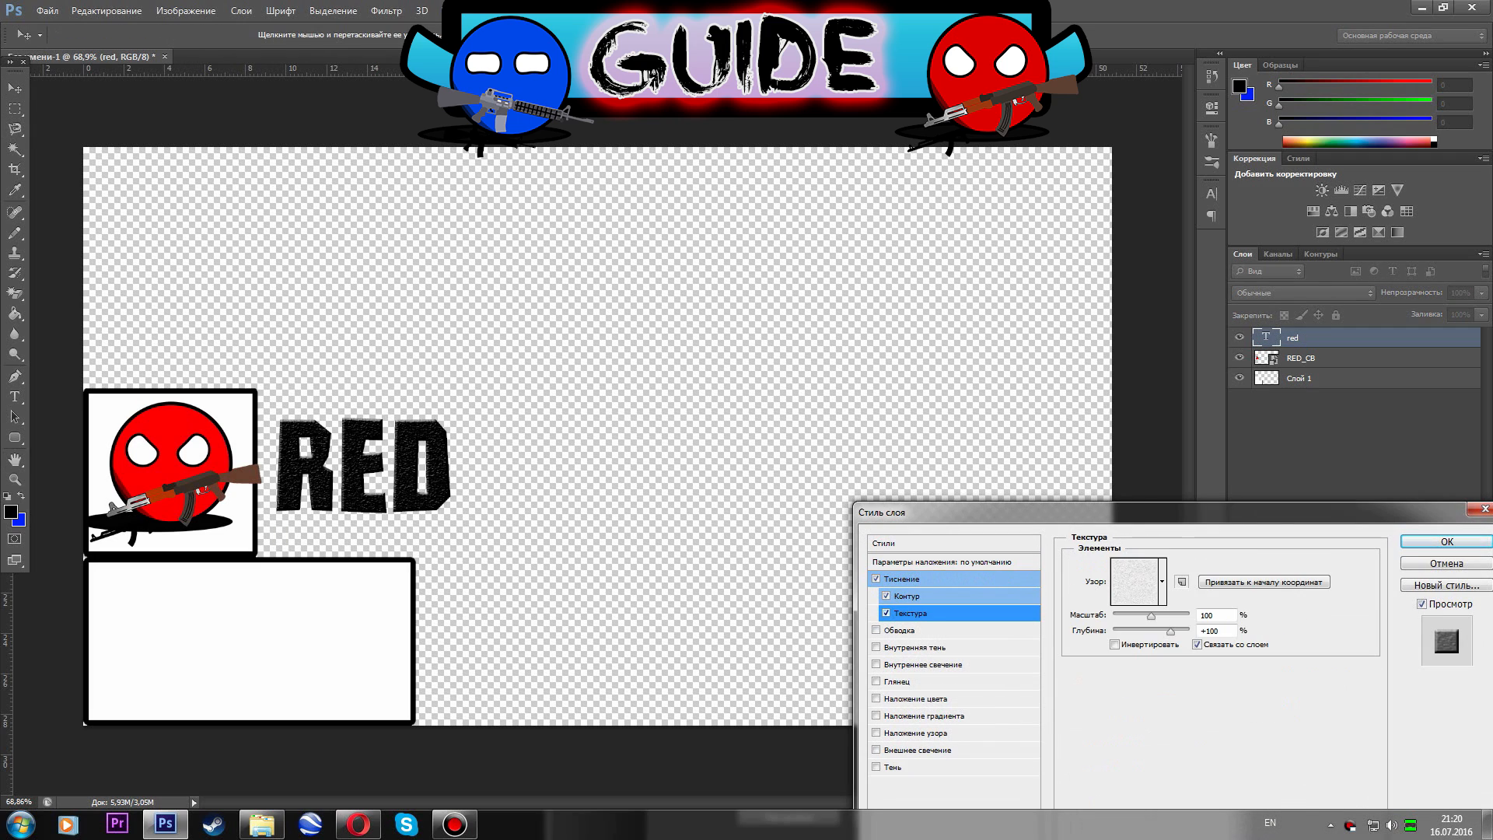
click(1445, 542)
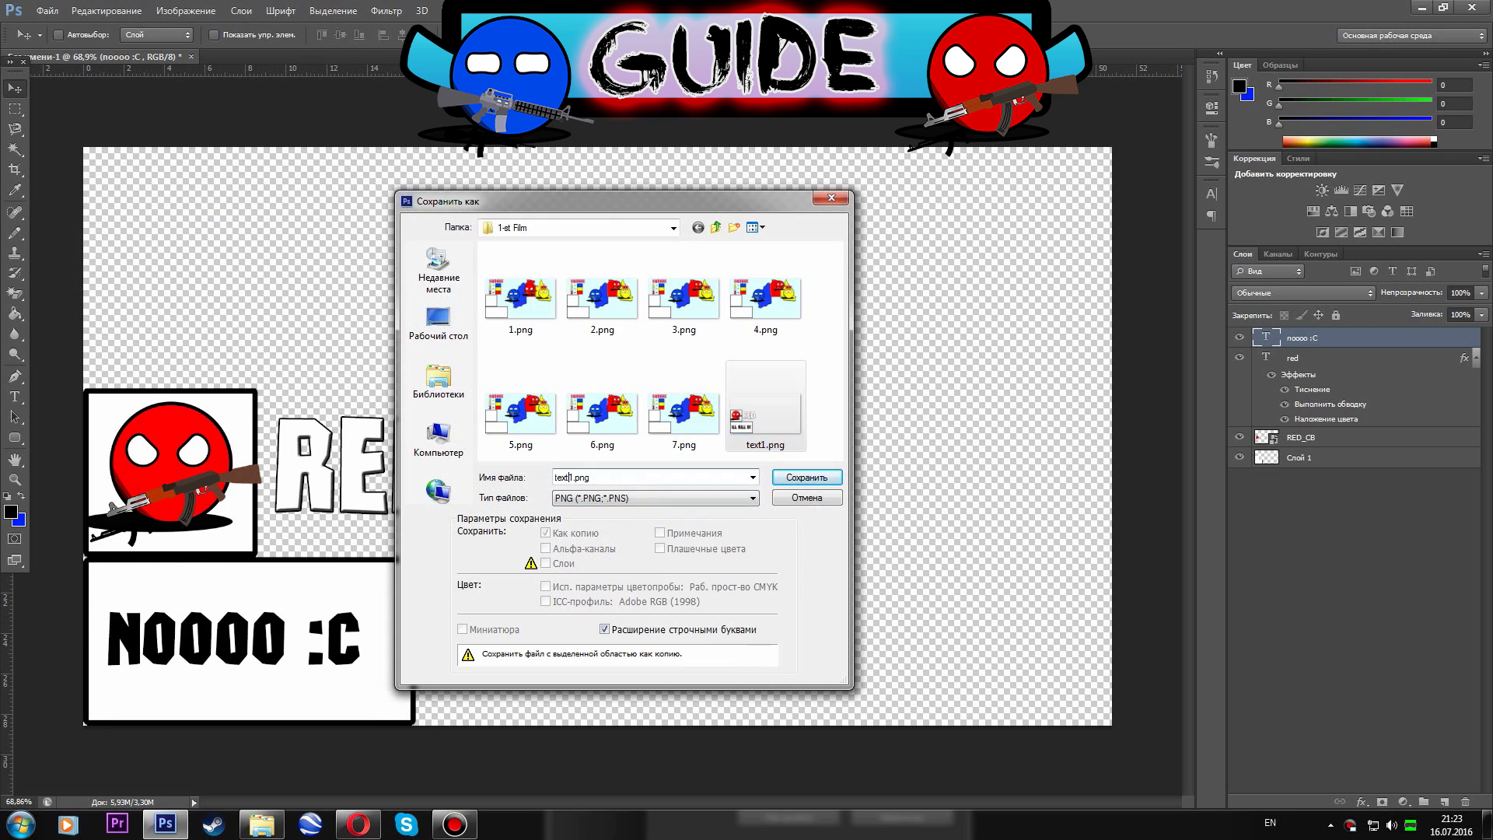
click(804, 497)
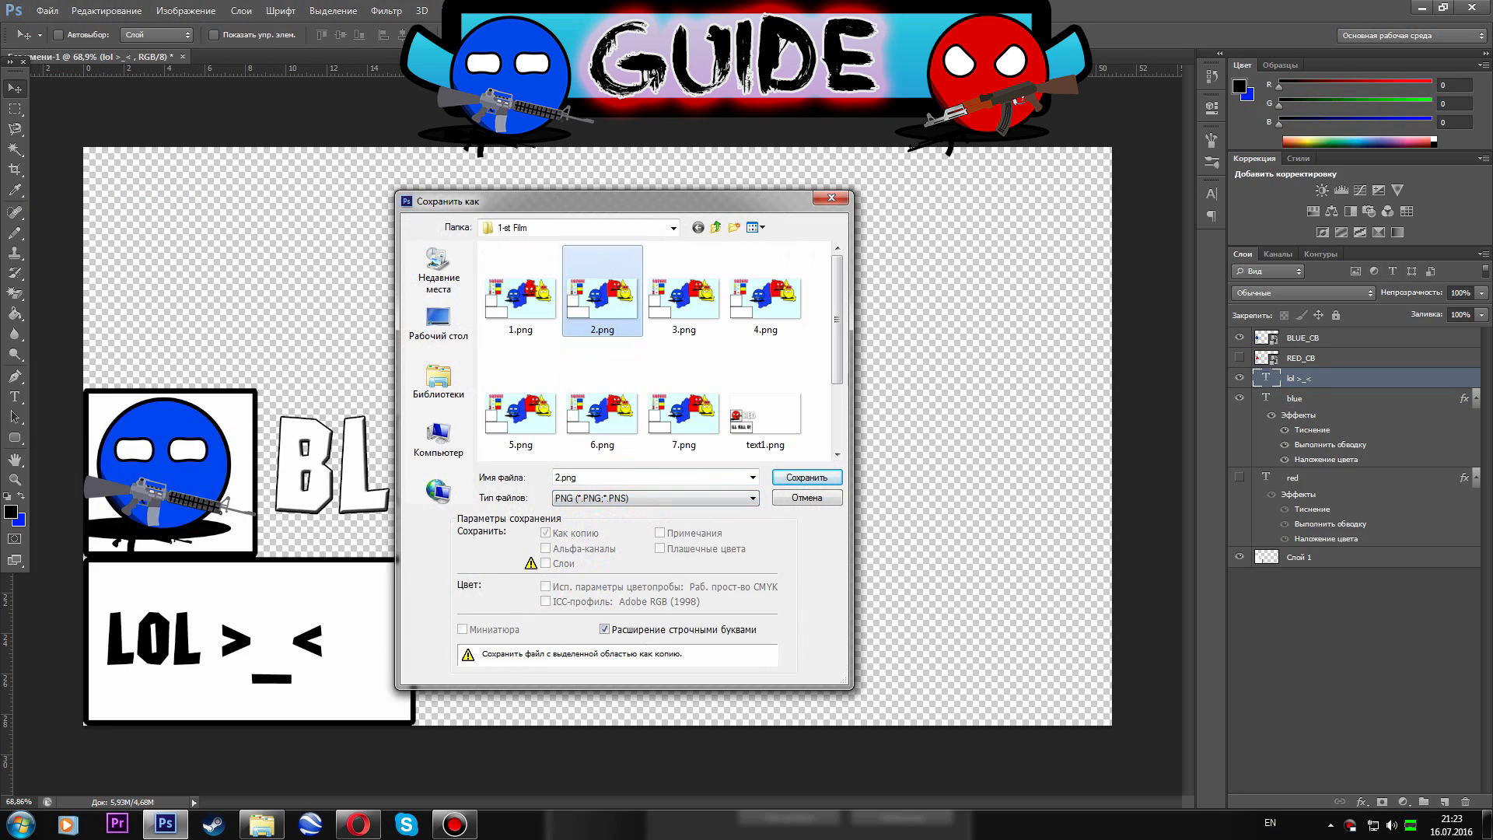
Save the blue dialog card as PNG and start saving the HA-HA-HA! card.
click(806, 478)
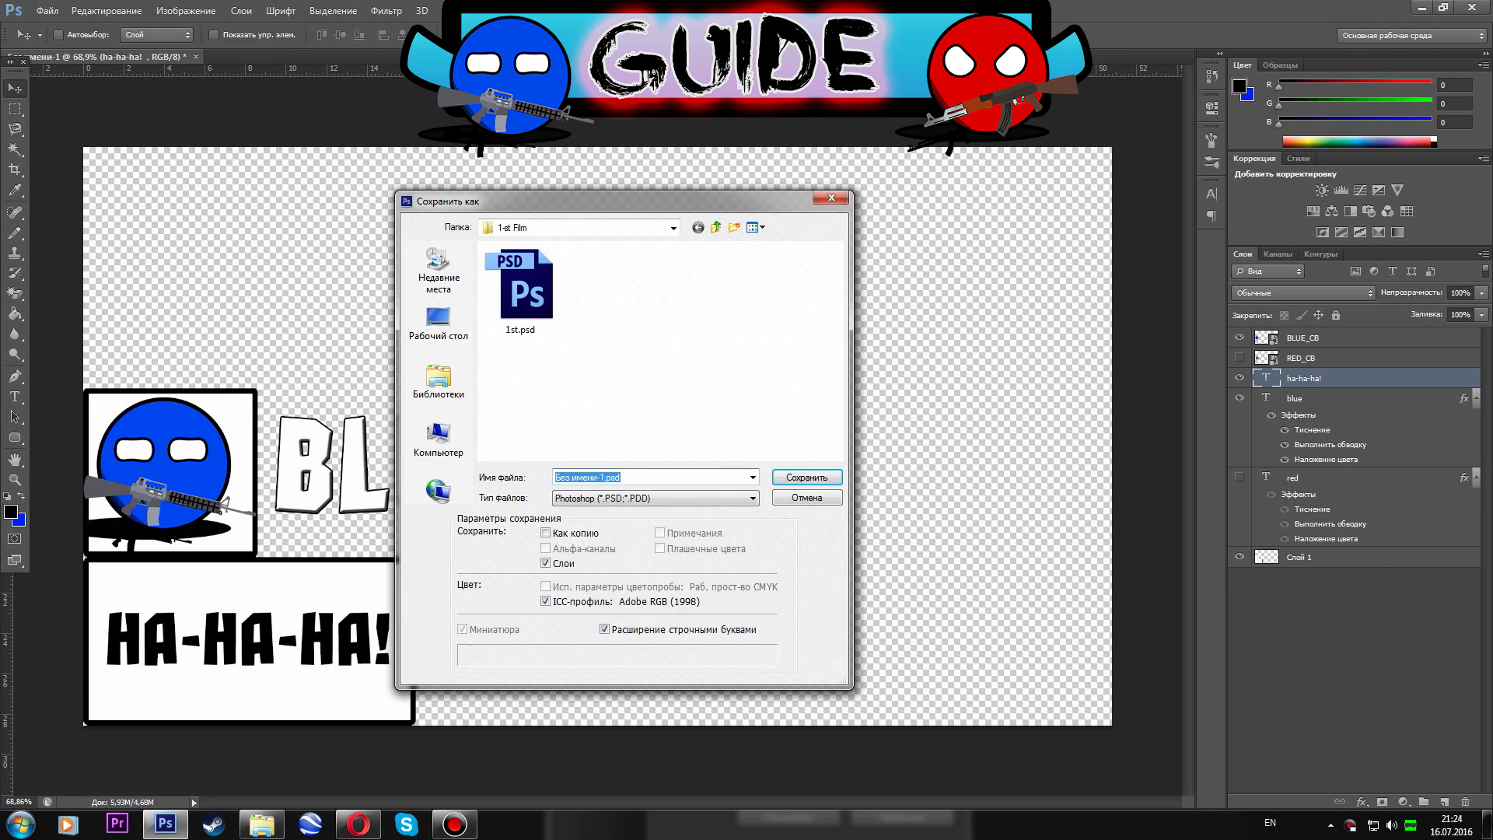
click(47, 11)
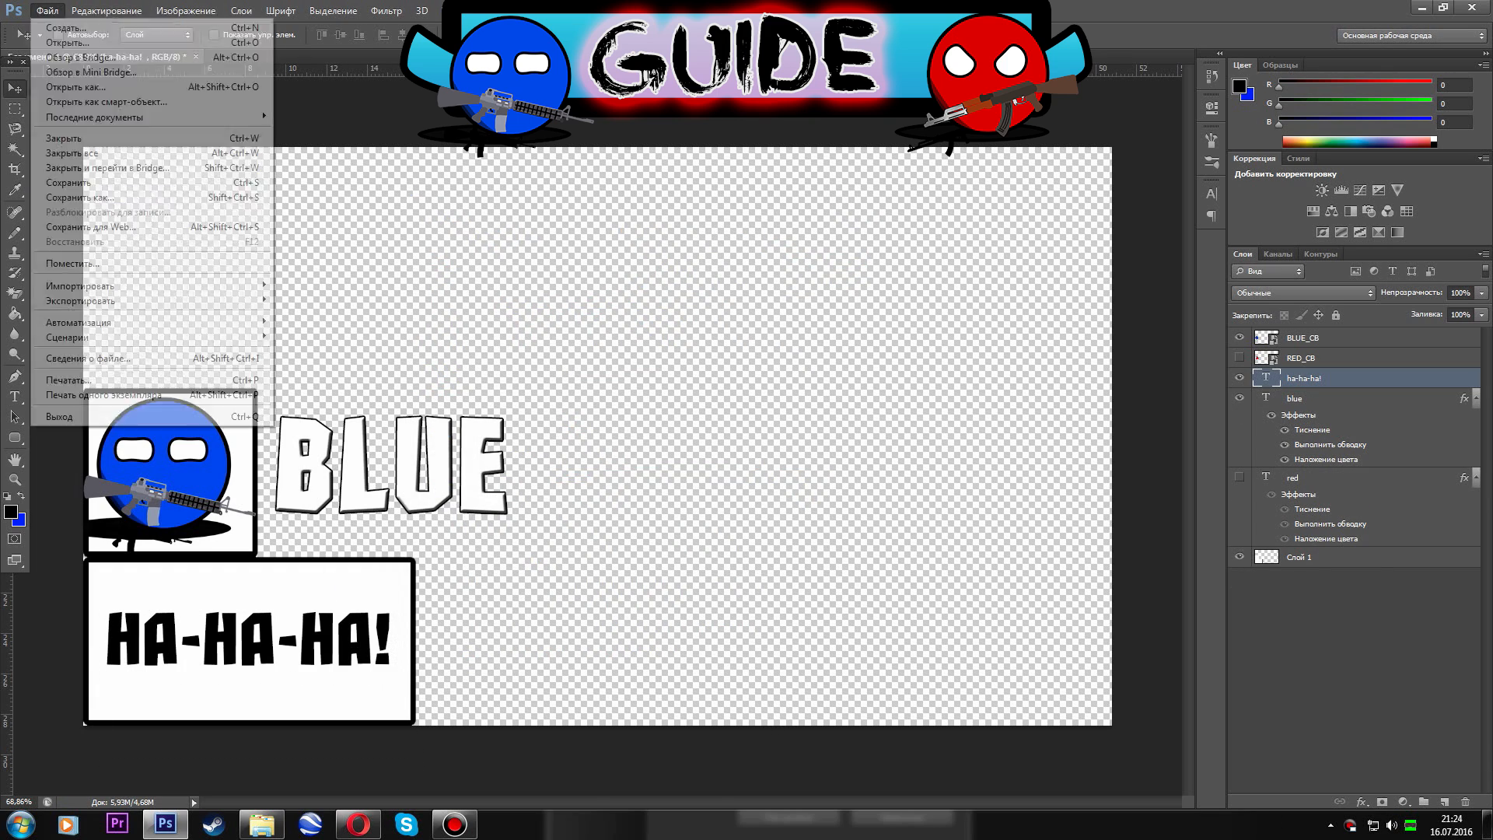
click(80, 198)
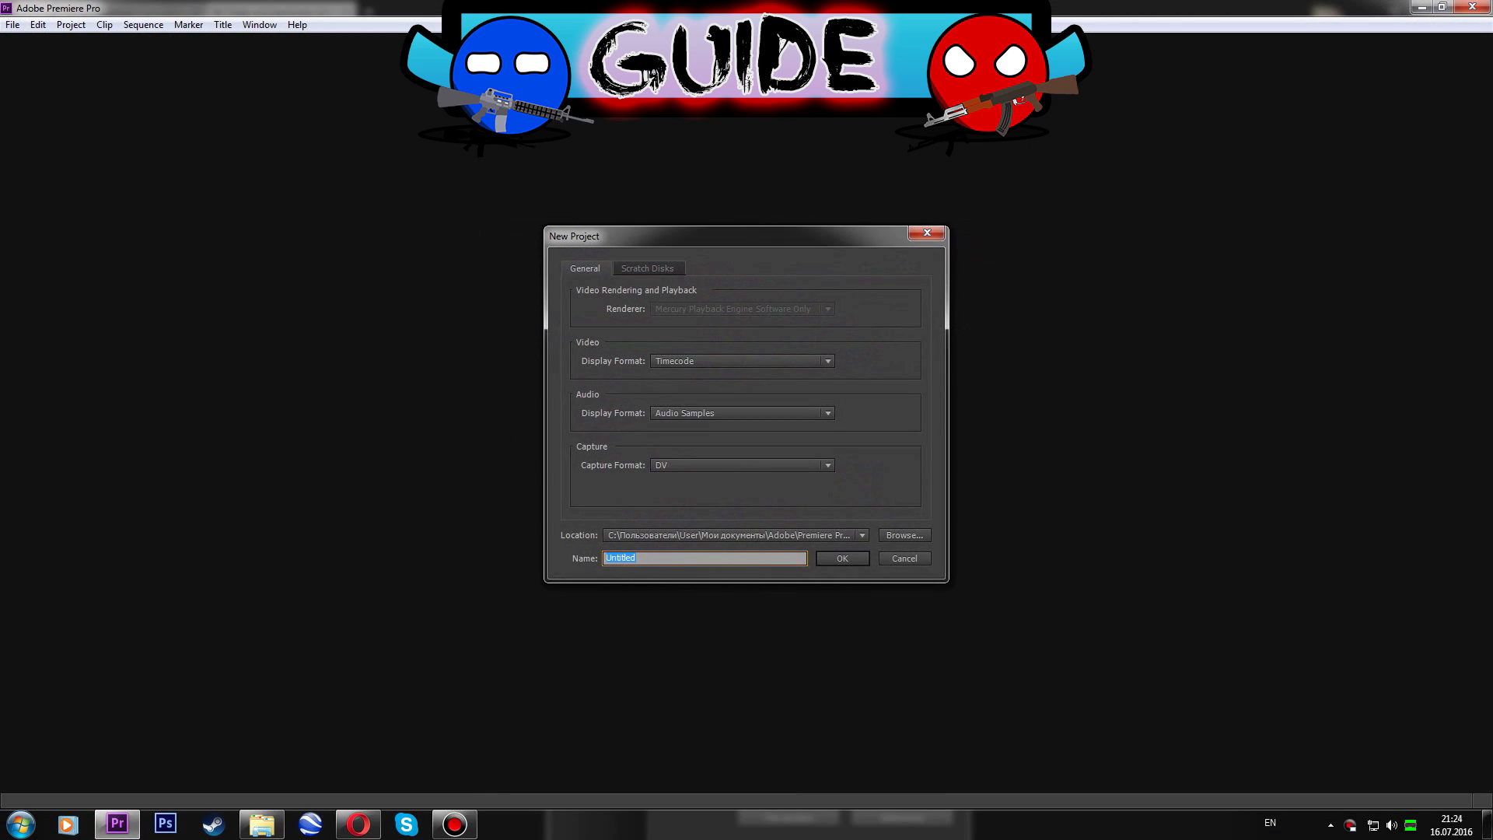
Create the Premiere Pro project new_film and accept the default sequence preset.
text(n)
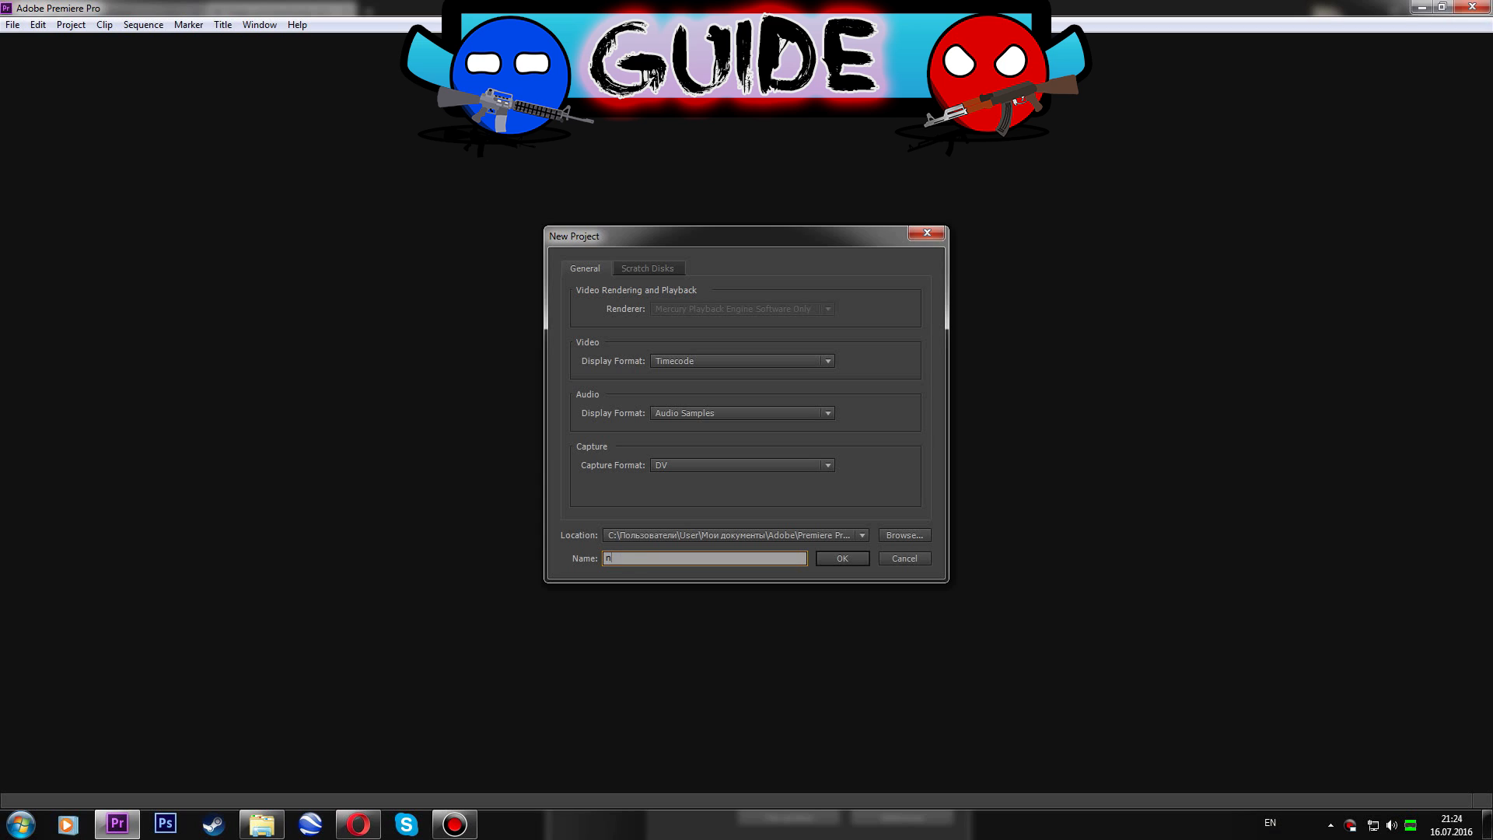
text(ew_fil)
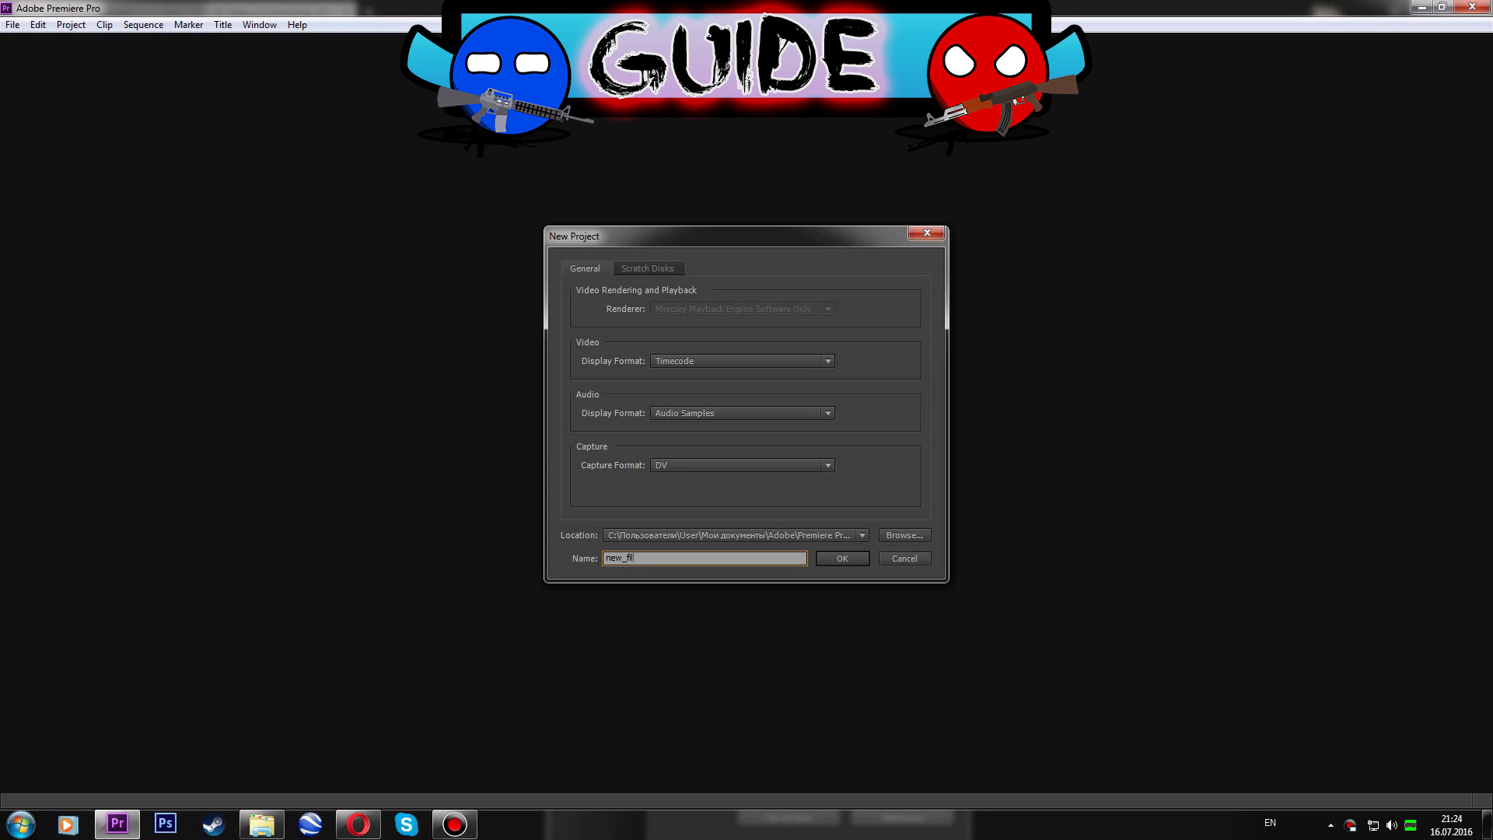
click(840, 559)
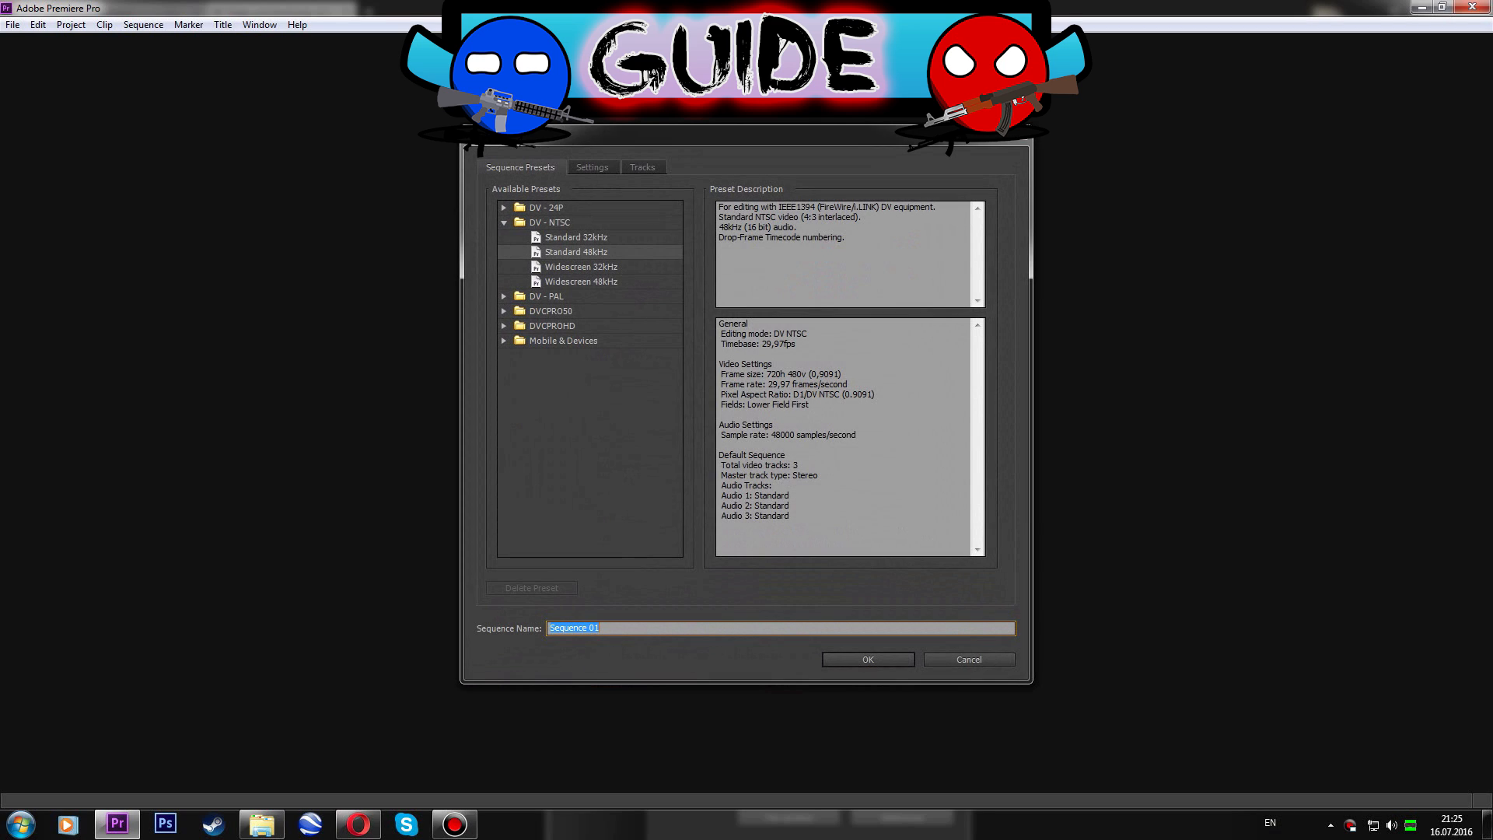
click(867, 659)
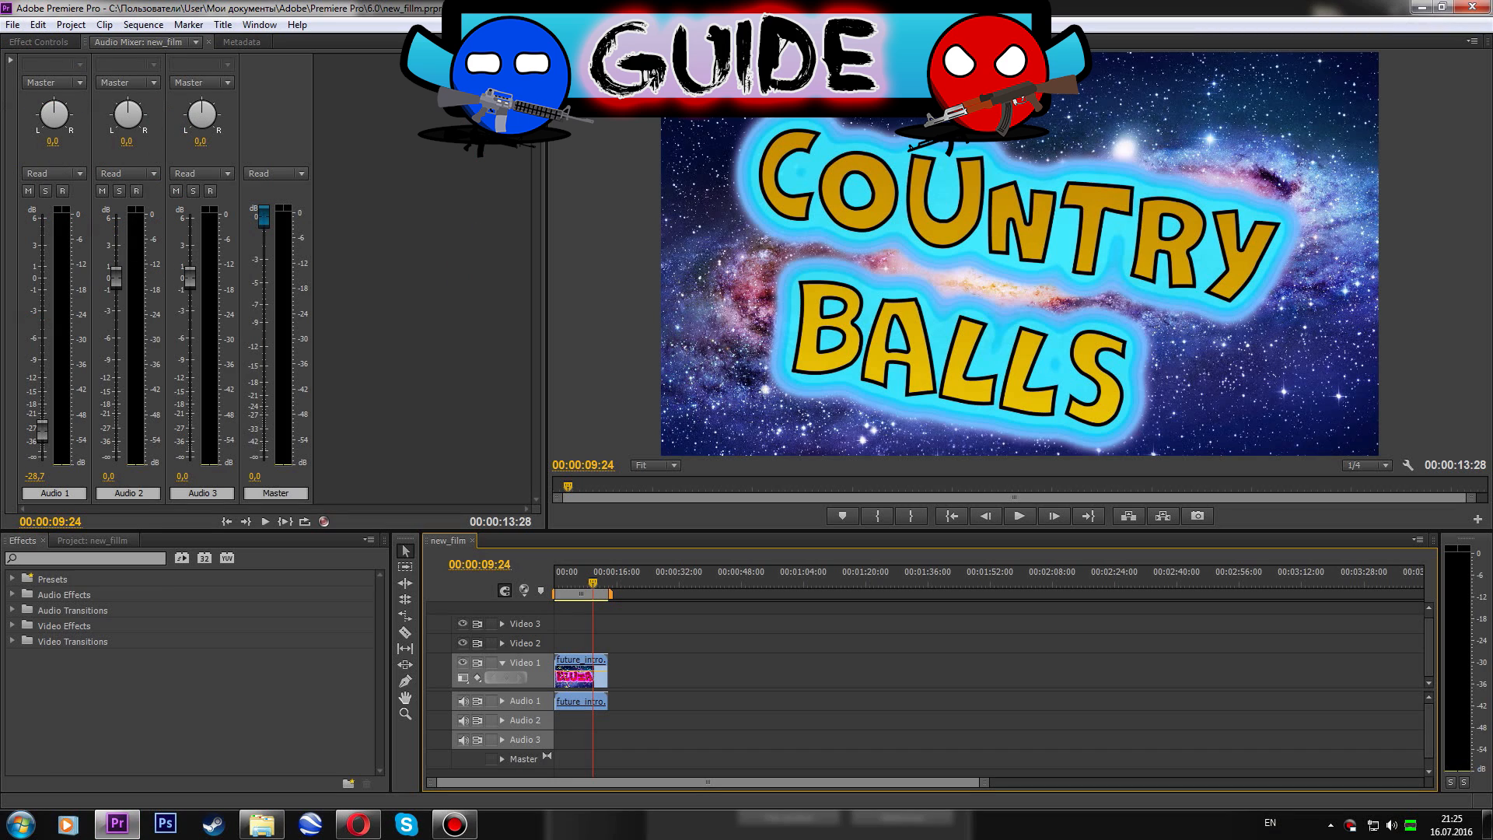
Bring the map frame and dialog PNGs from the project folder onto the timeline after the intro.
click(92, 540)
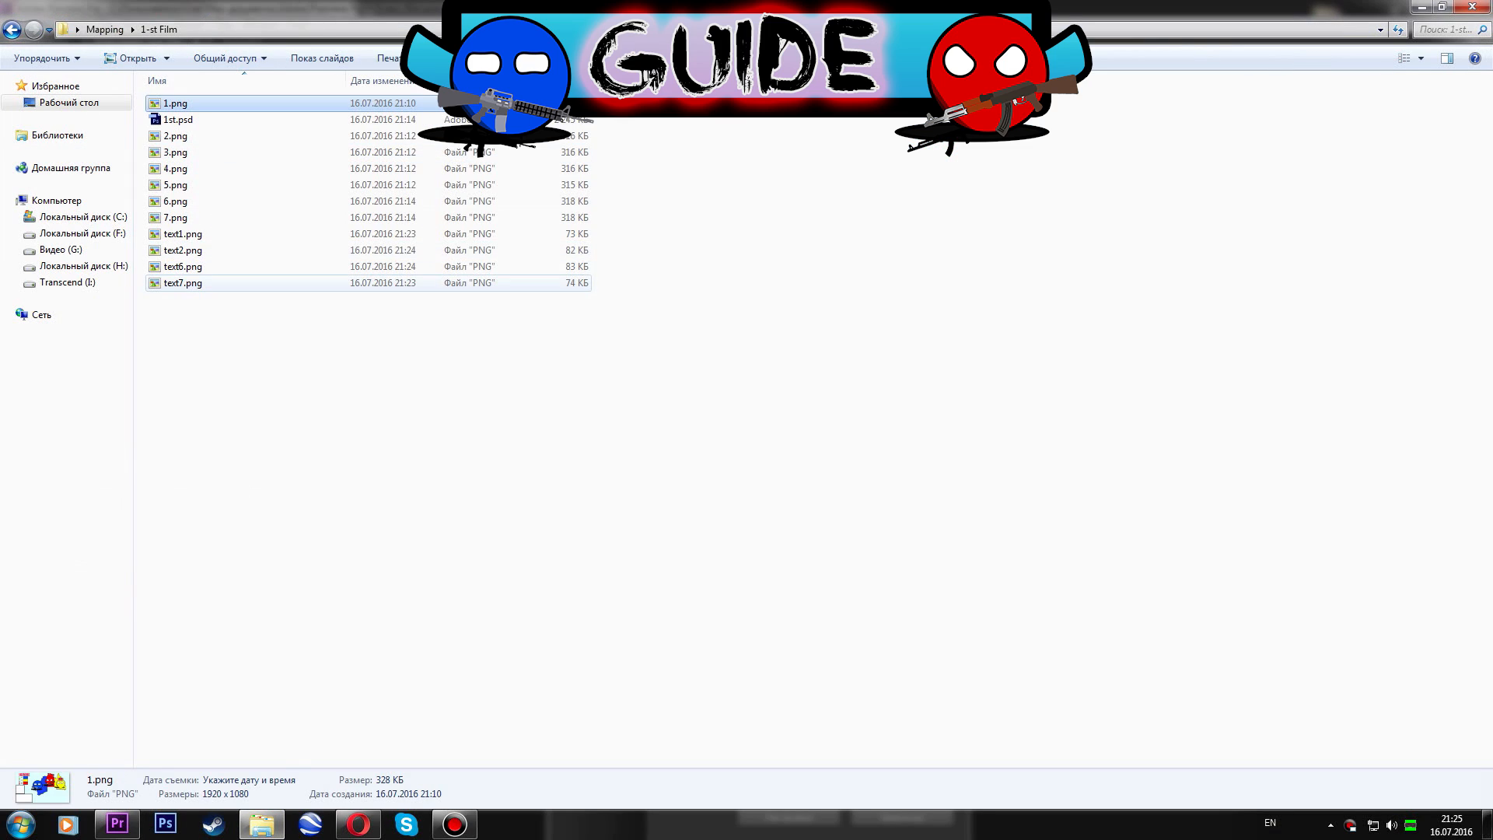
click(117, 825)
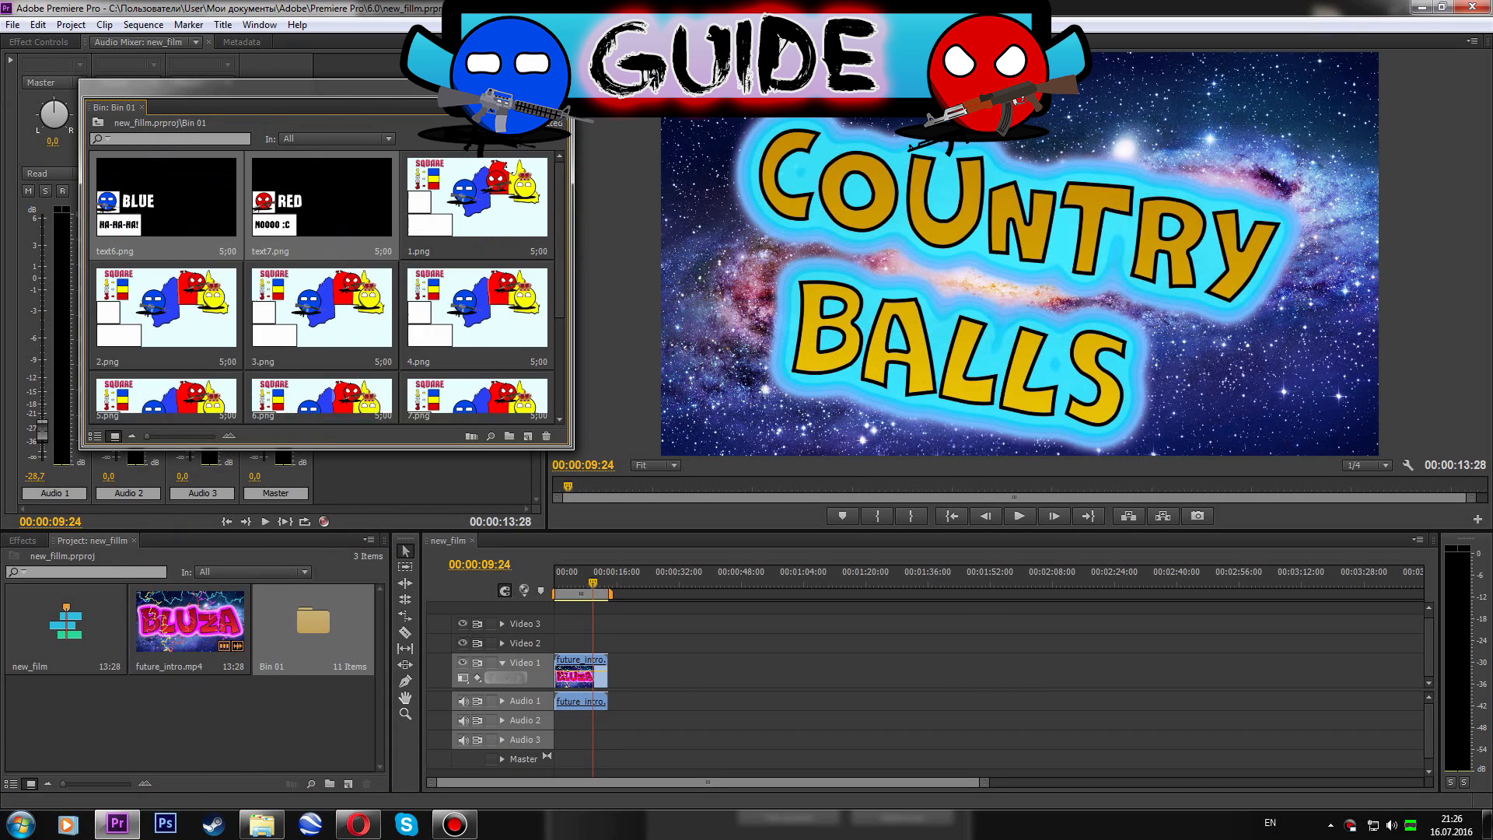
scroll(down, 3)
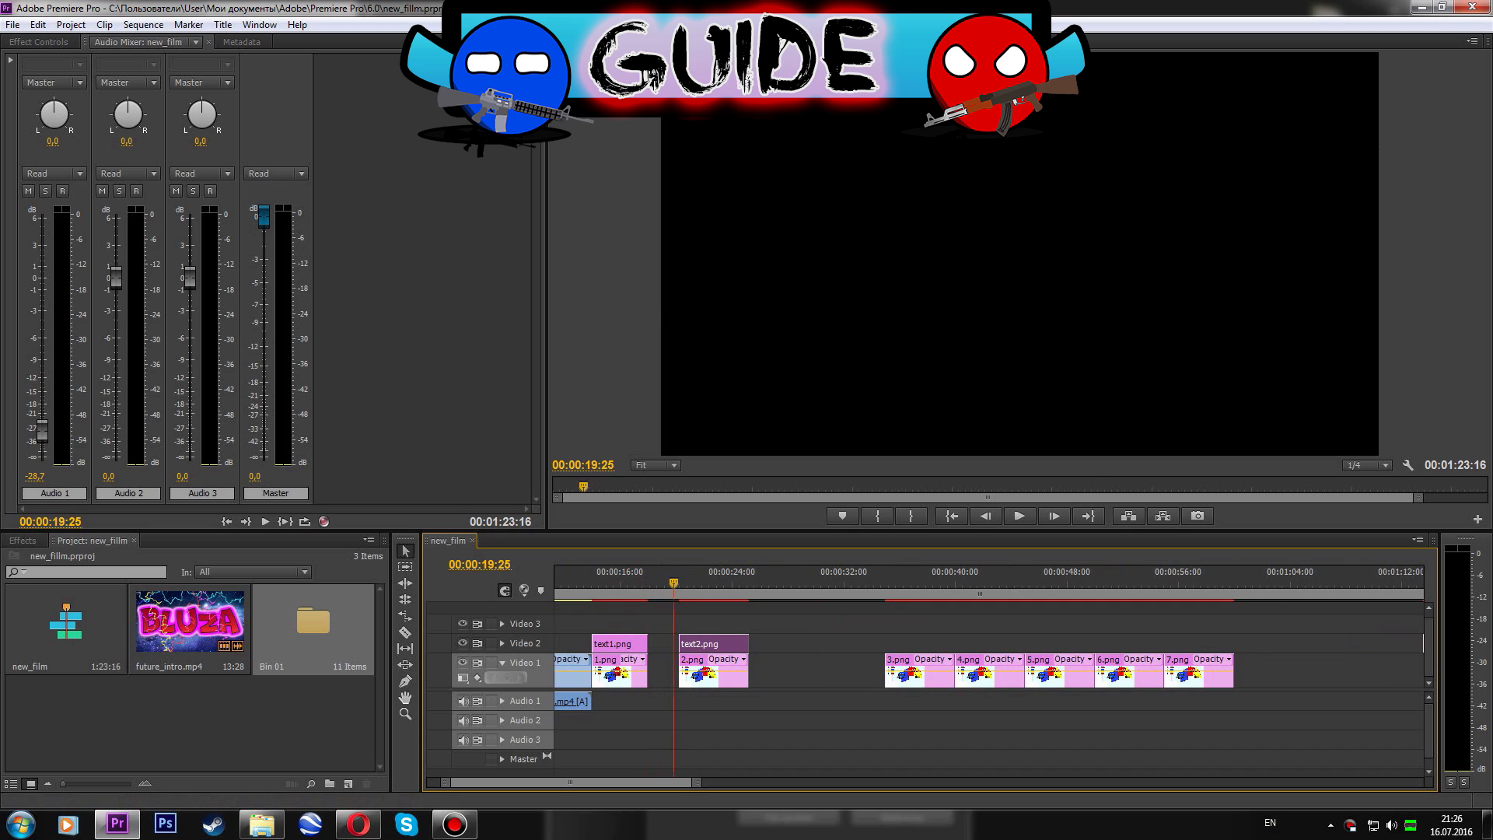
Apply Cross Dissolve between the image clips and a Dip to Black ending from Video Transitions.
right_click(695, 677)
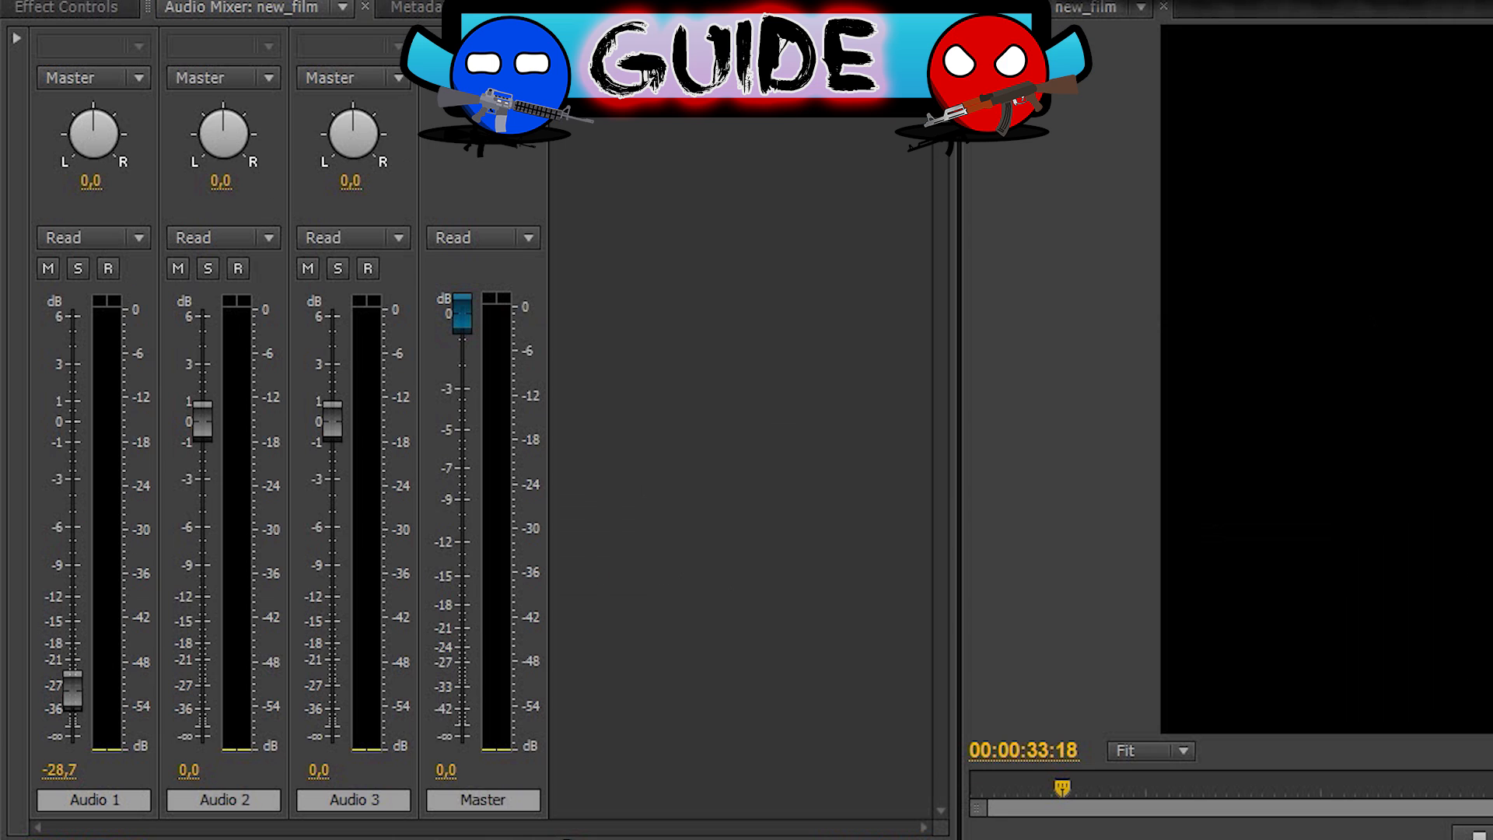
click(67, 8)
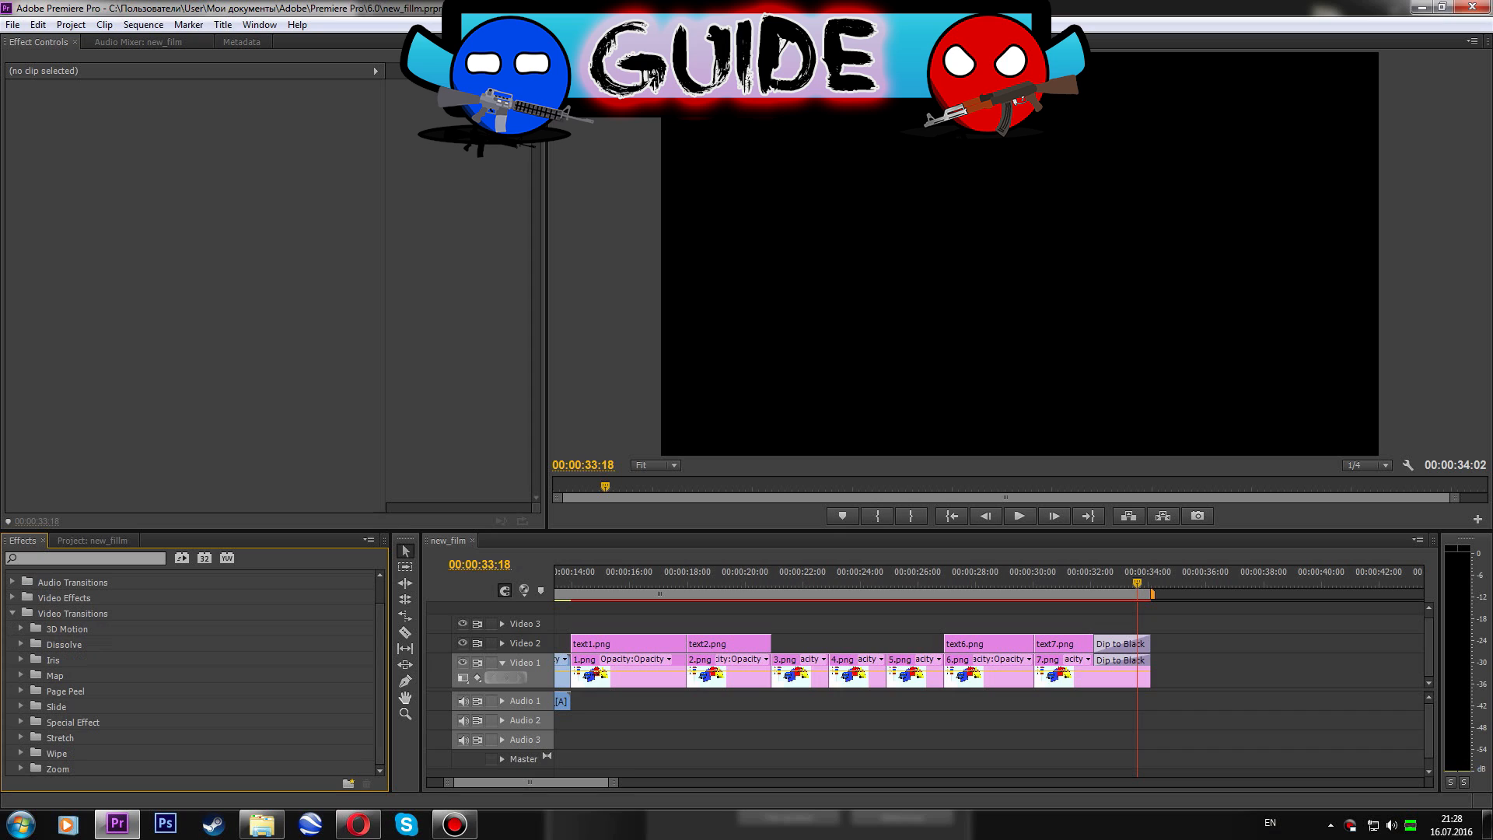
click(36, 629)
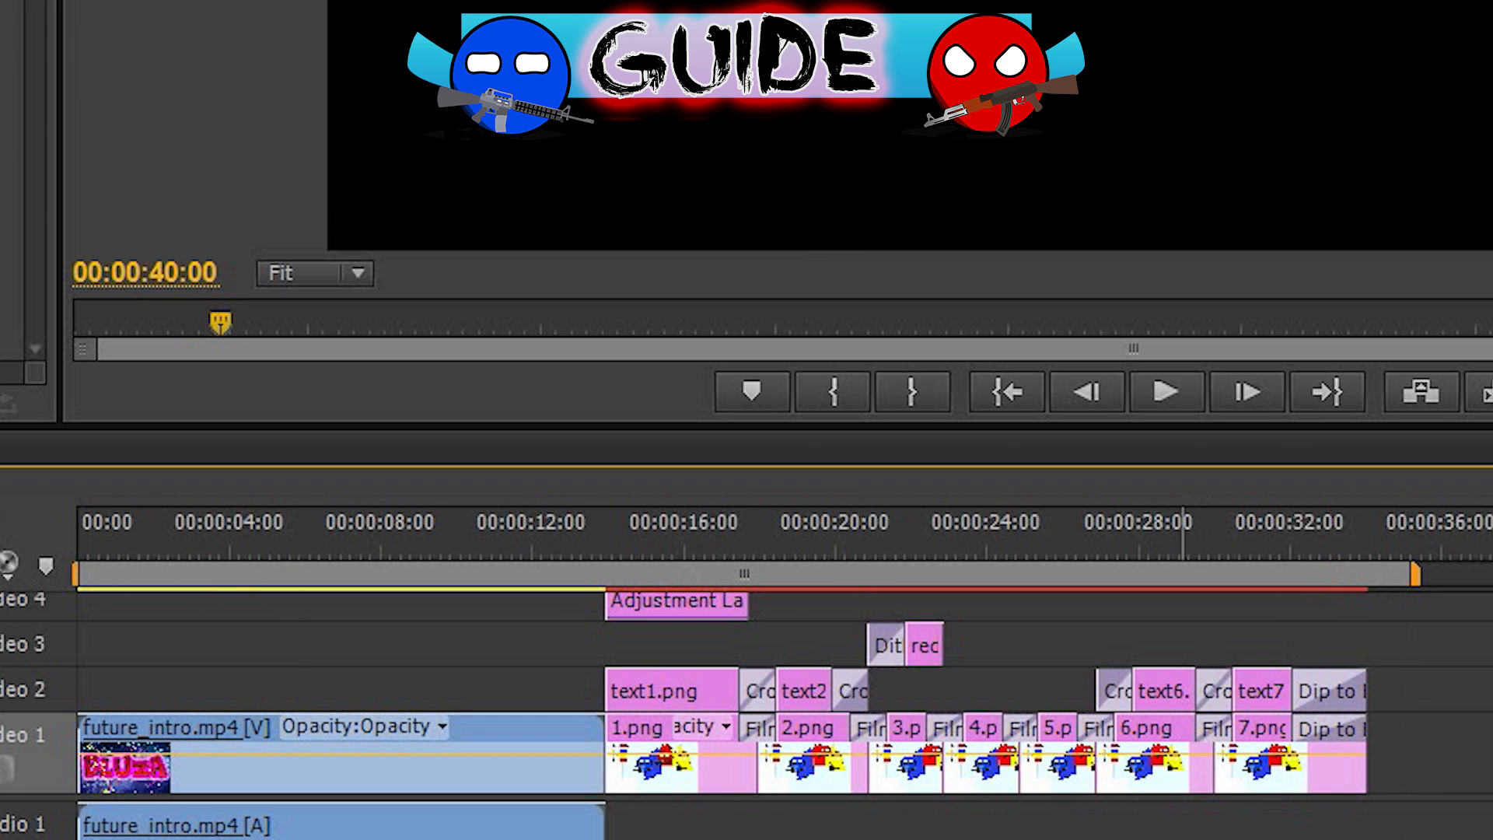
Start a media export of the sequence with the Mapping folder as its destination.
click(13, 24)
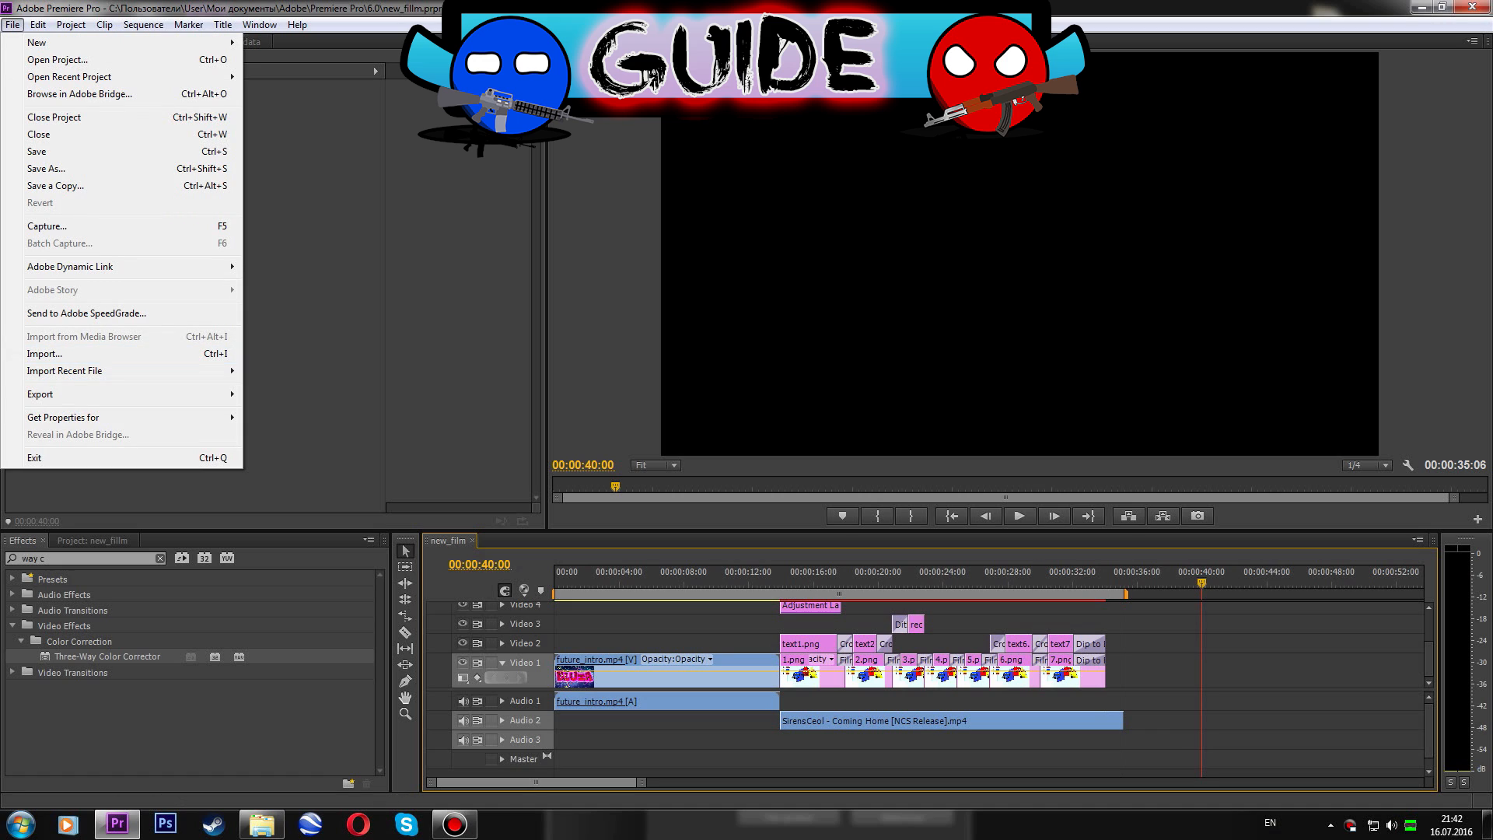
click(41, 393)
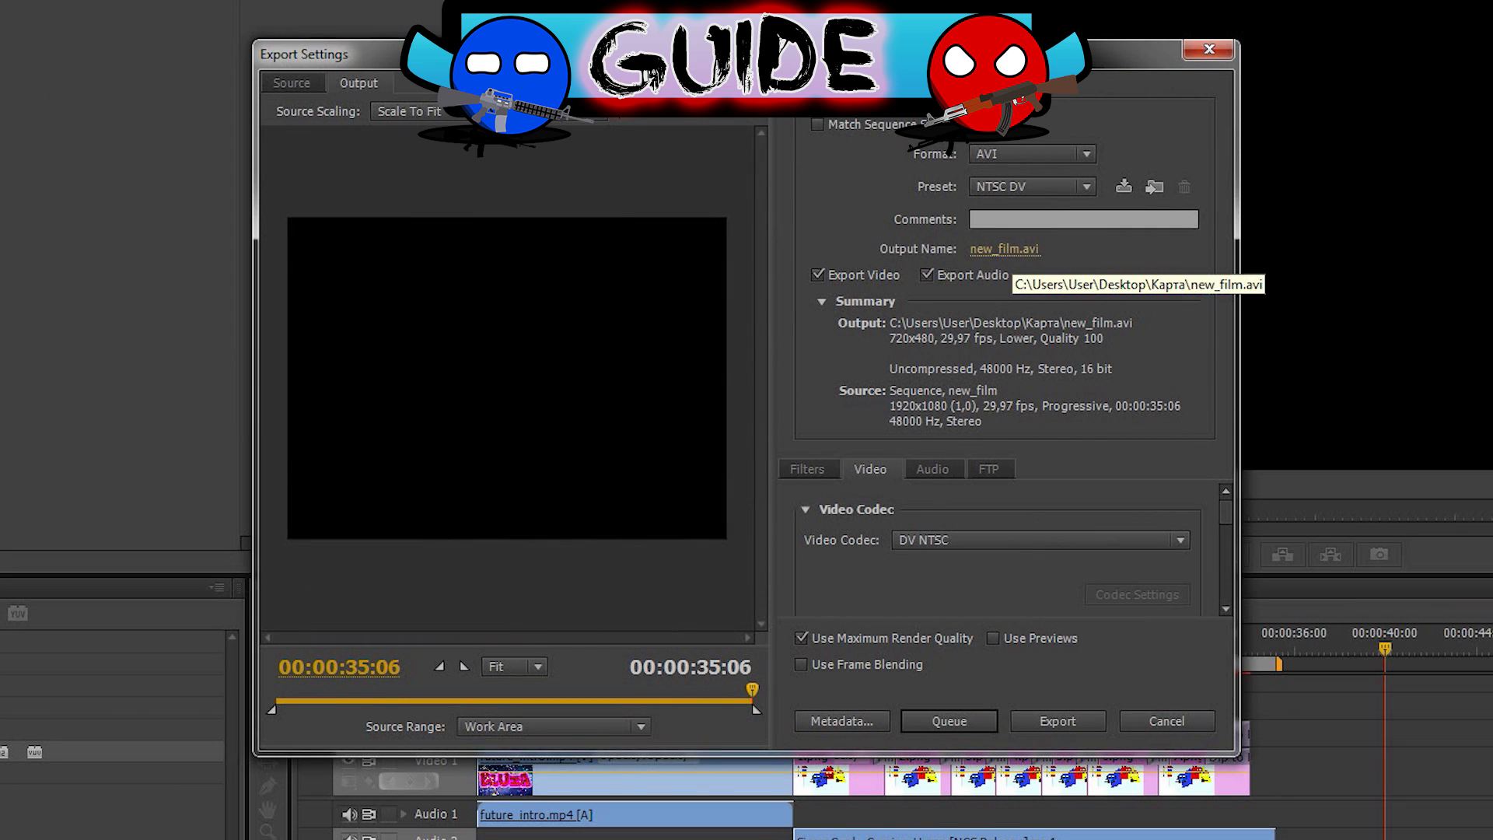
click(1003, 249)
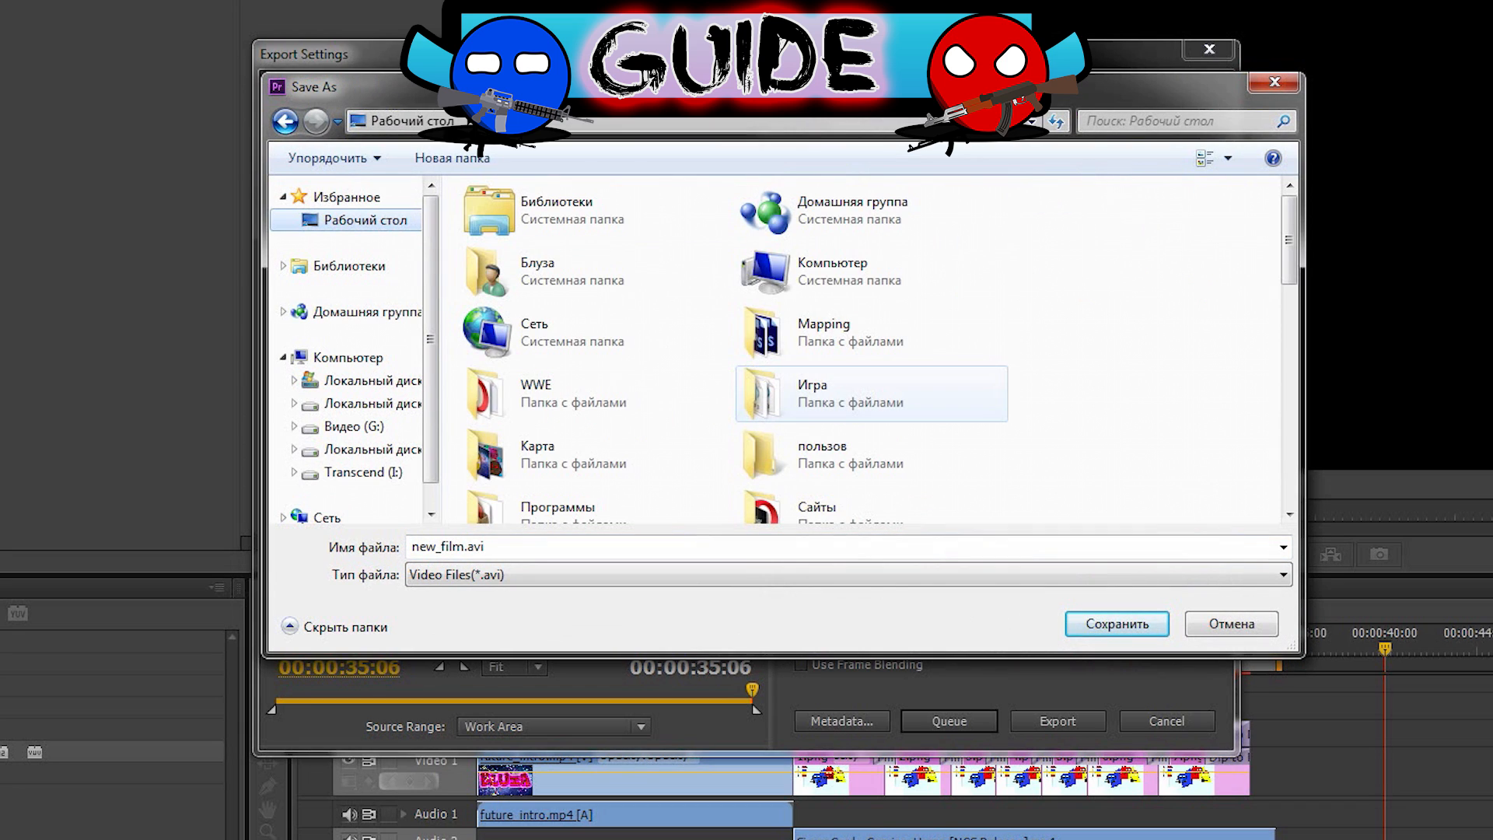
double_click(823, 331)
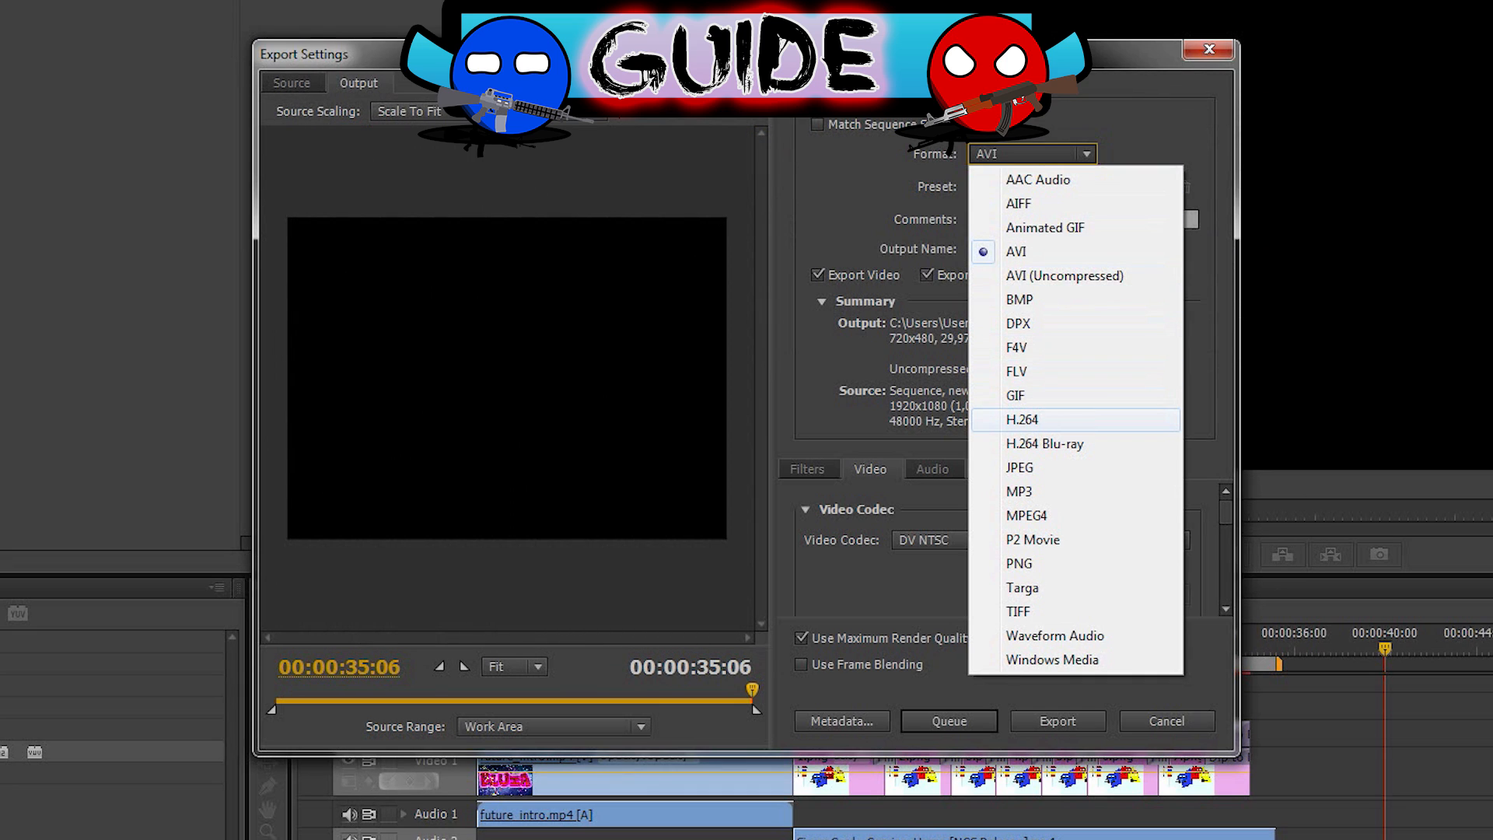
Set format H.264 with the HD 1080p 29.97 preset and begin encoding new_film1.mp4.
click(1022, 418)
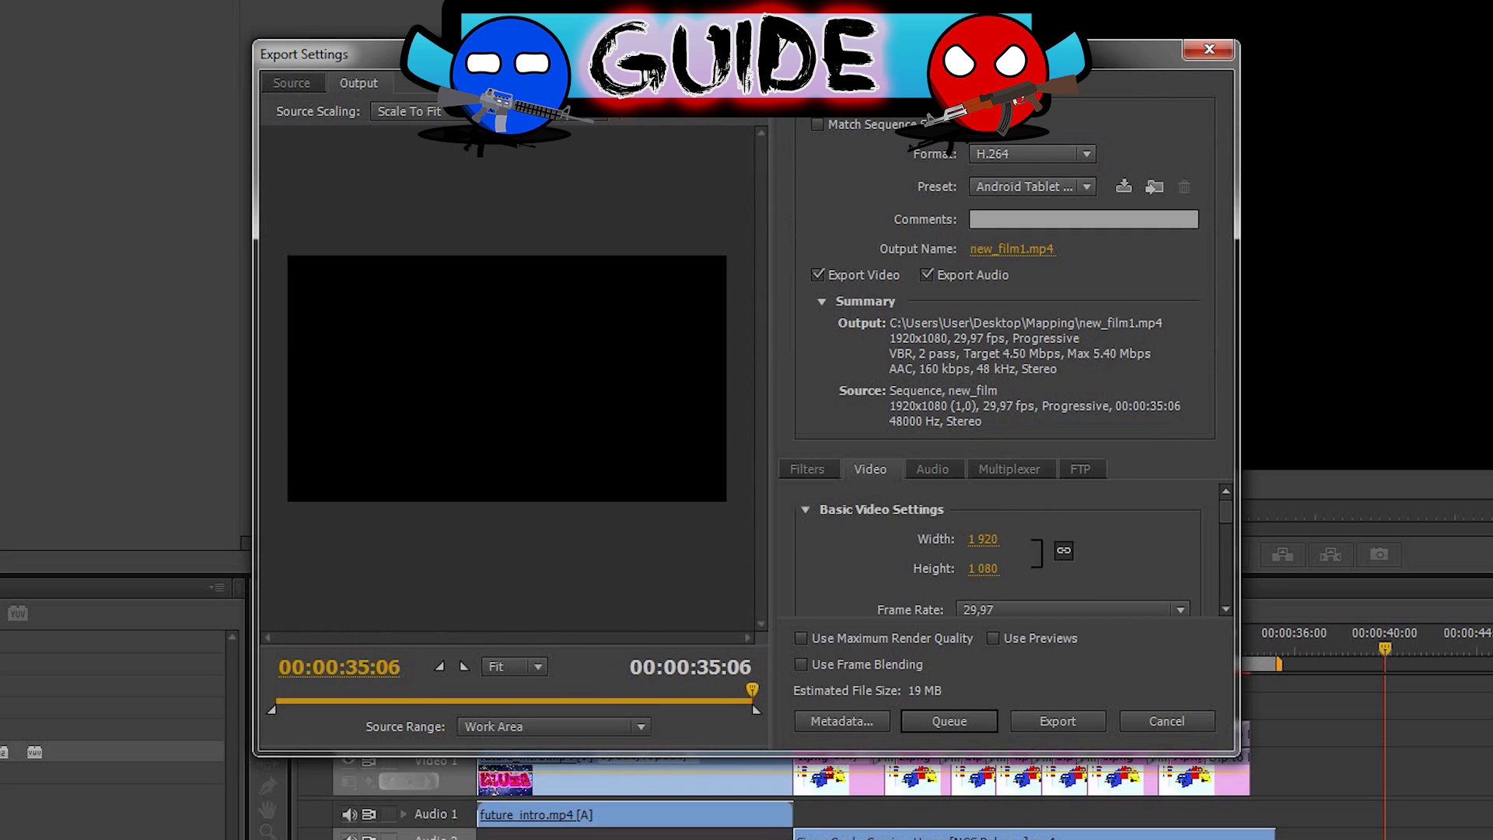
click(1086, 185)
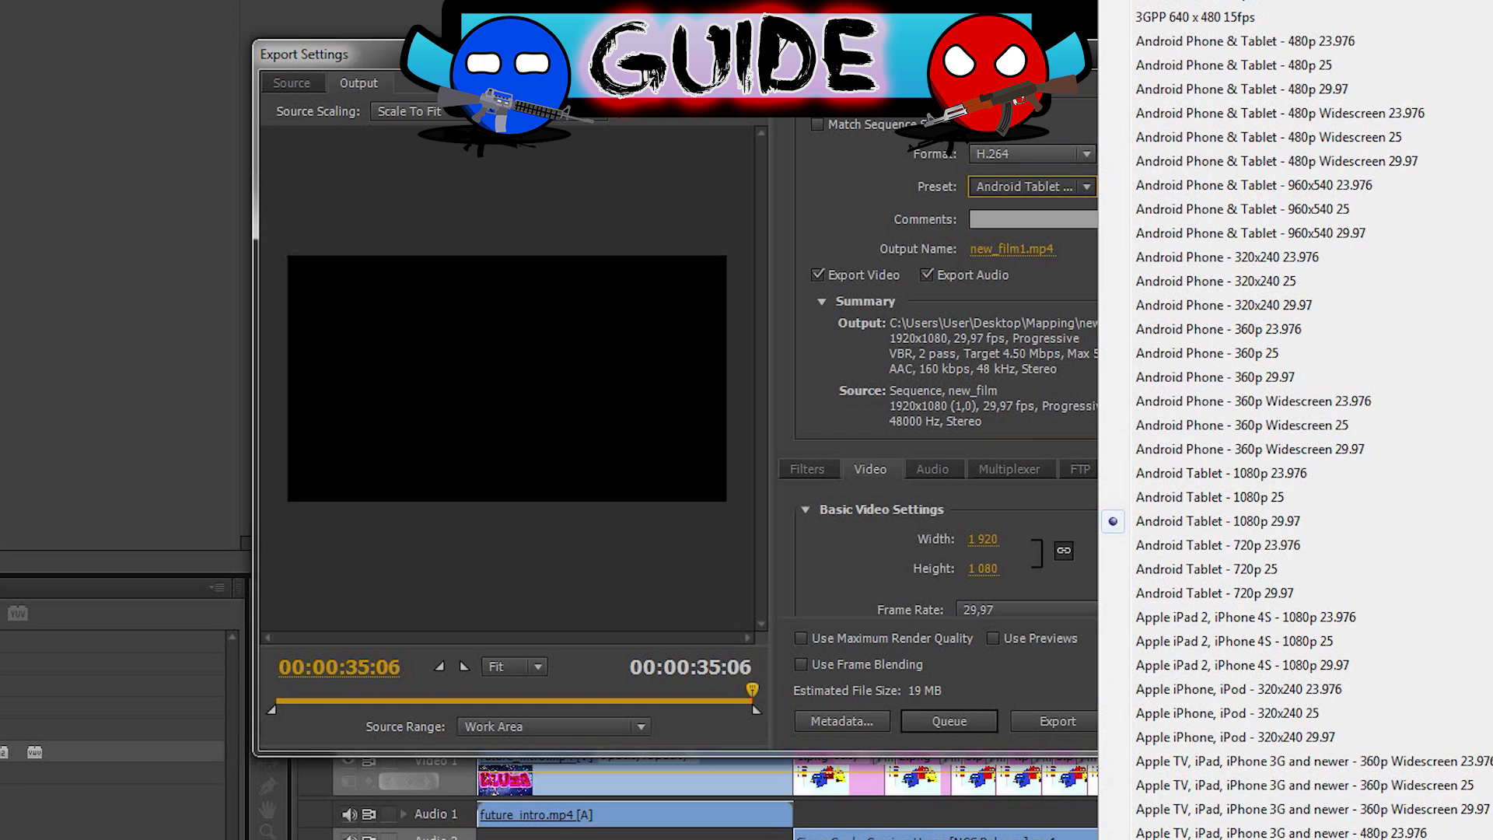
scroll(down, 3)
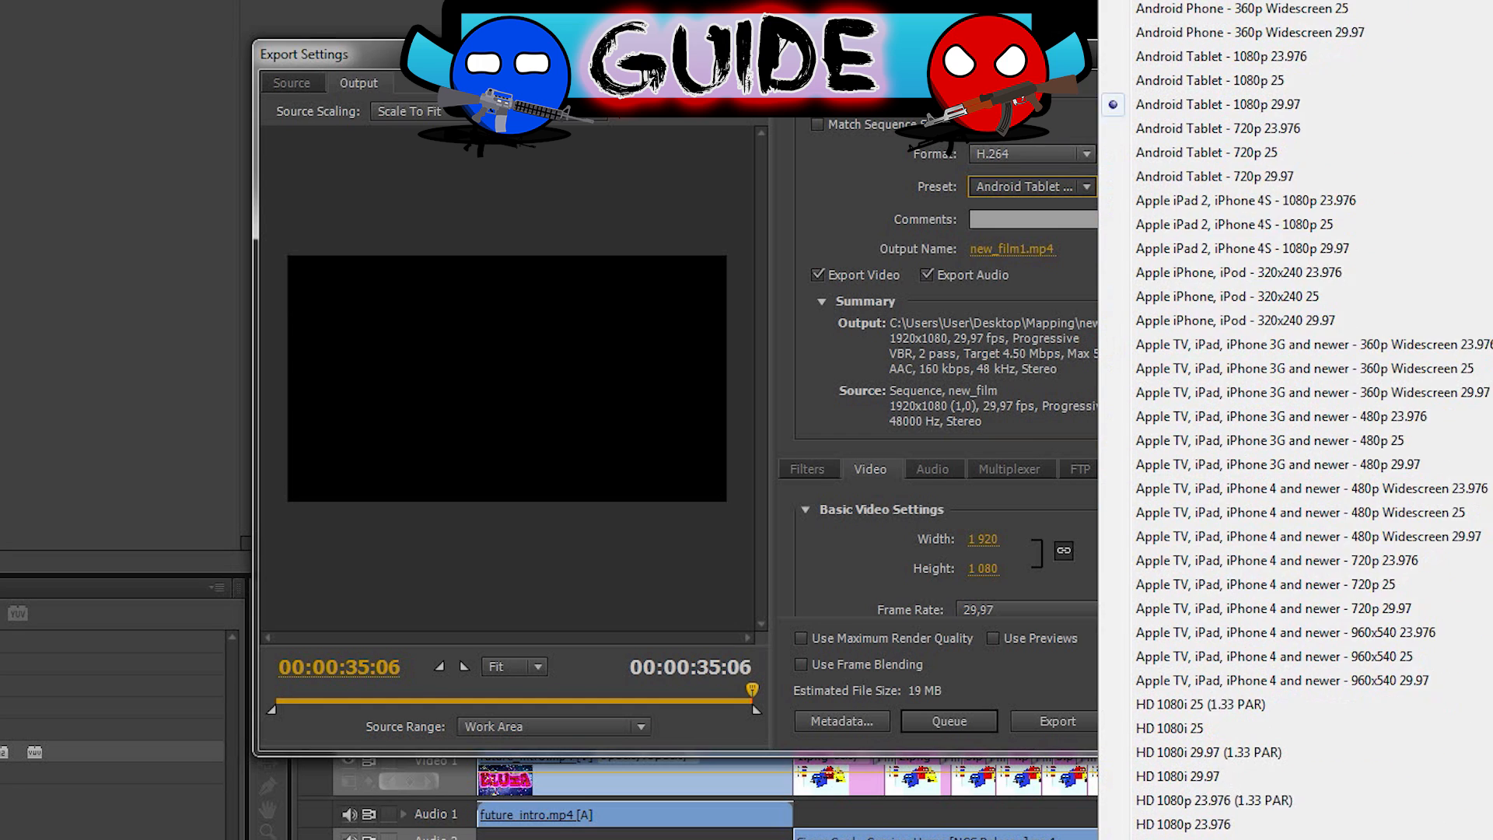
scroll(down, 3)
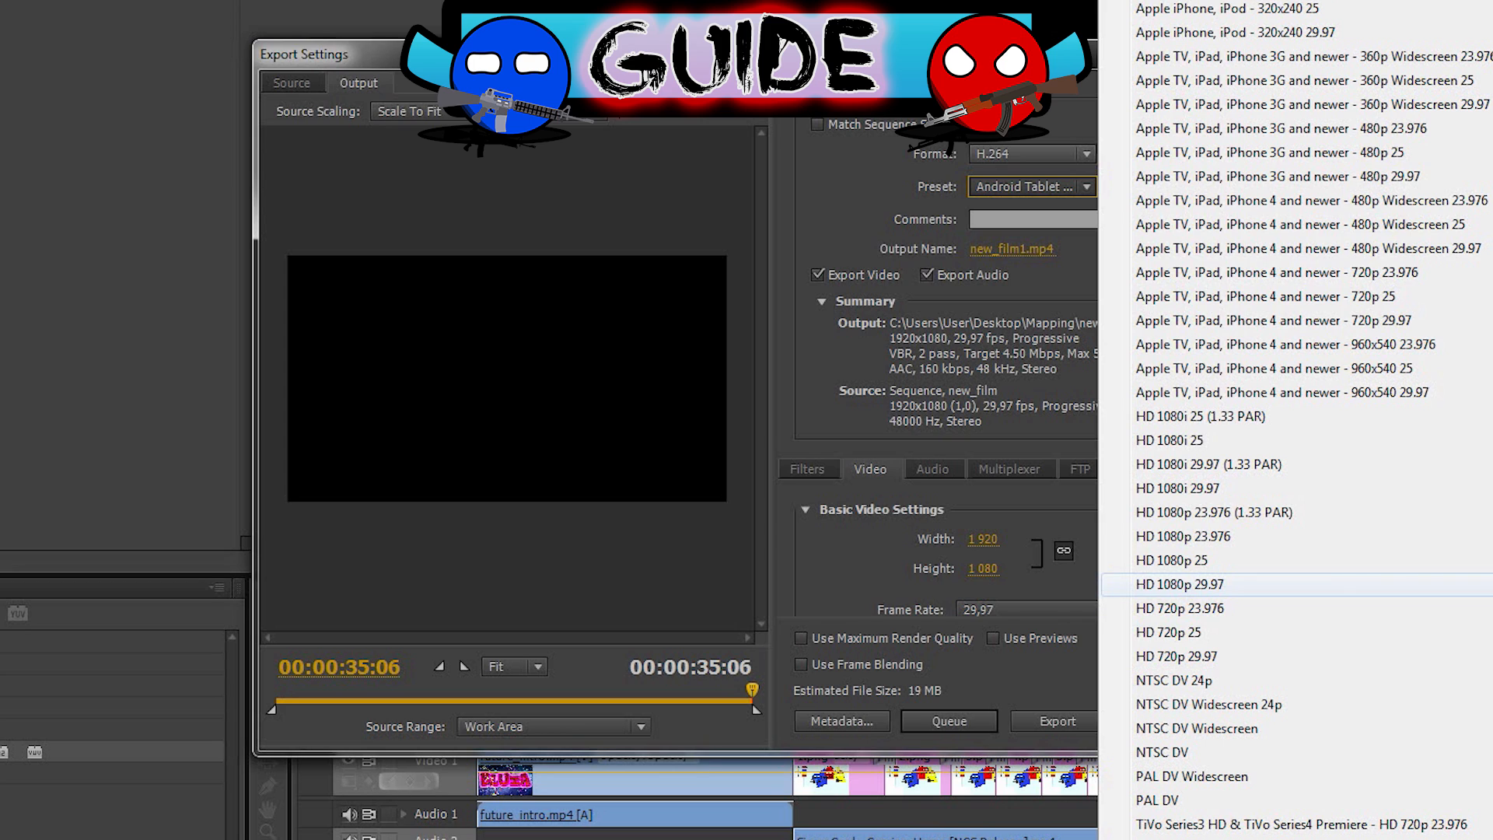
click(1180, 583)
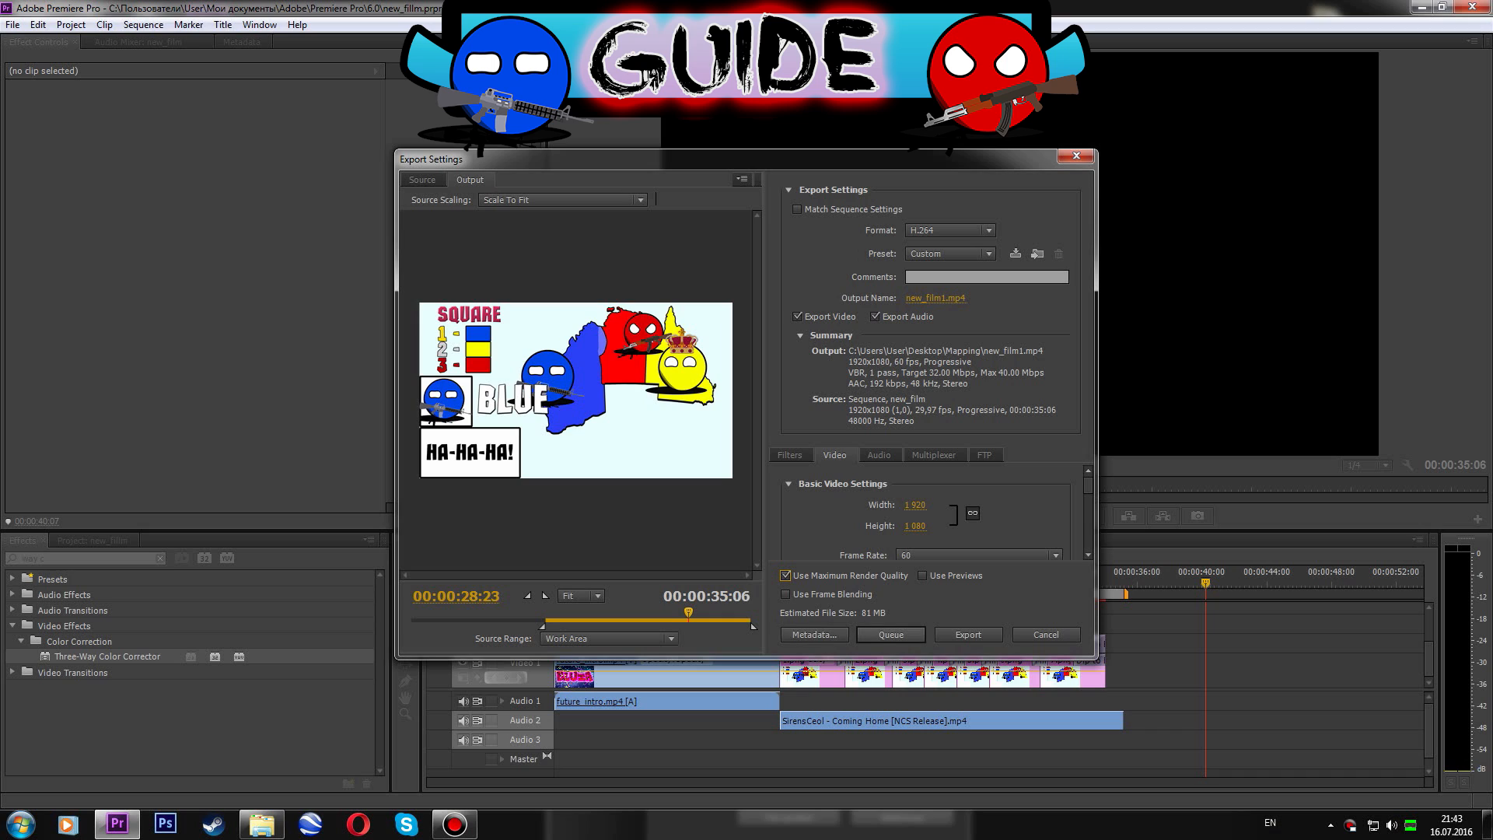
click(968, 635)
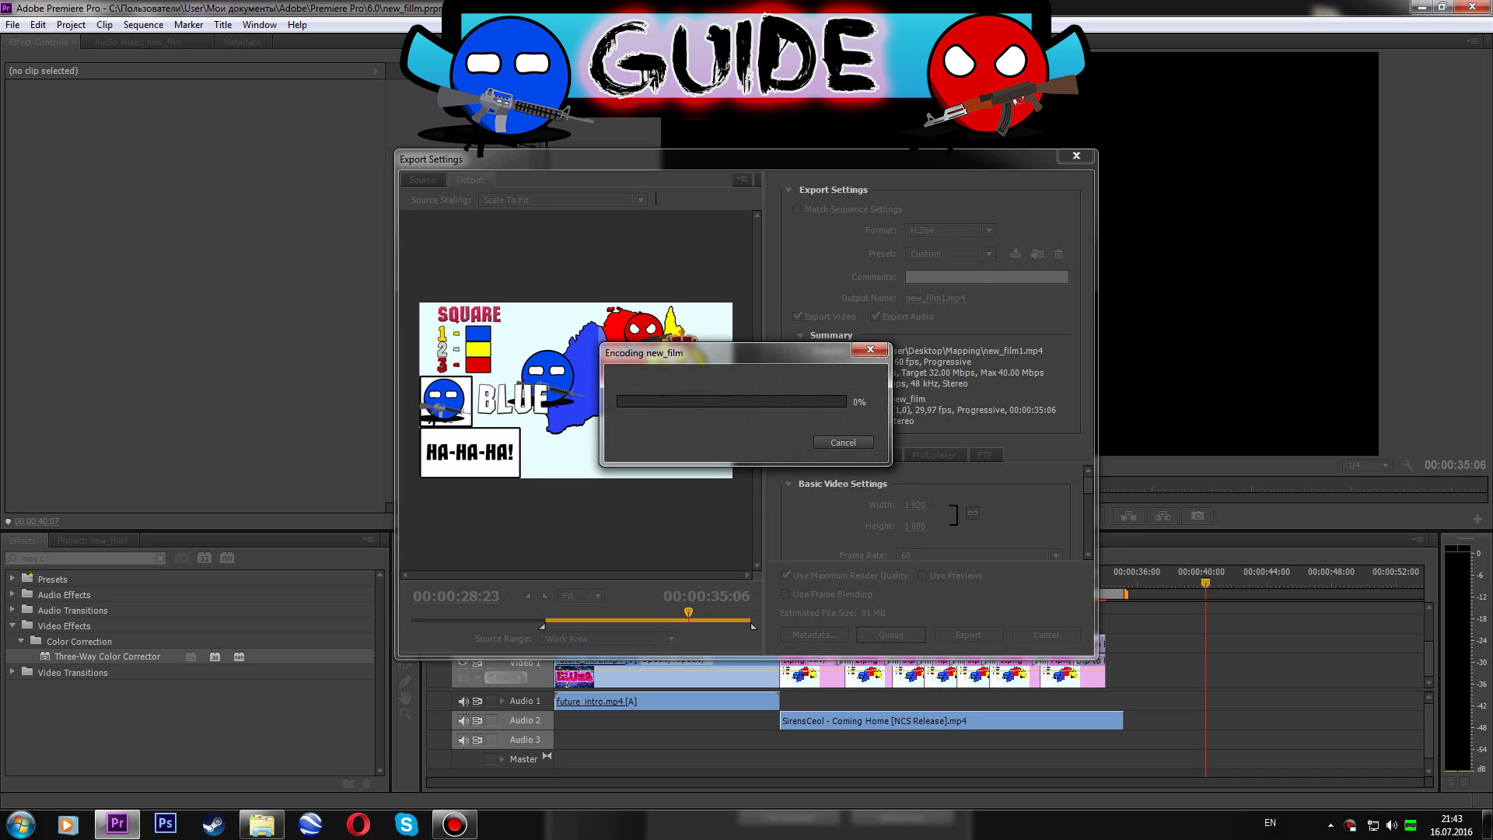